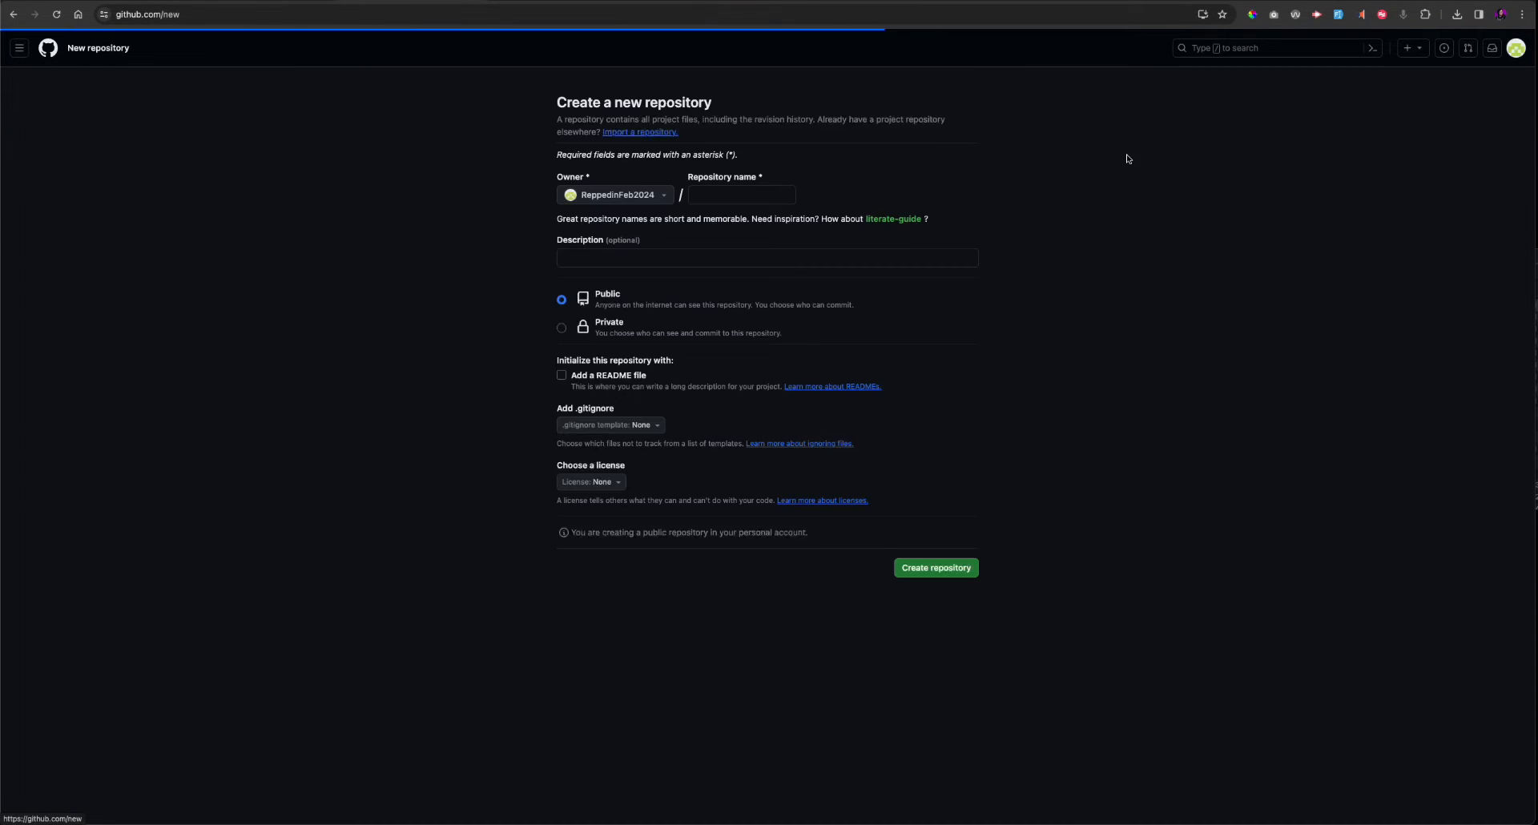
Step: Create the public GitHub repository gitpod-repo with a README file
{"action": "type", "text": "g"}
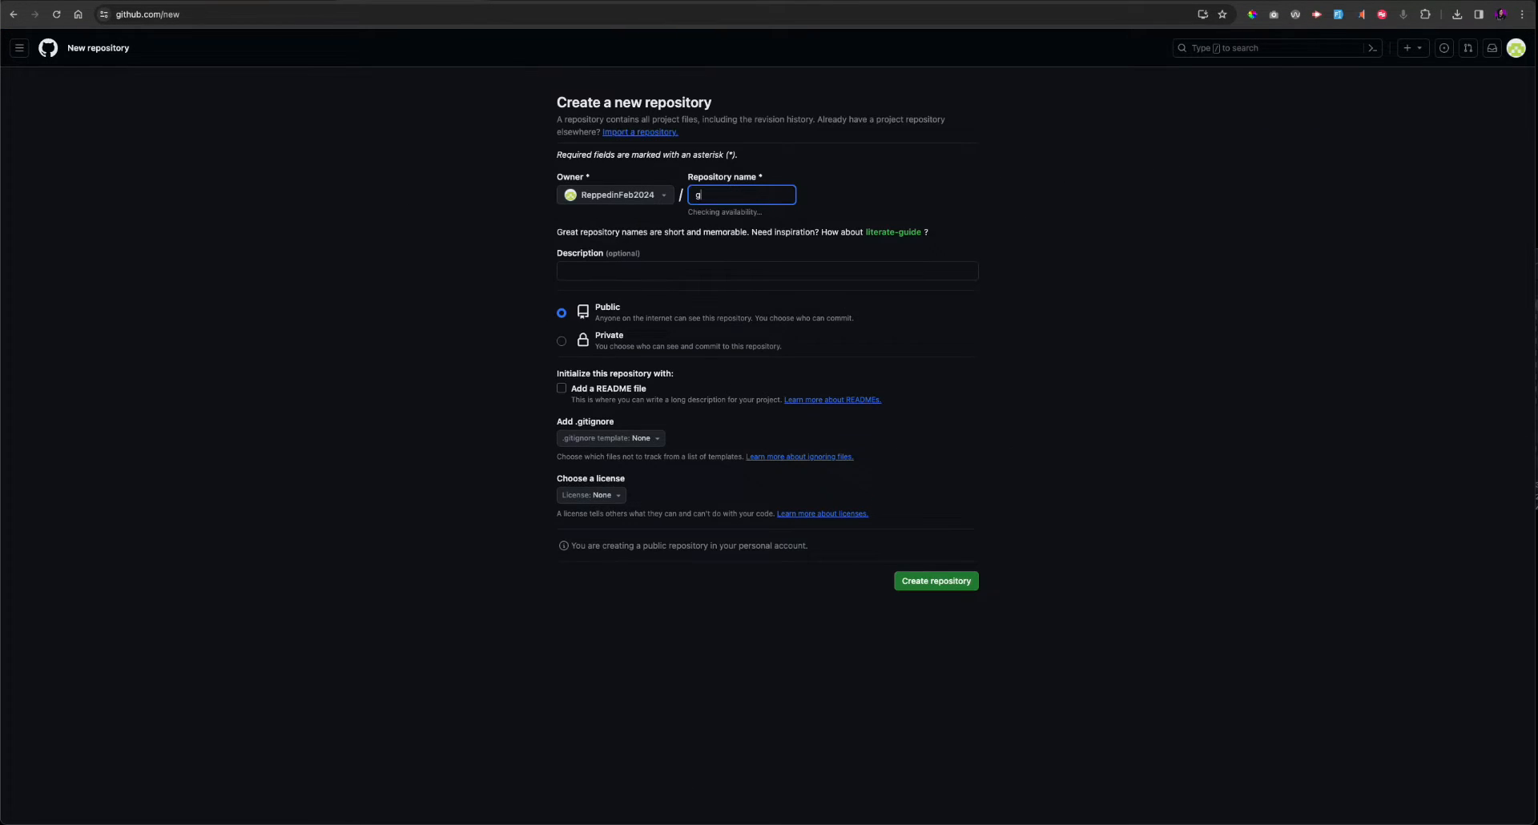
{"action": "type", "text": "itpod-repo"}
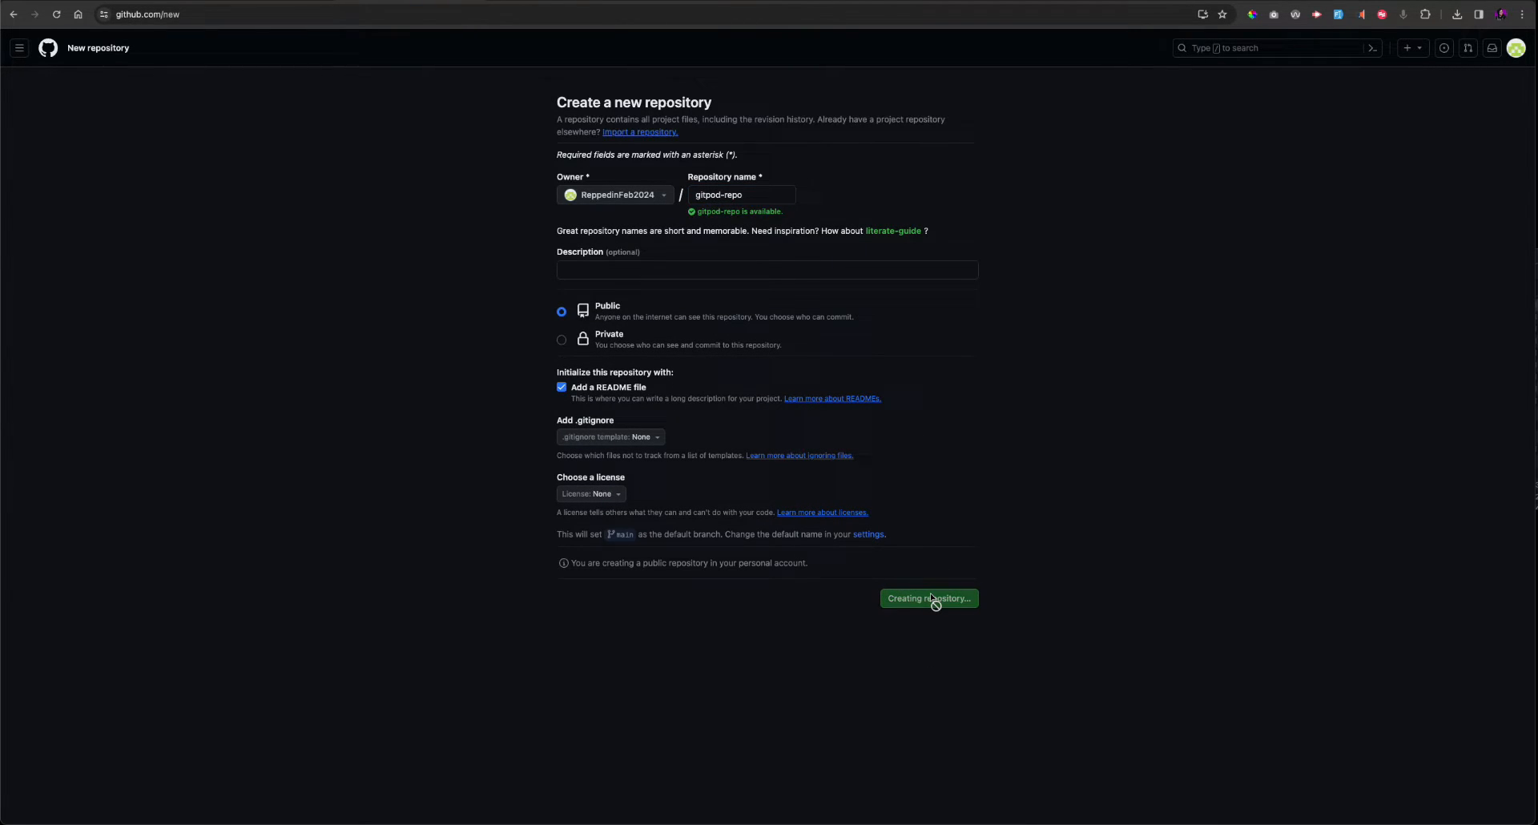
{"action": "left_click", "coordinate": [927, 599]}
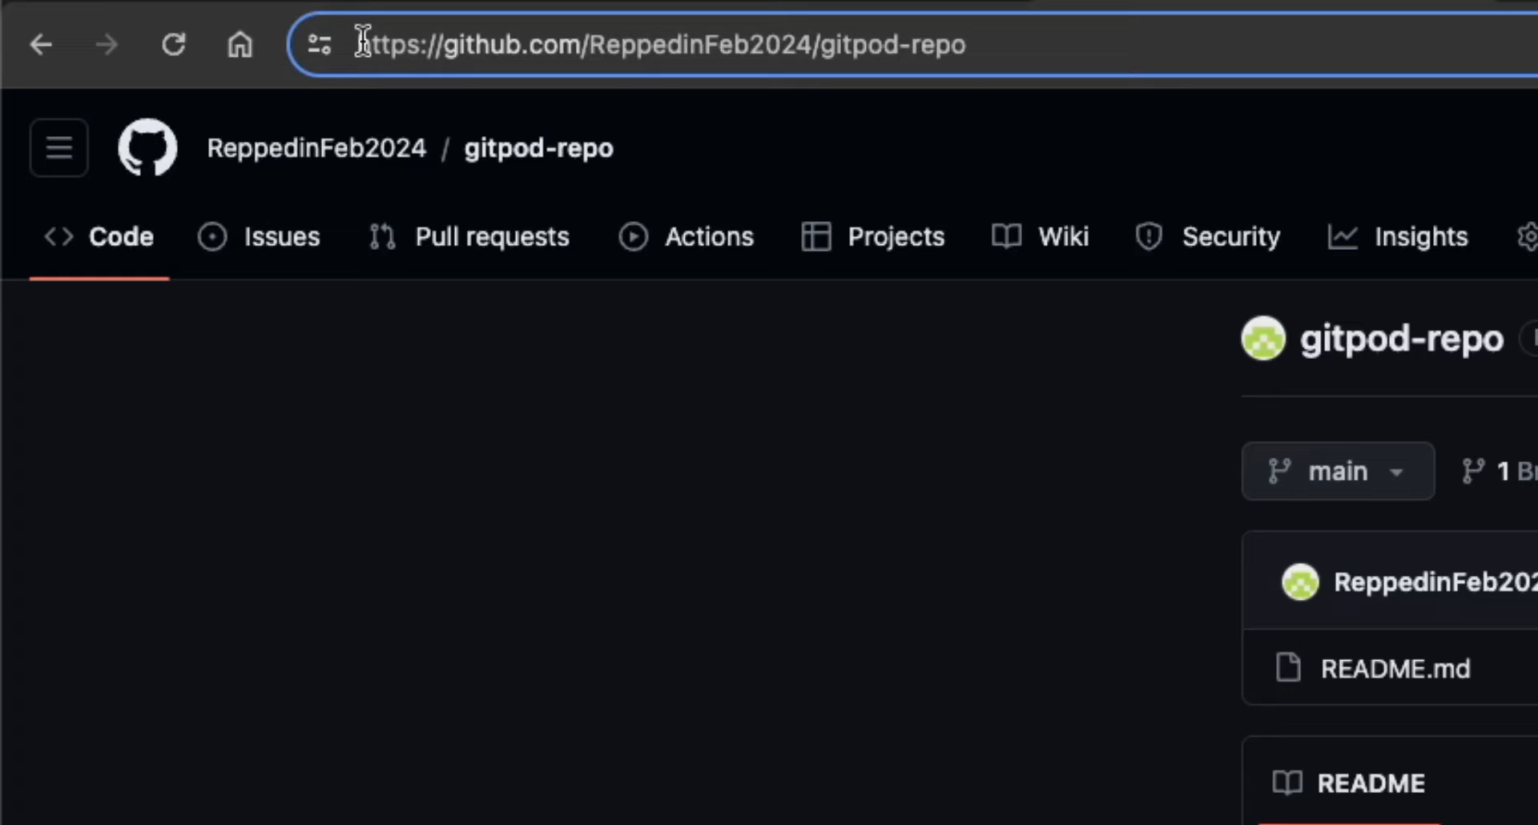
{"action": "type", "text": "https://gitpod.io"}
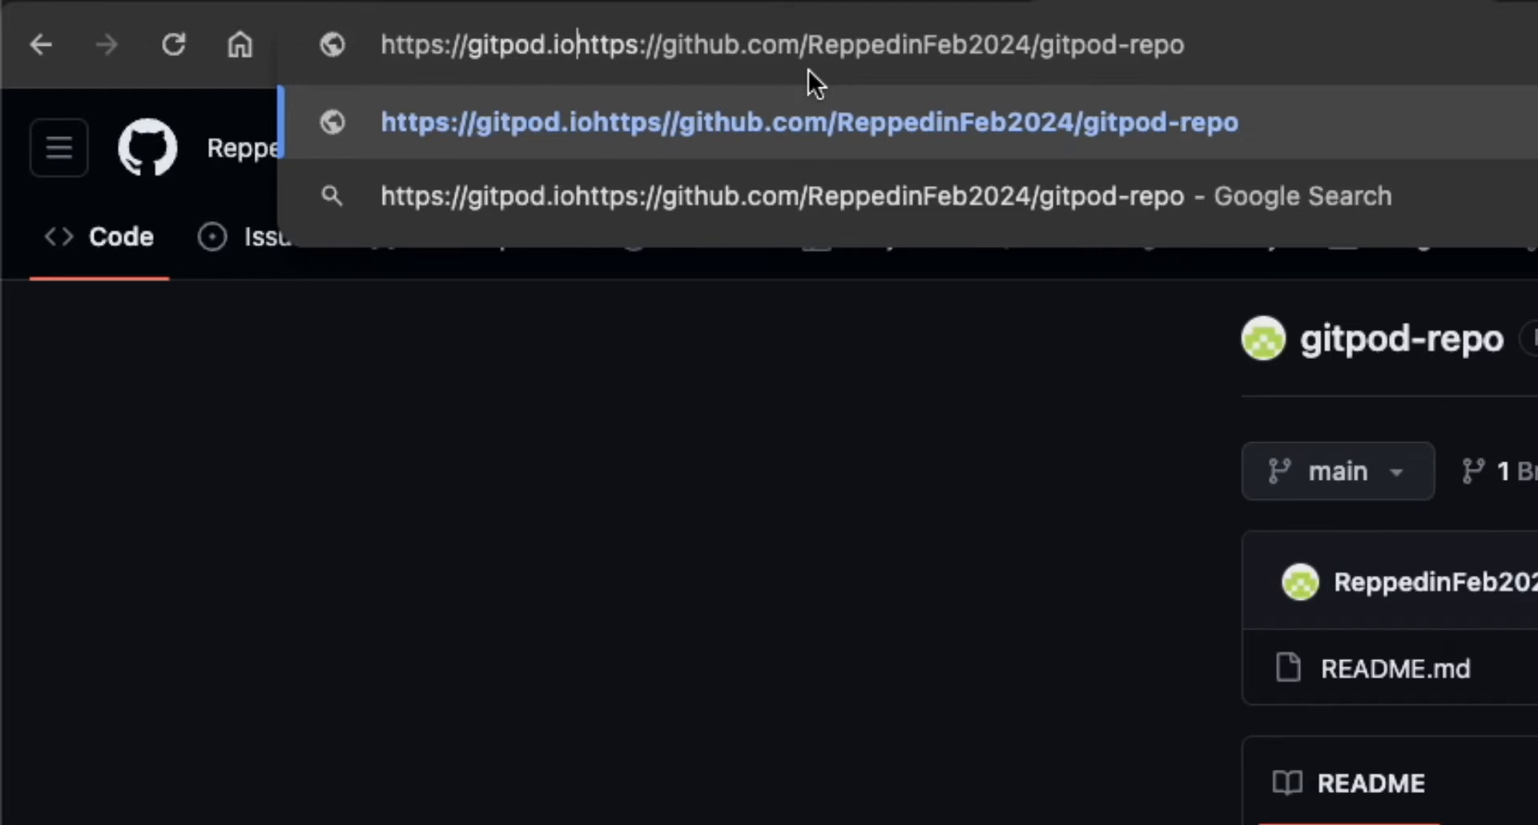
{"action": "type", "text": "/#"}
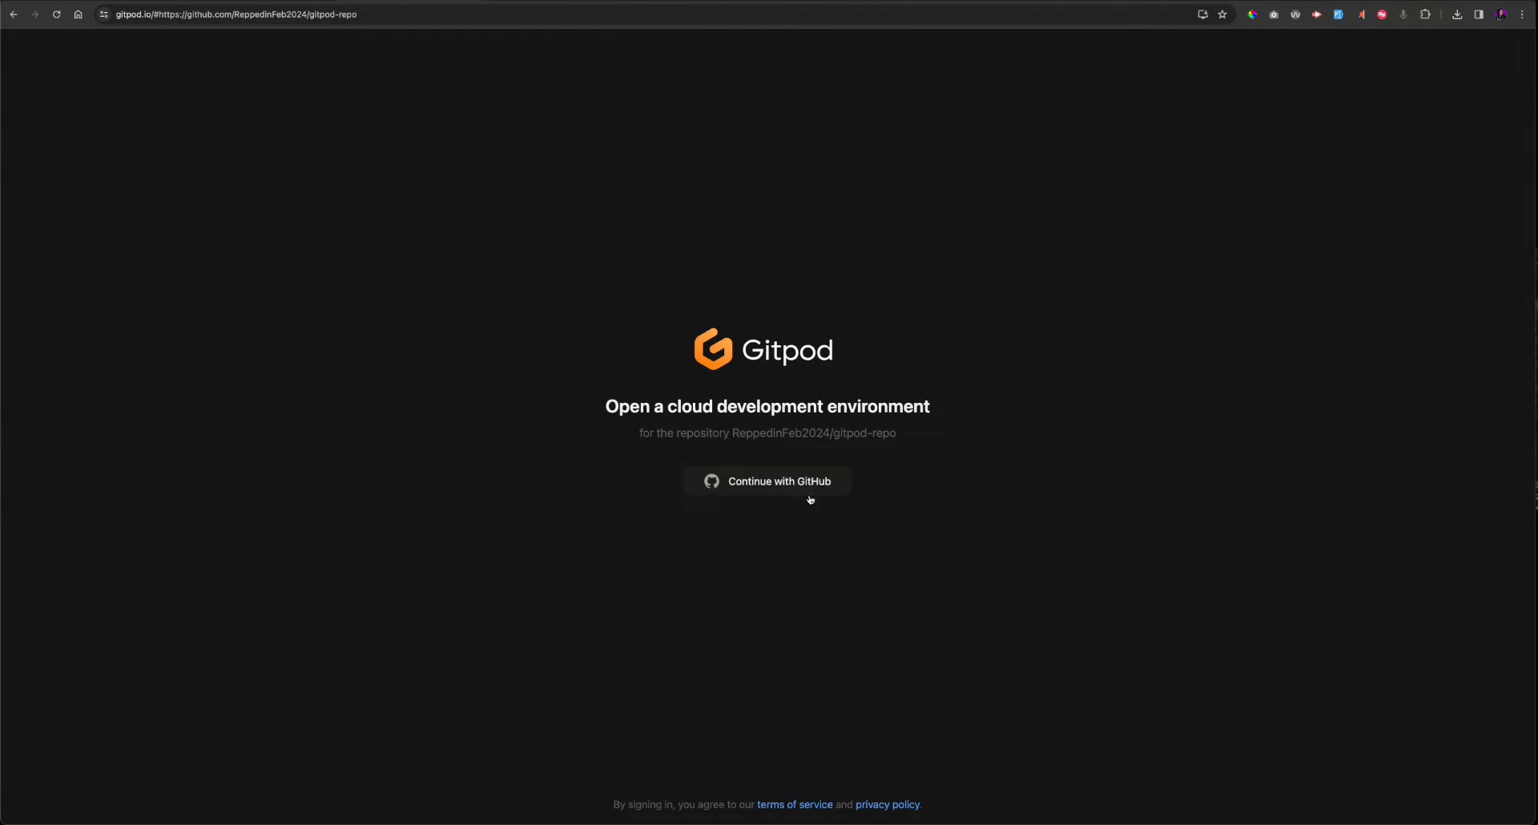
Step: Sign up to Gitpod via GitHub, authorize access, fill names, and accept the free 10 hours
{"action": "left_click", "coordinate": [768, 481]}
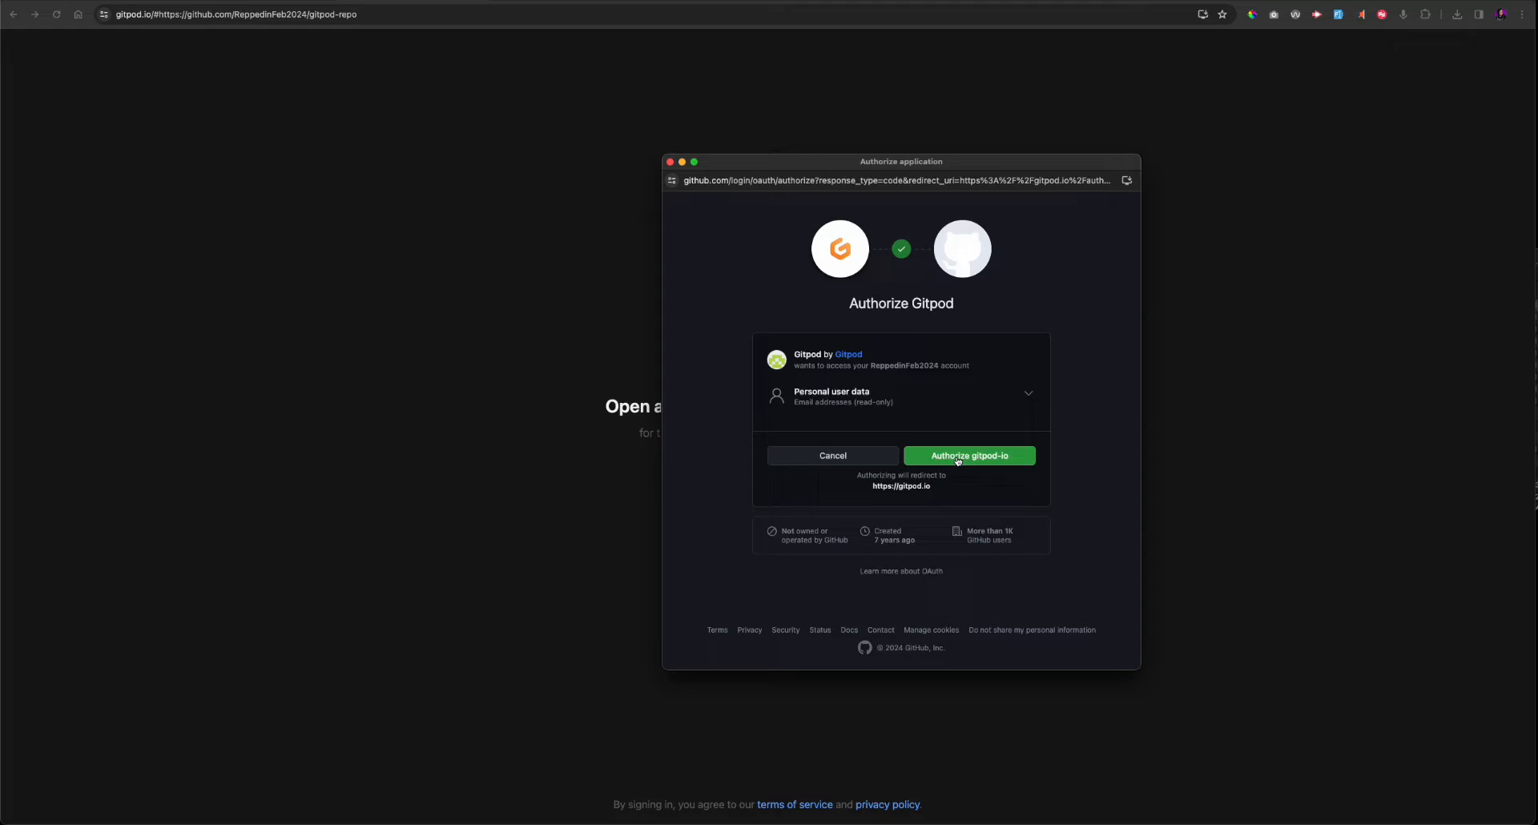
{"action": "left_click", "coordinate": [968, 455]}
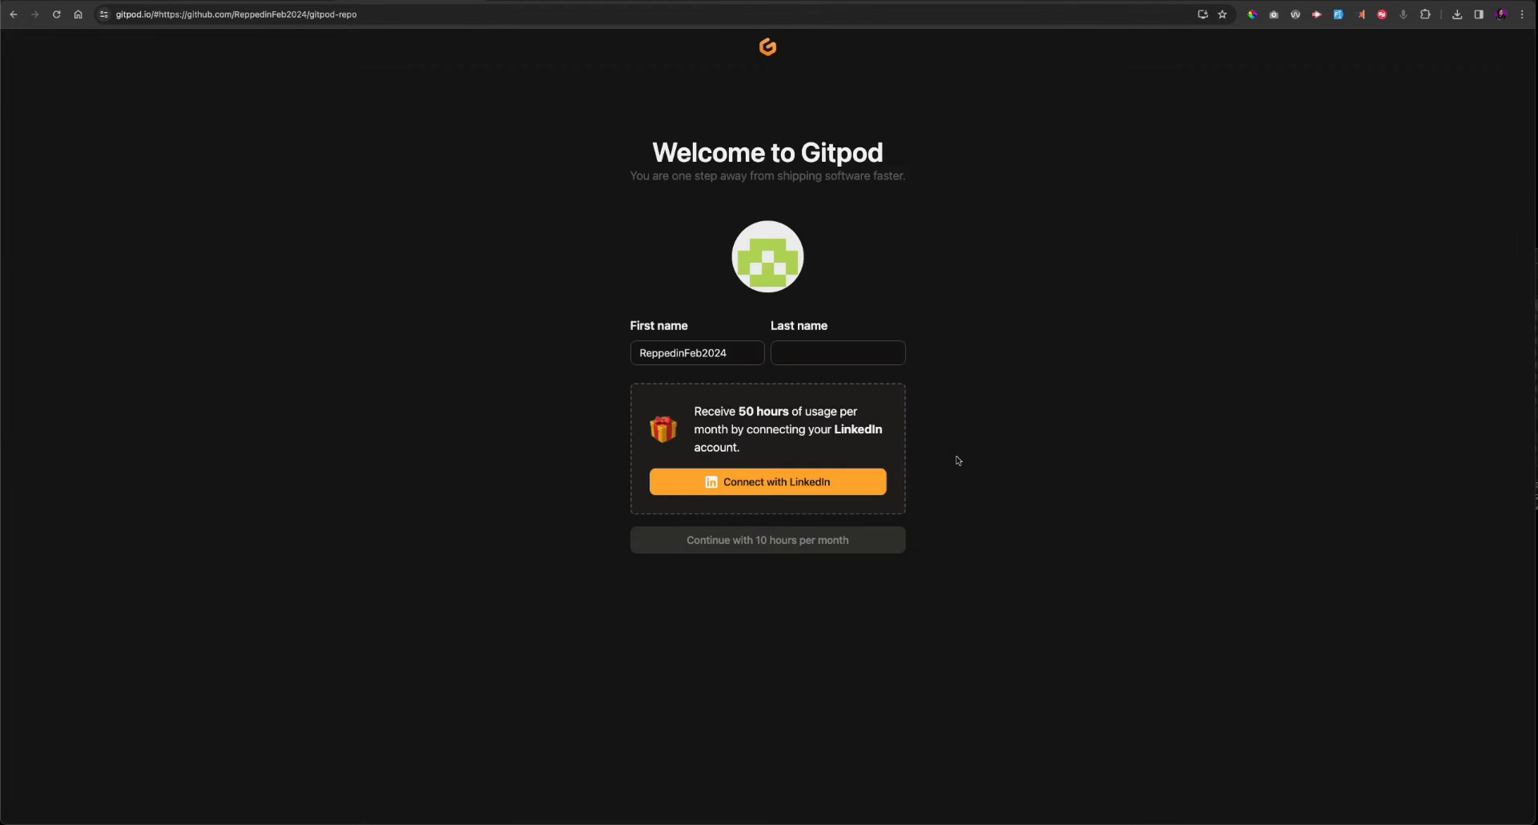
{"action": "type", "text": "Feb"}
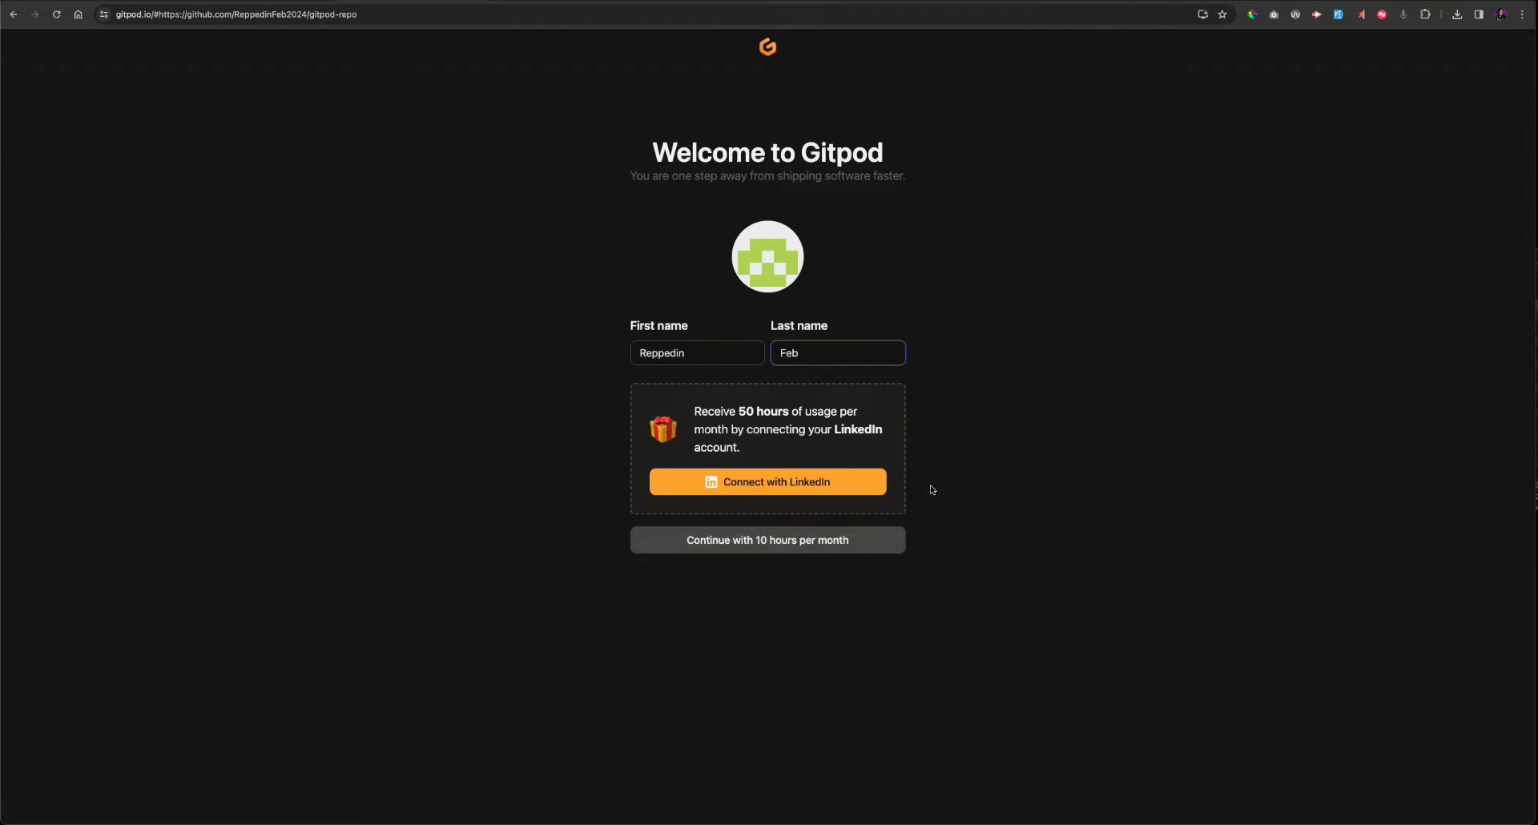
{"action": "left_click", "coordinate": [768, 540]}
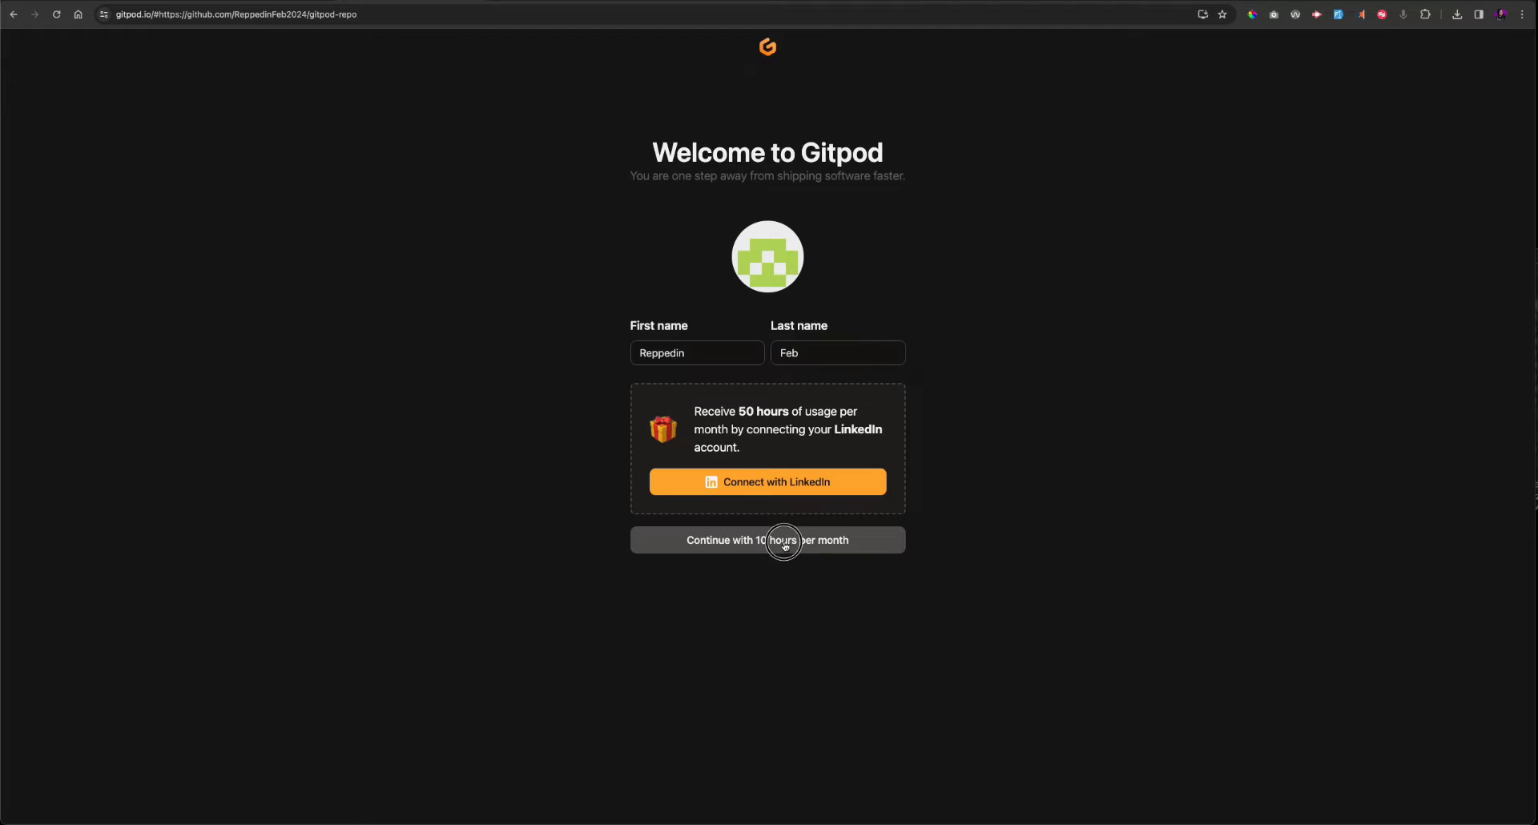
{"action": "left_click", "coordinate": [767, 540]}
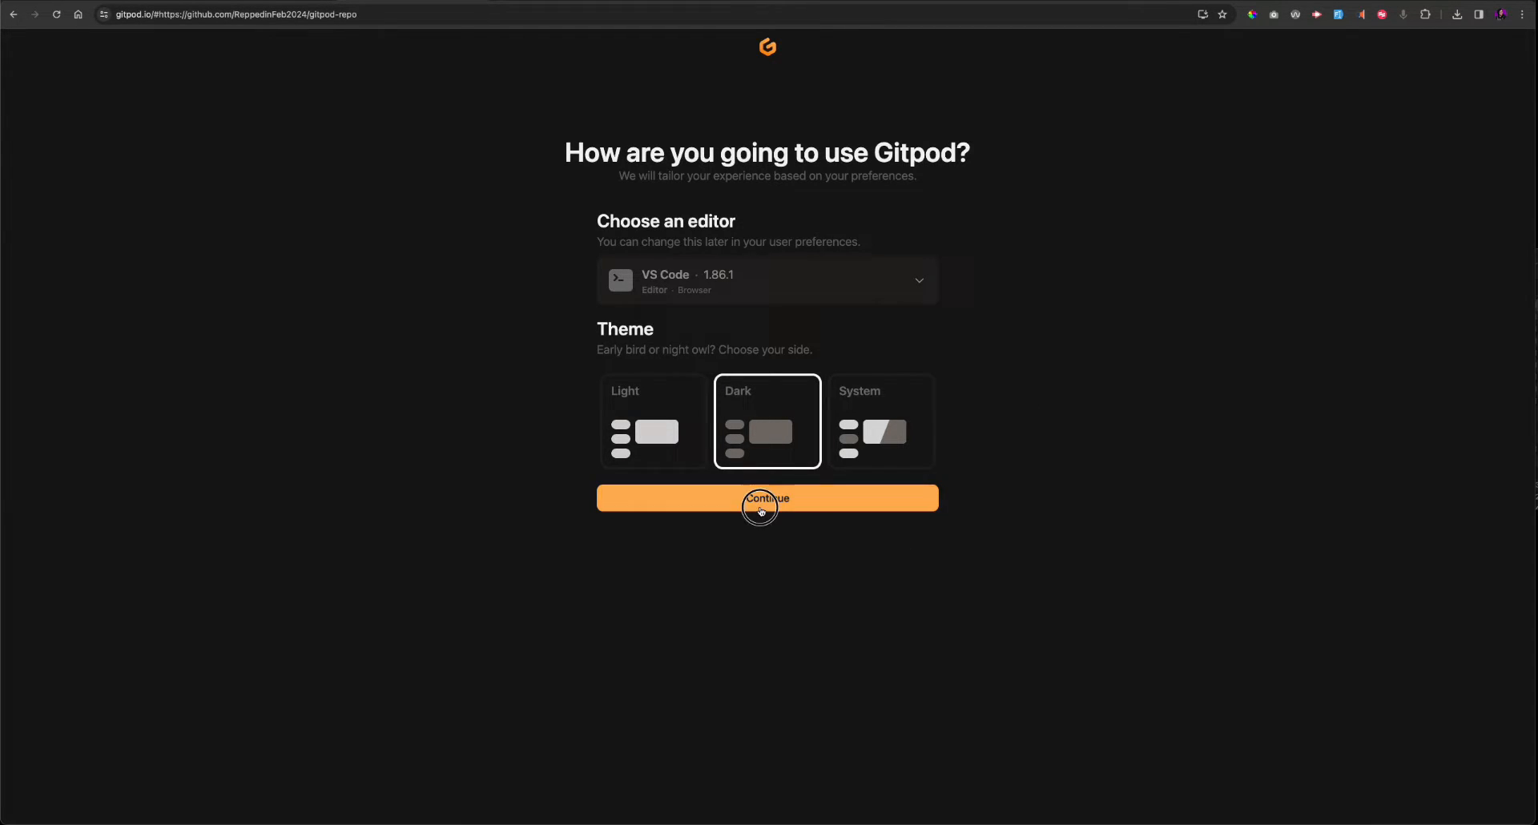
Step: Keep VS Code dark theme and answer the survey: personal projects, dev efficiency, Software Engineering
{"action": "left_click", "coordinate": [766, 498]}
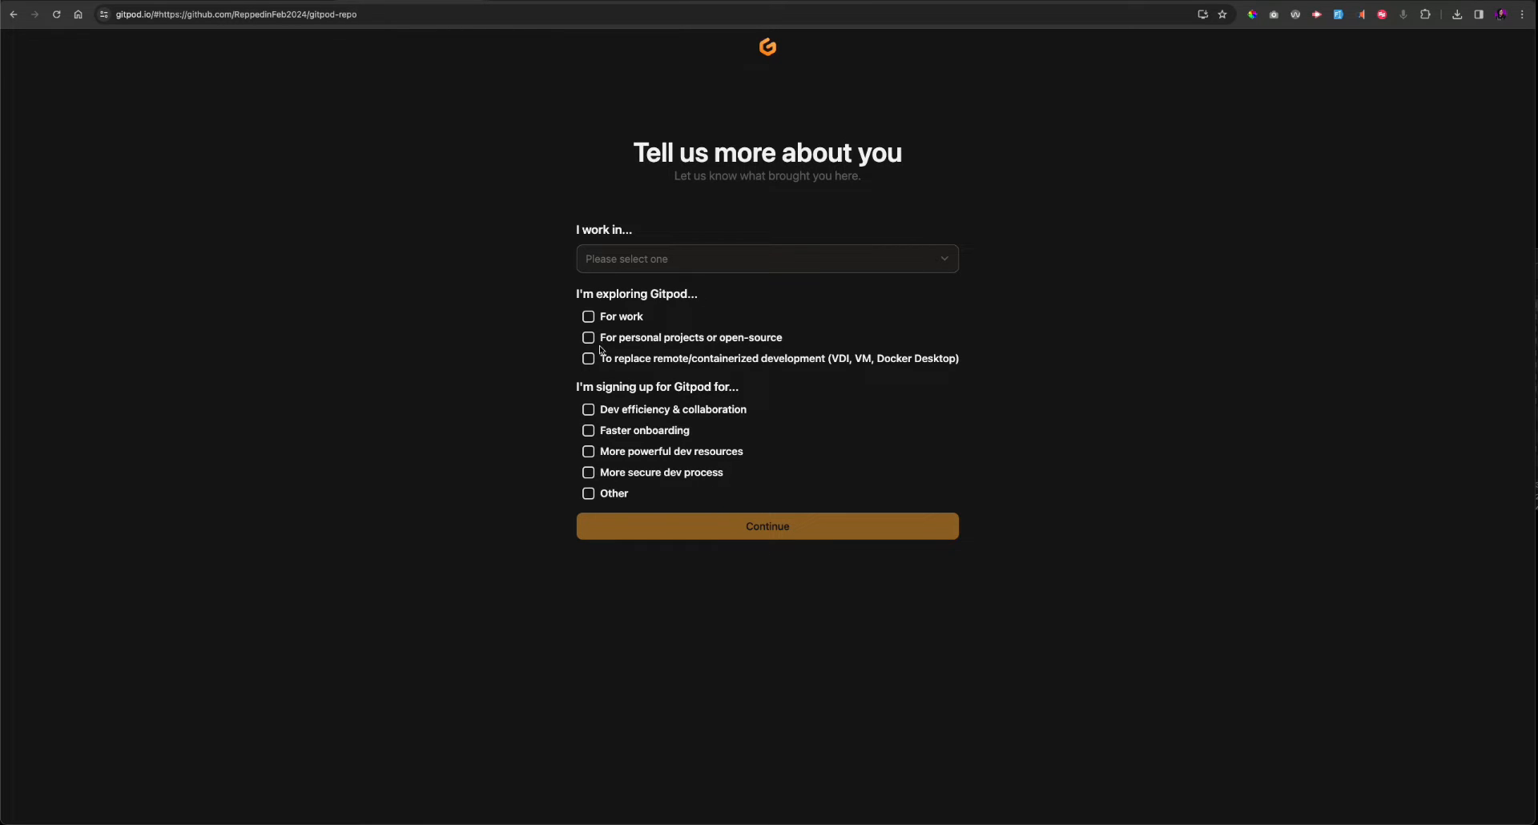
{"action": "left_click", "coordinate": [587, 338]}
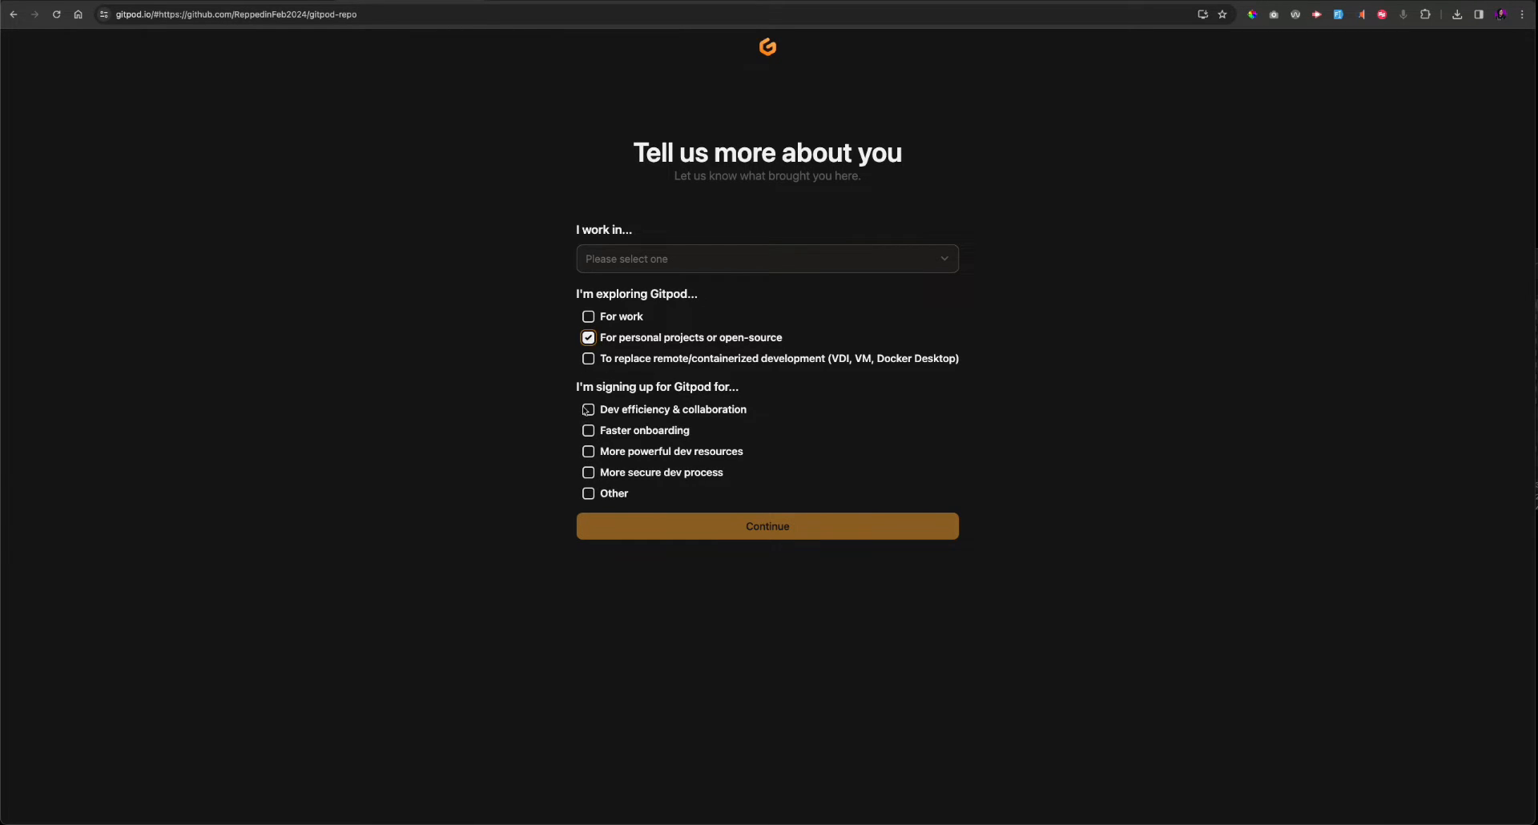
{"action": "left_click", "coordinate": [766, 258]}
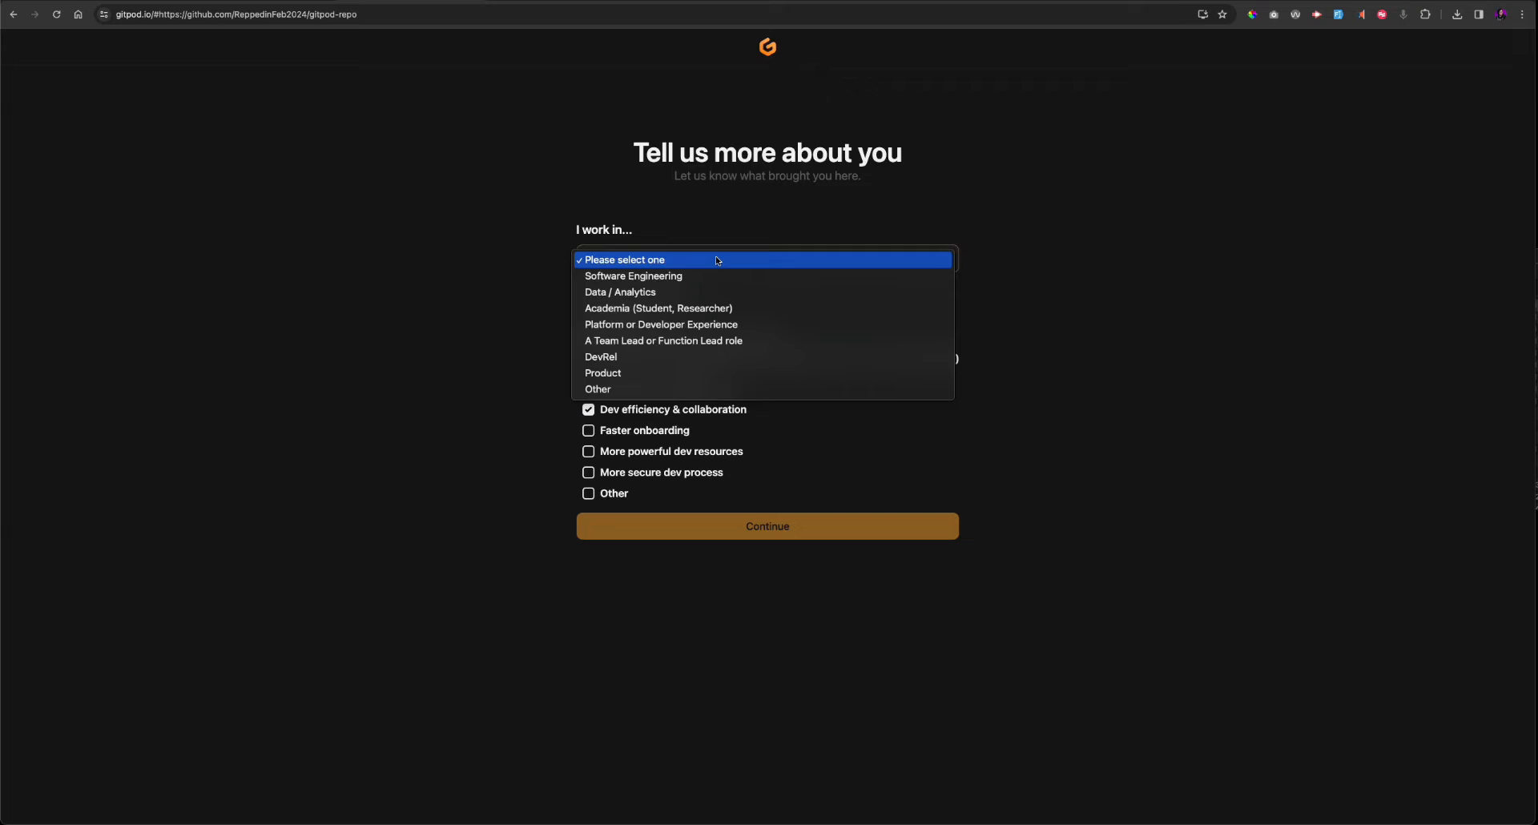
{"action": "left_click", "coordinate": [633, 275]}
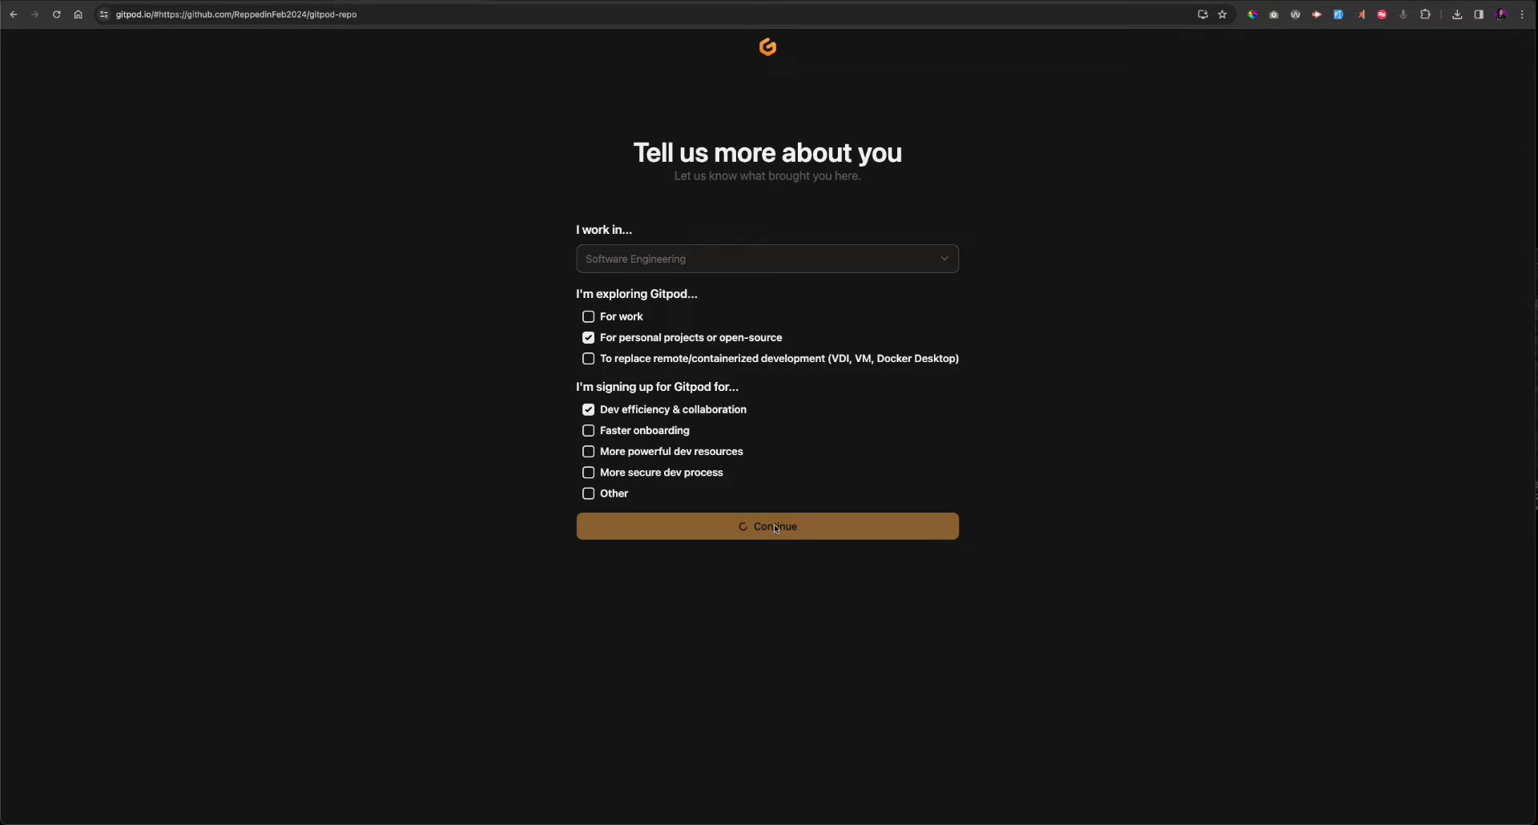
{"action": "left_click", "coordinate": [768, 525]}
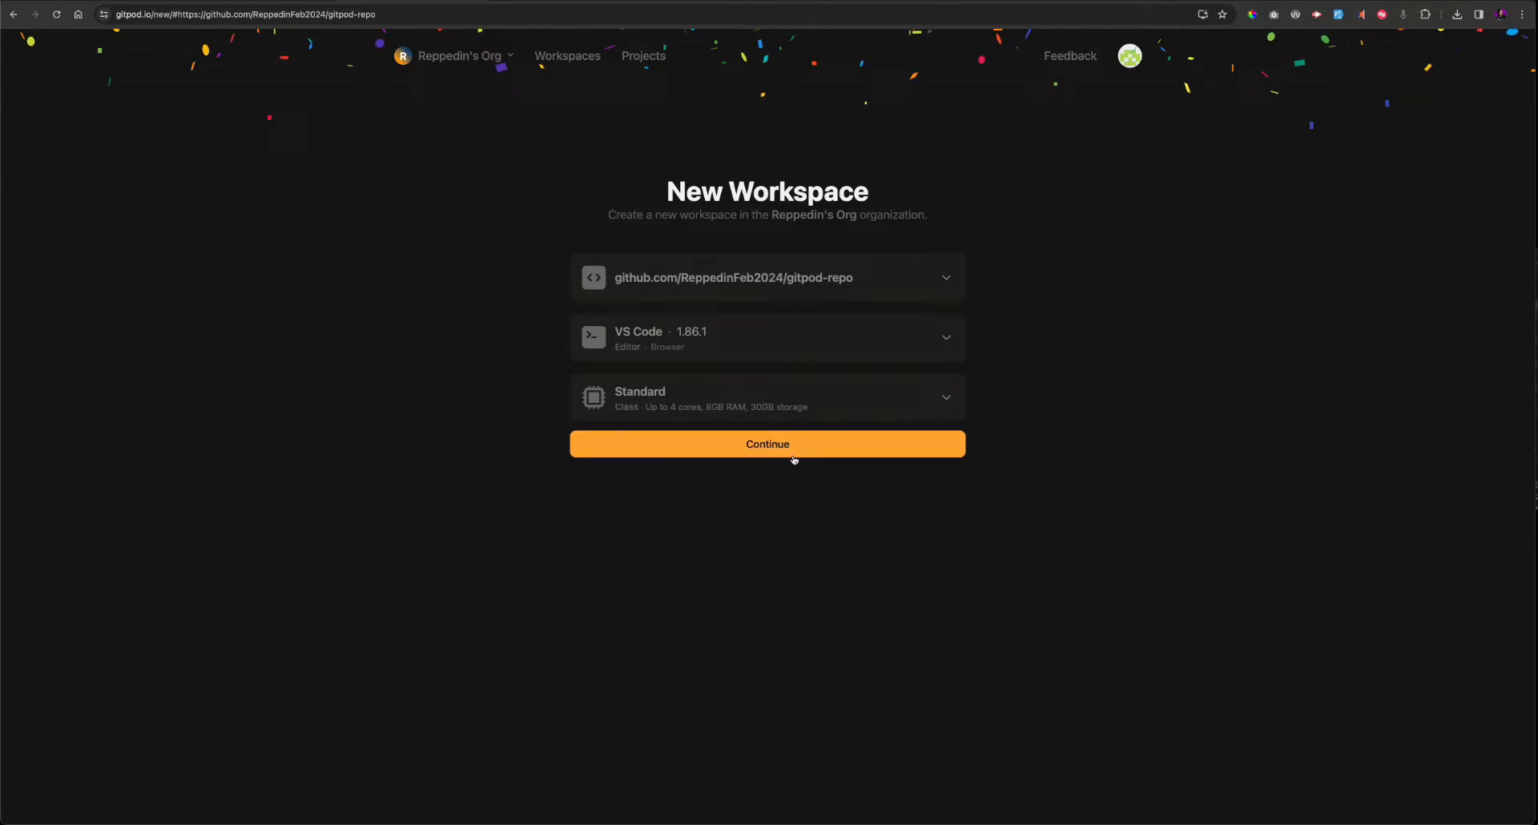
Step: Validate the account with a voice-call phone code and launch the gitpod-repo workspace
{"action": "left_click", "coordinate": [767, 444]}
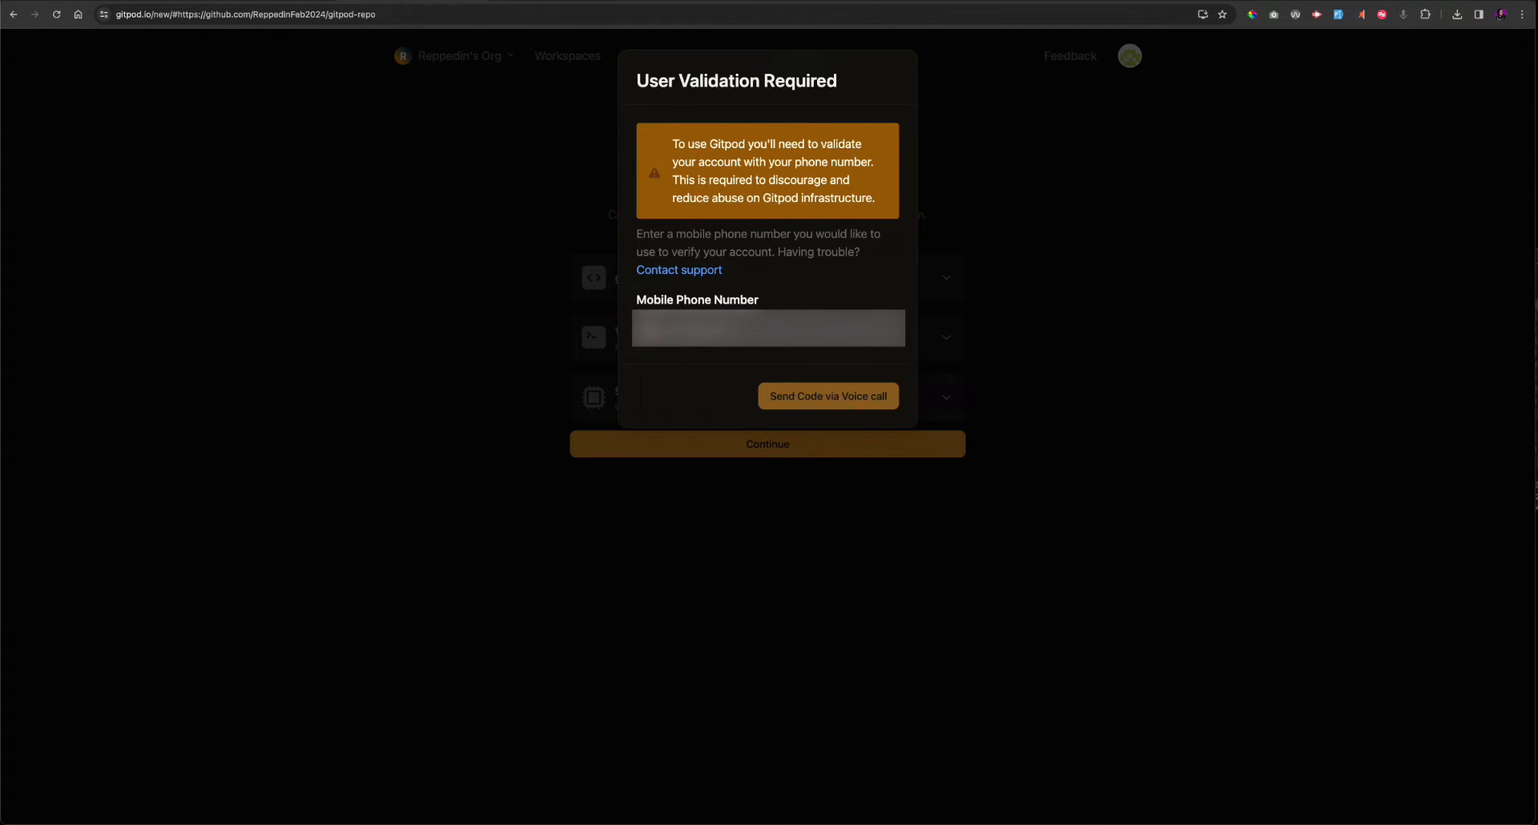
{"action": "left_click", "coordinate": [826, 396]}
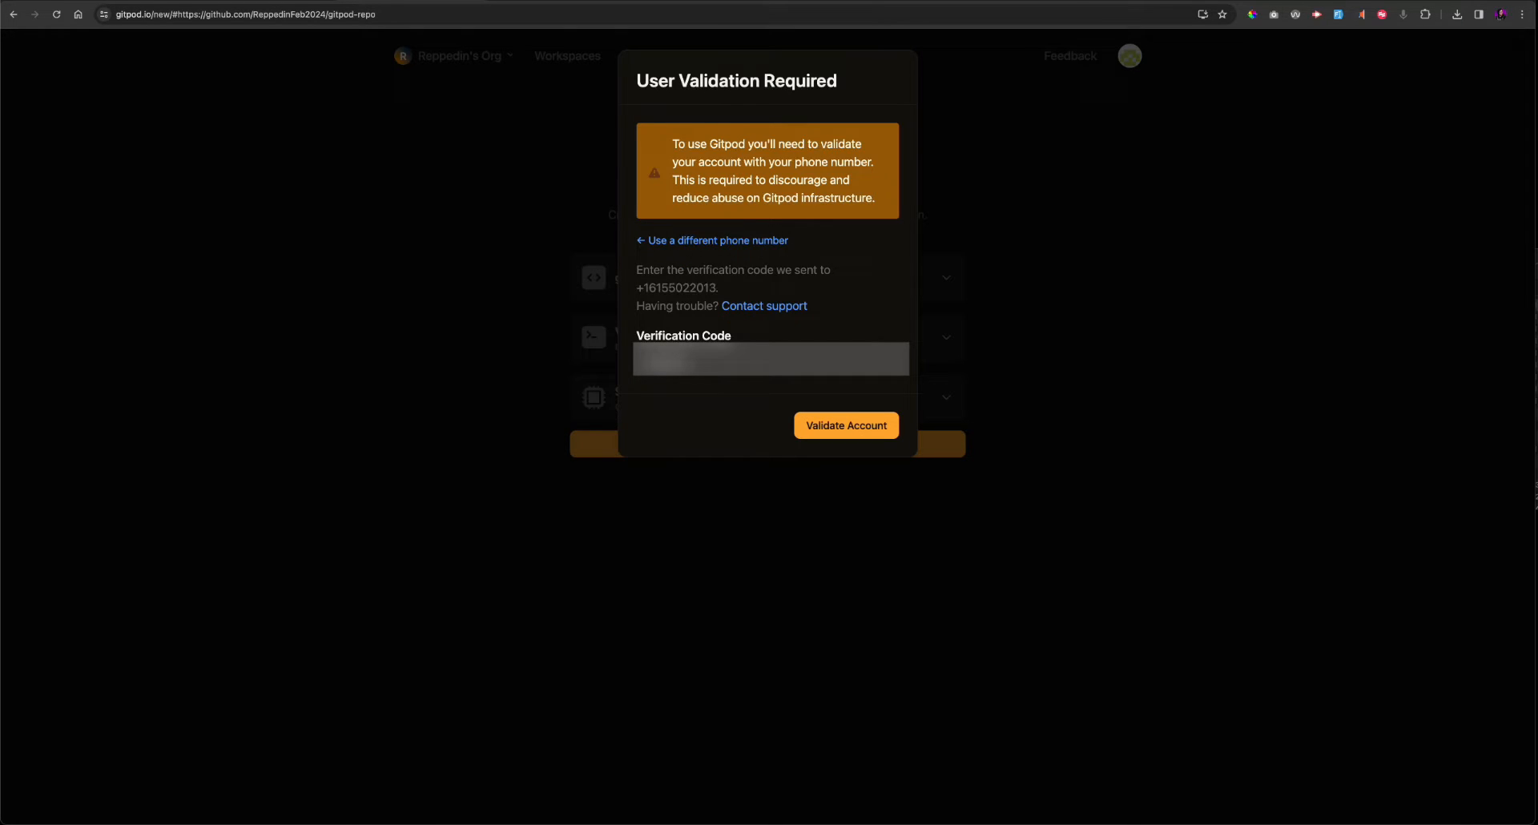
{"action": "mouse_move", "coordinate": [799, 403]}
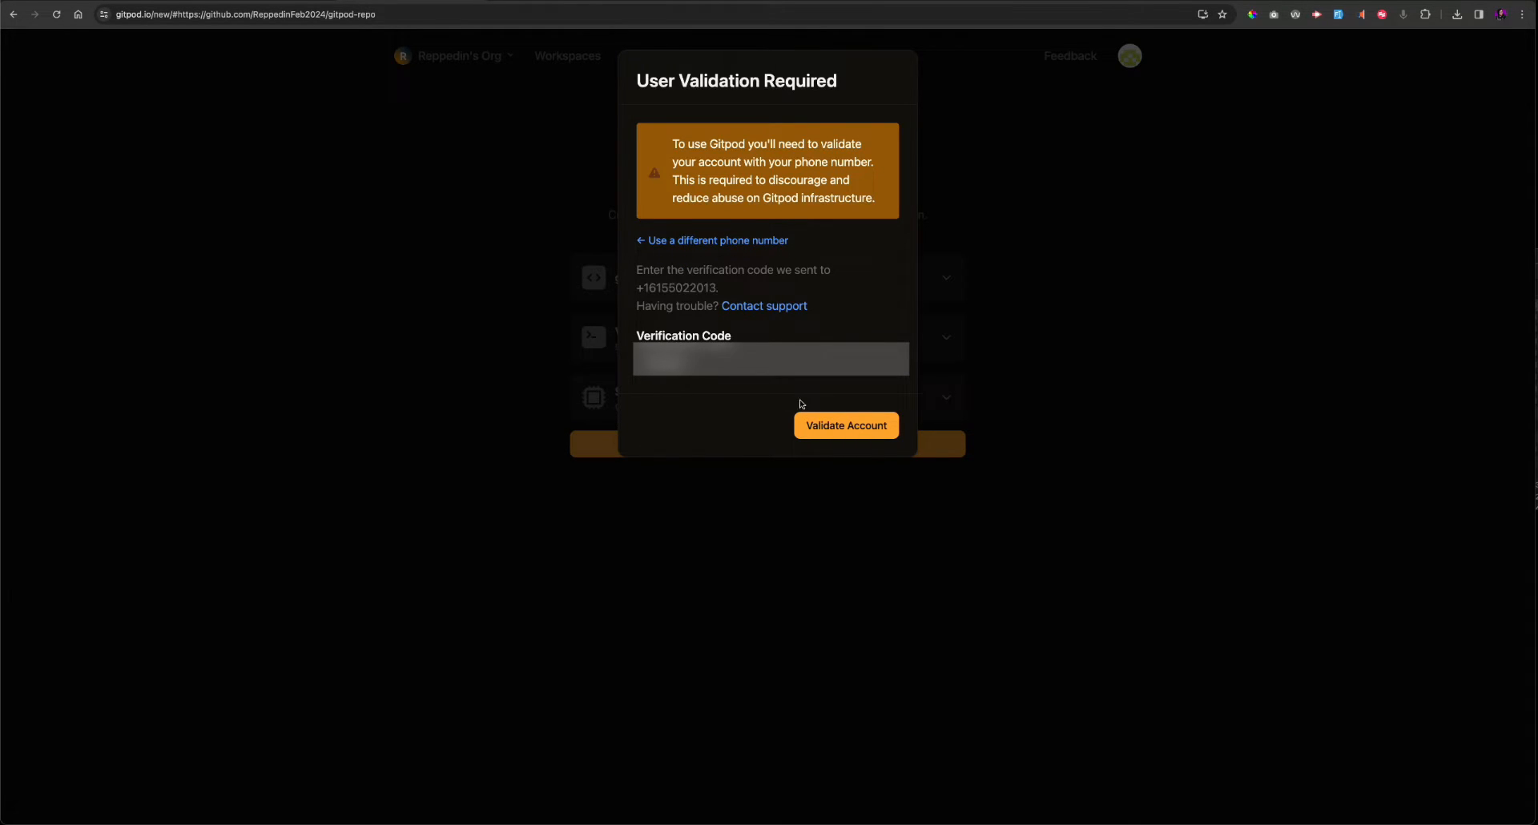
{"action": "left_click", "coordinate": [844, 424]}
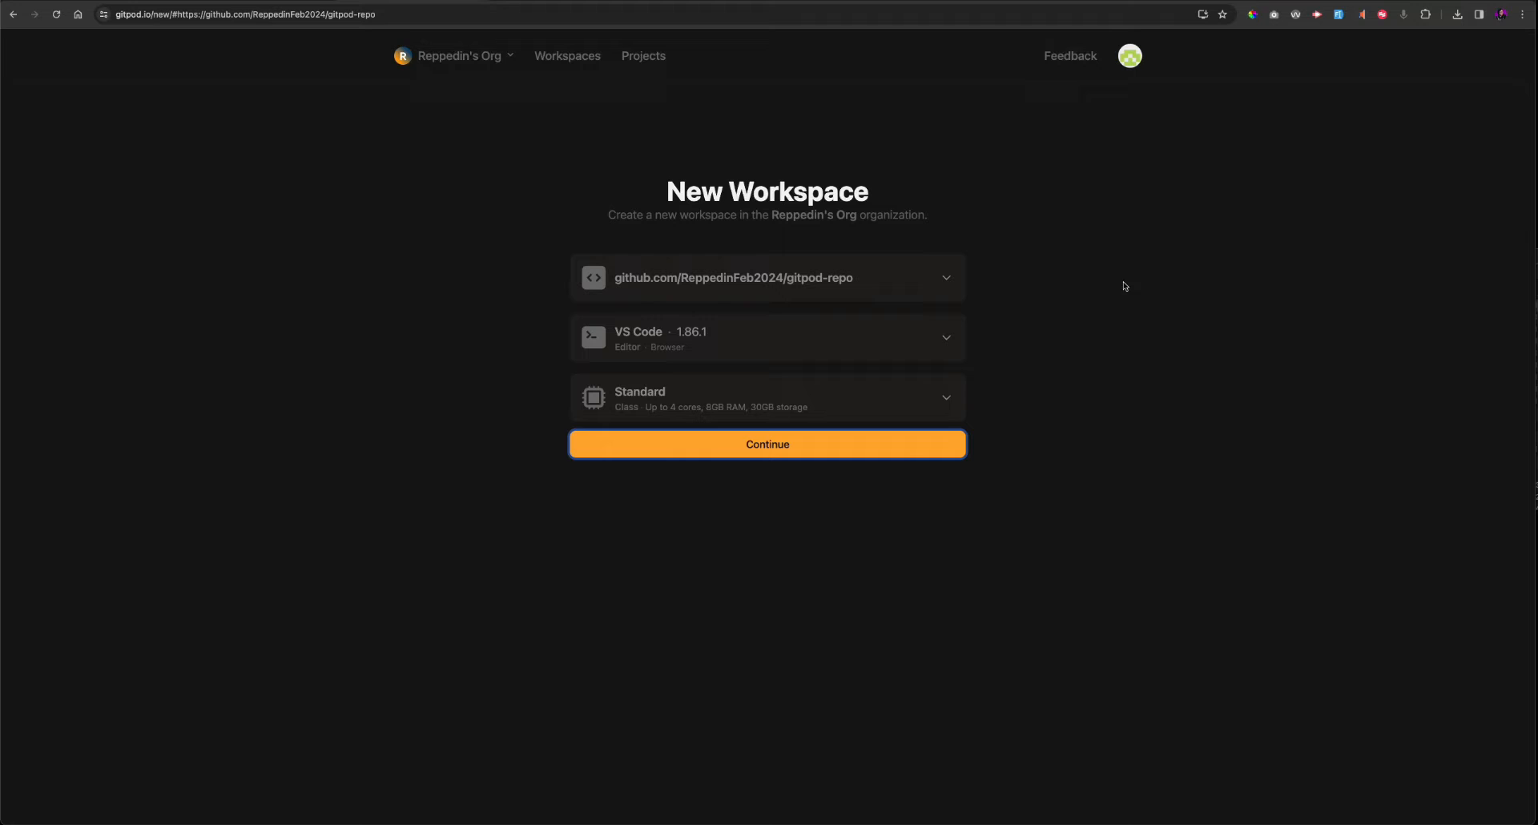
{"action": "left_click", "coordinate": [767, 444]}
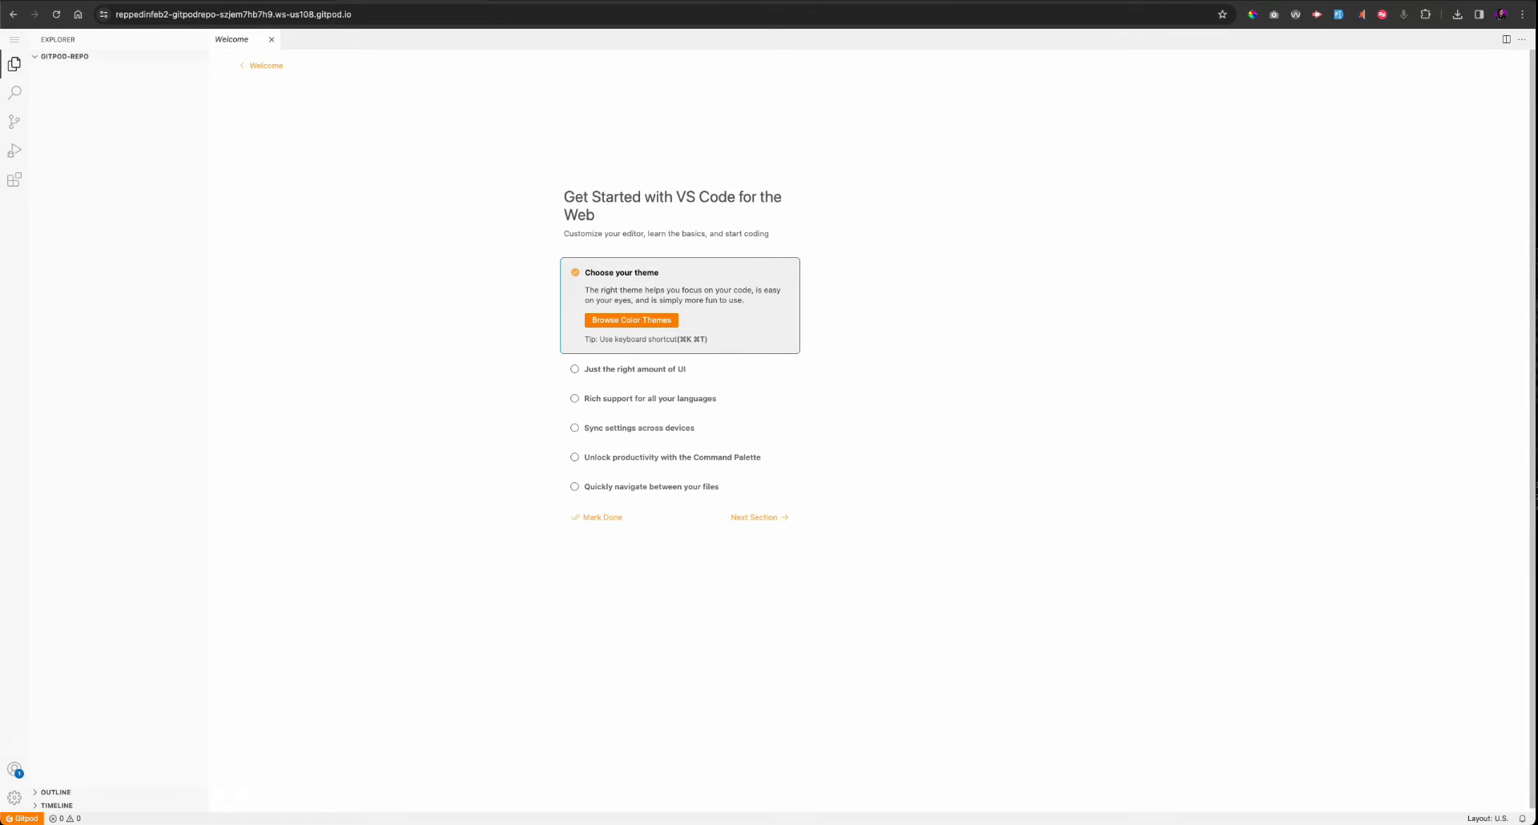
Step: Add 'This is going to be on my first commit!' on line 3 of README.md
{"action": "left_click", "coordinate": [632, 320]}
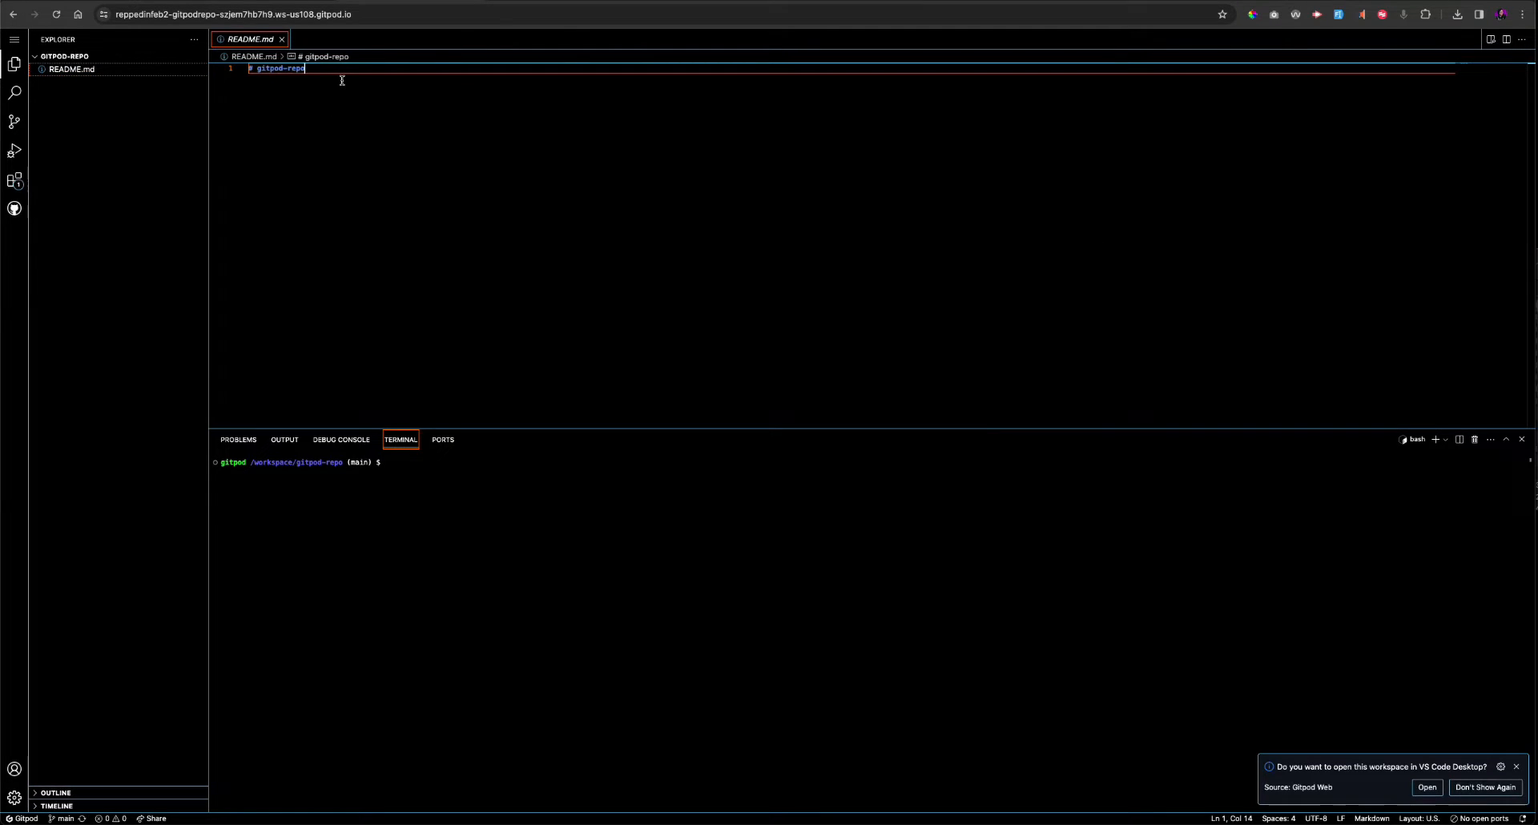
{"action": "type", "text": "TH"}
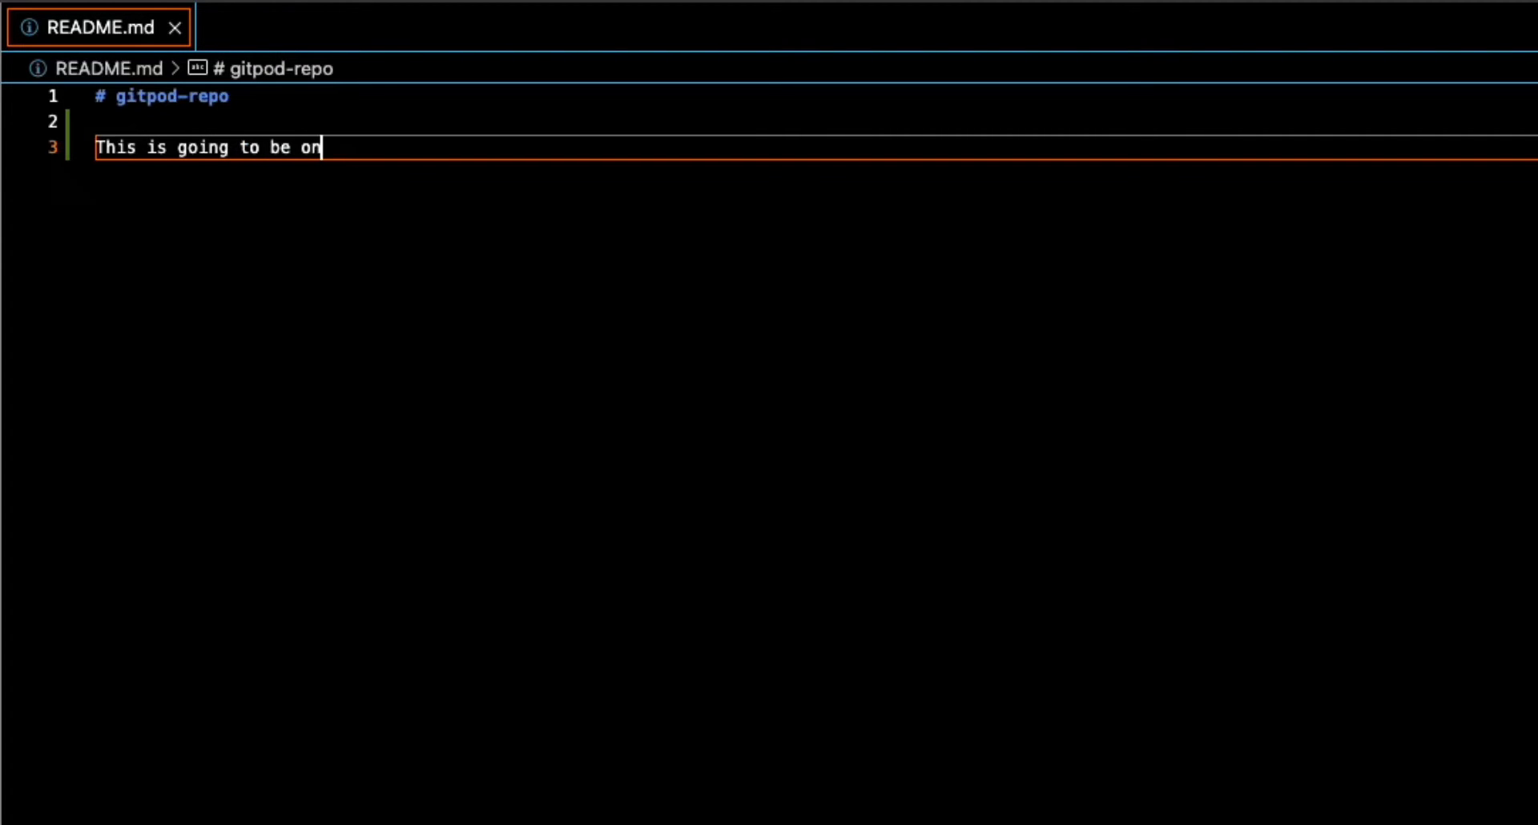
{"action": "type", "text": "my first comm"}
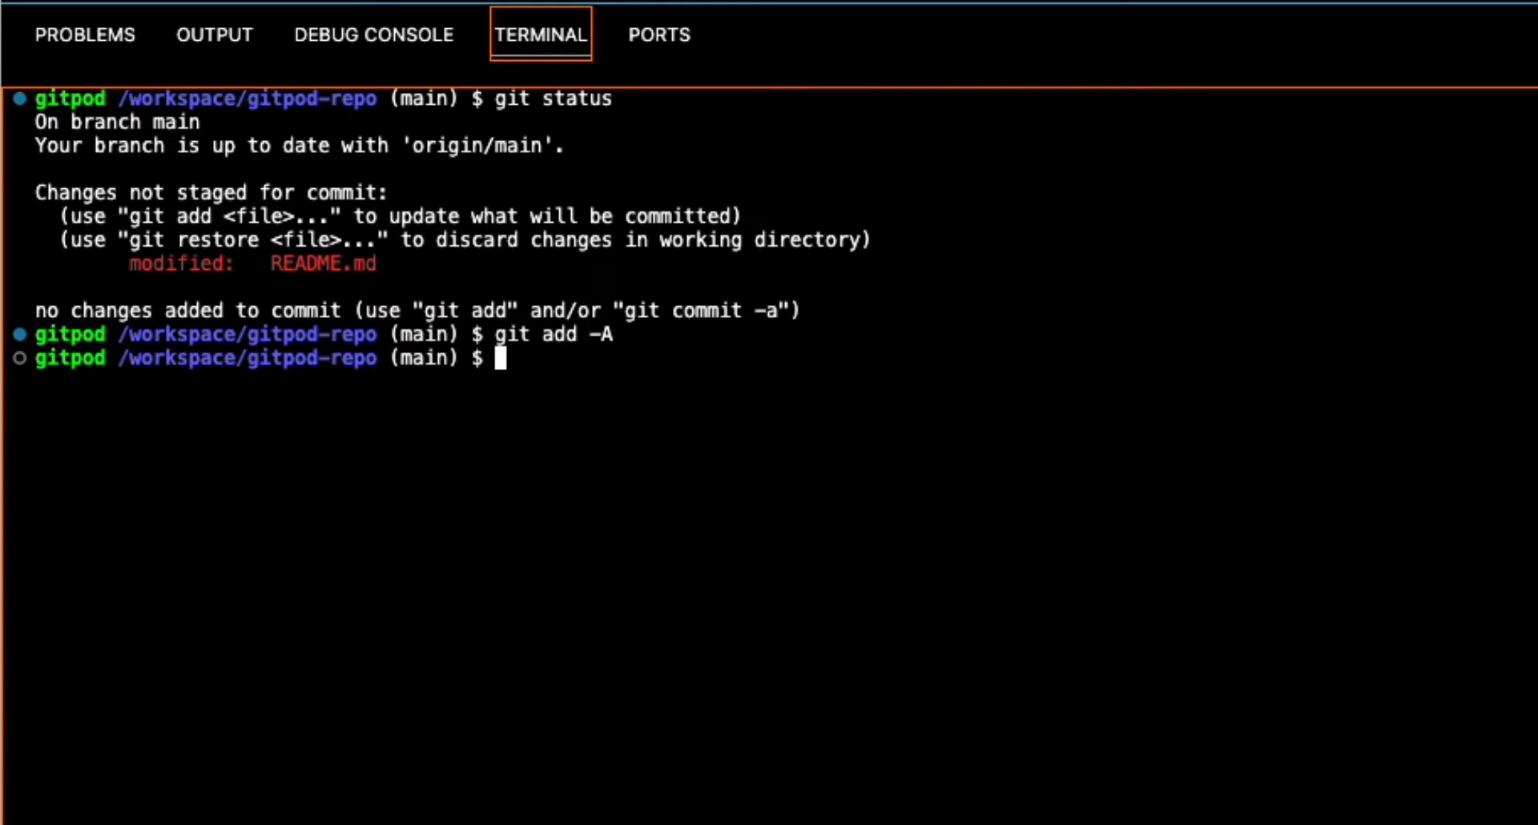
Step: Commit the README change as 'add message' and attempt git push origin main, which is denied
{"action": "type", "text": "git commit"}
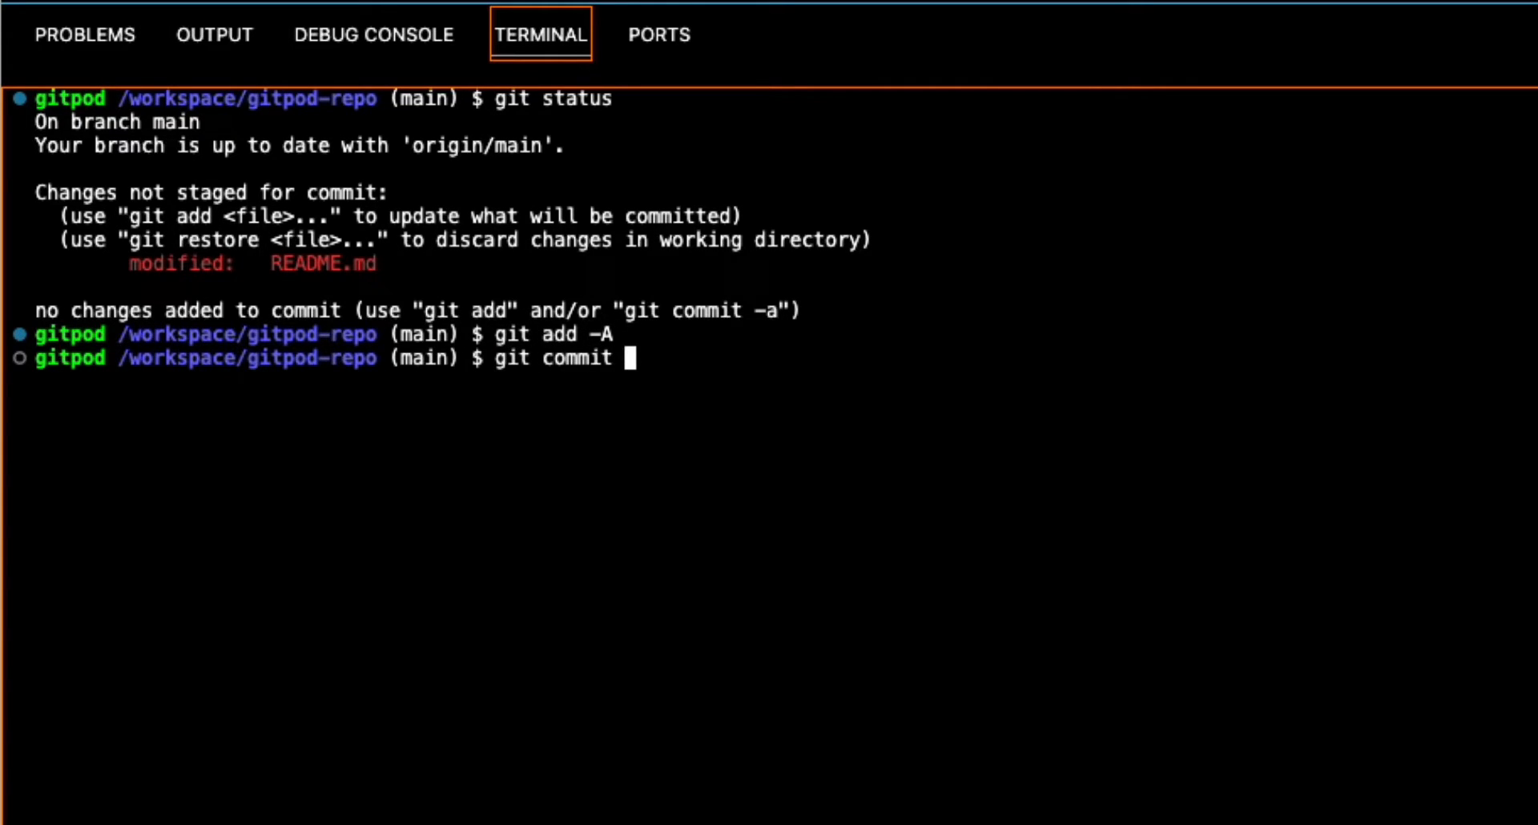
{"action": "type", "text": "-m \"add"}
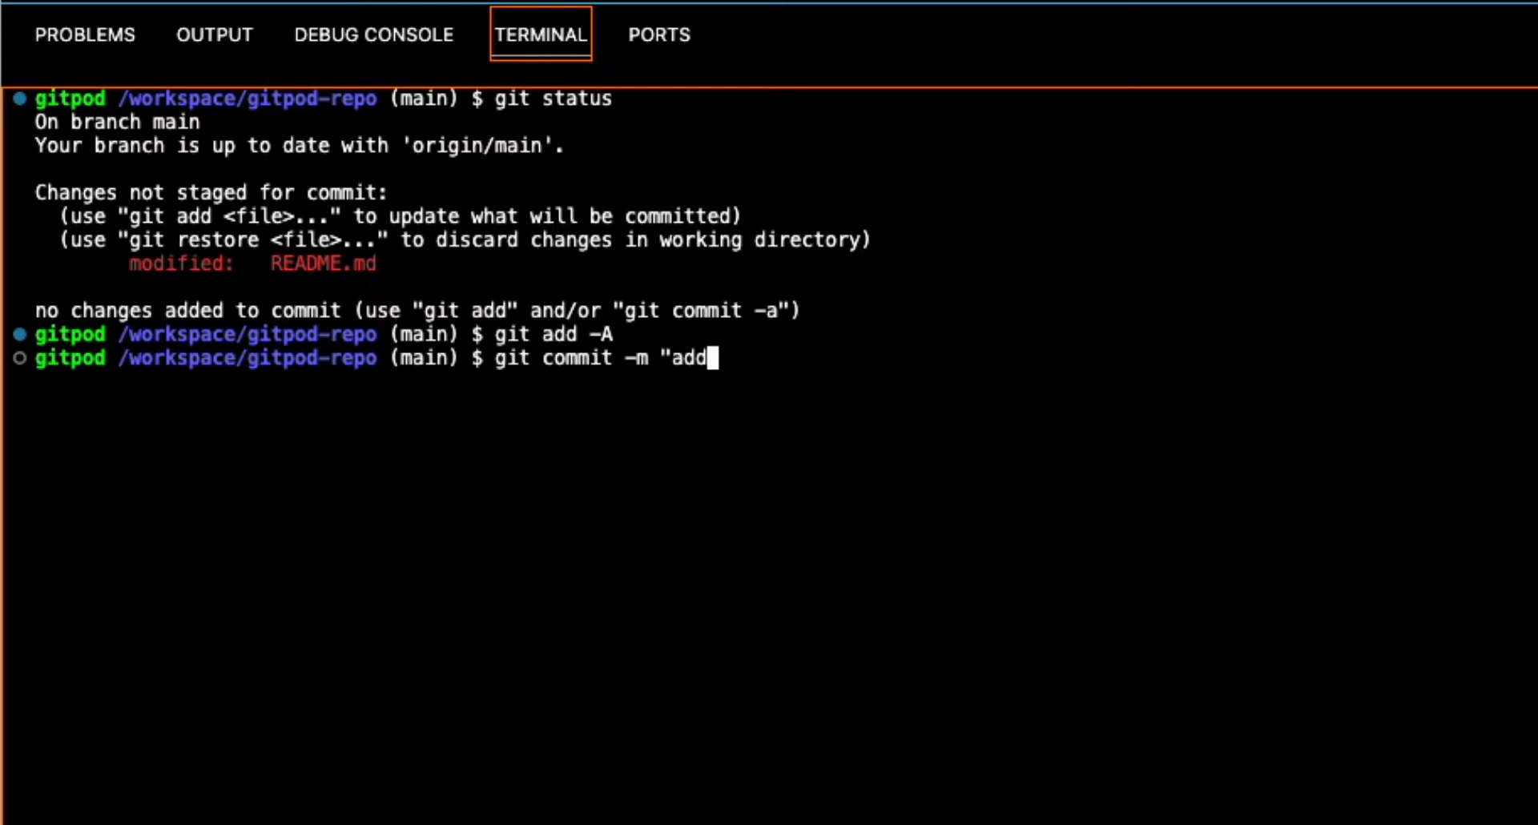
{"action": "type", "text": "message"}
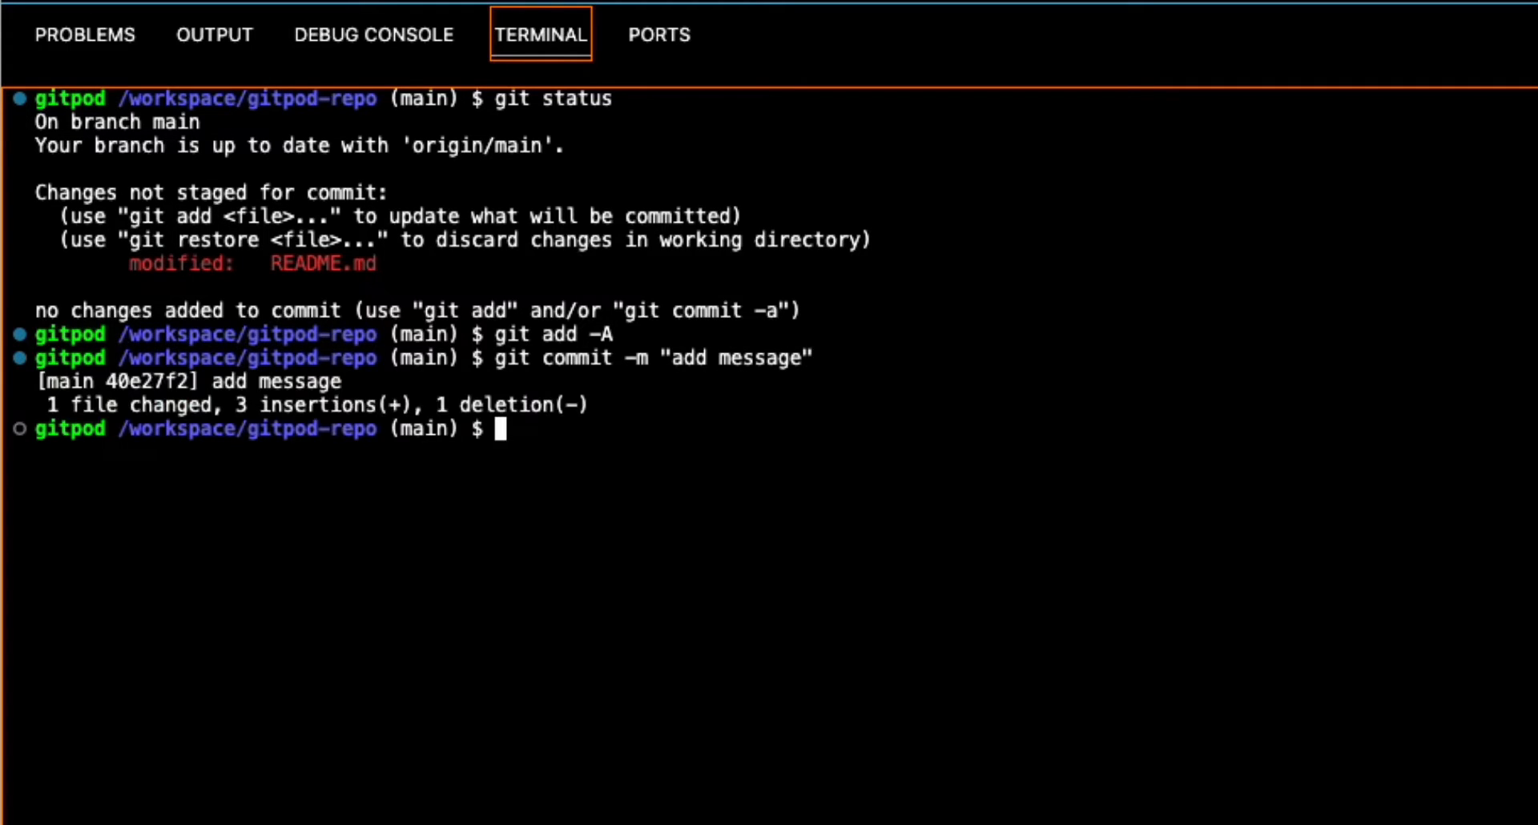
{"action": "type", "text": "git push origin main"}
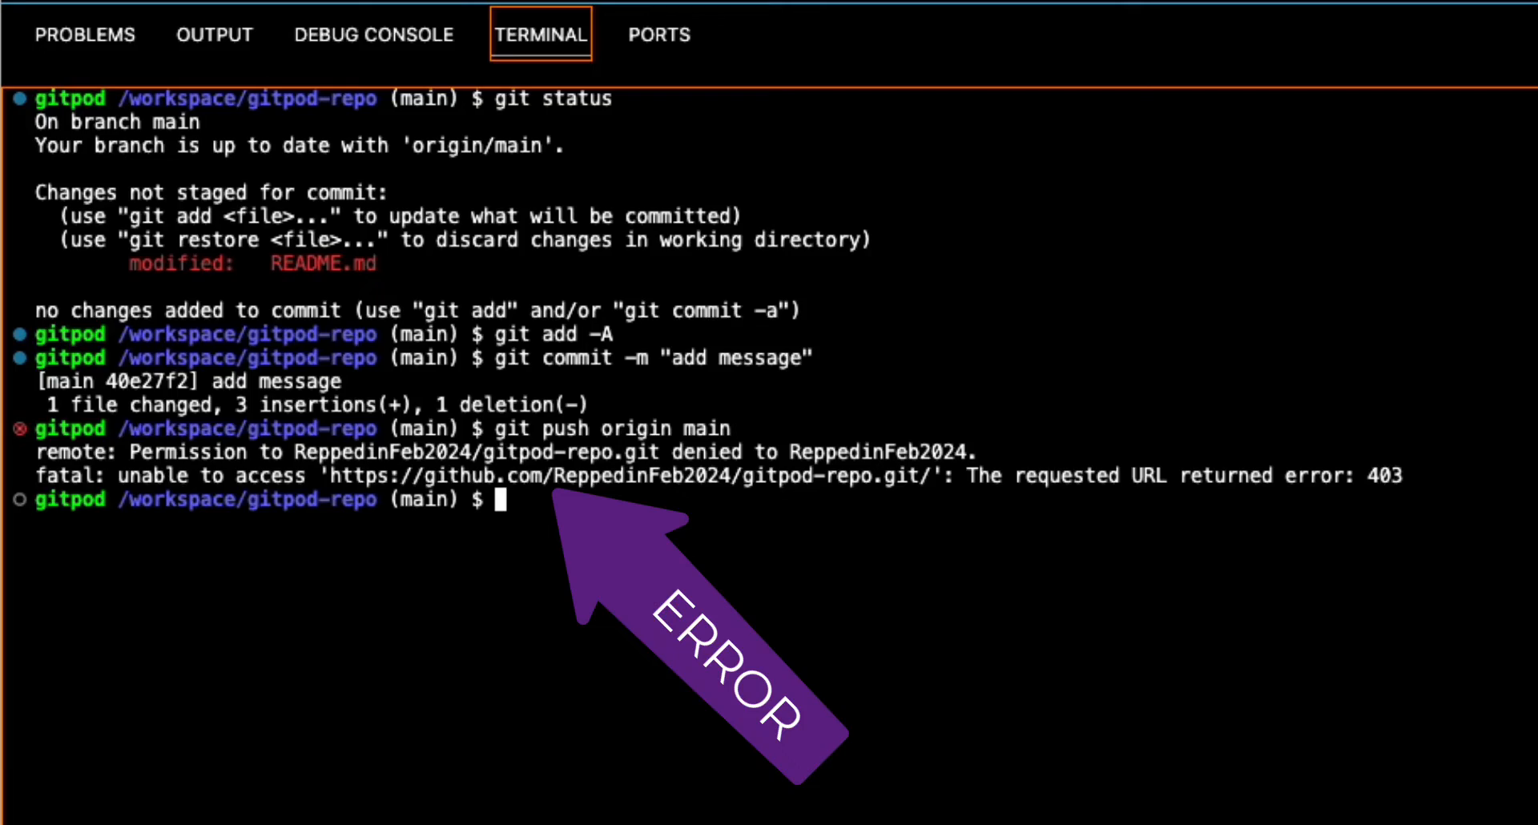
{"action": "type", "text": "git push"}
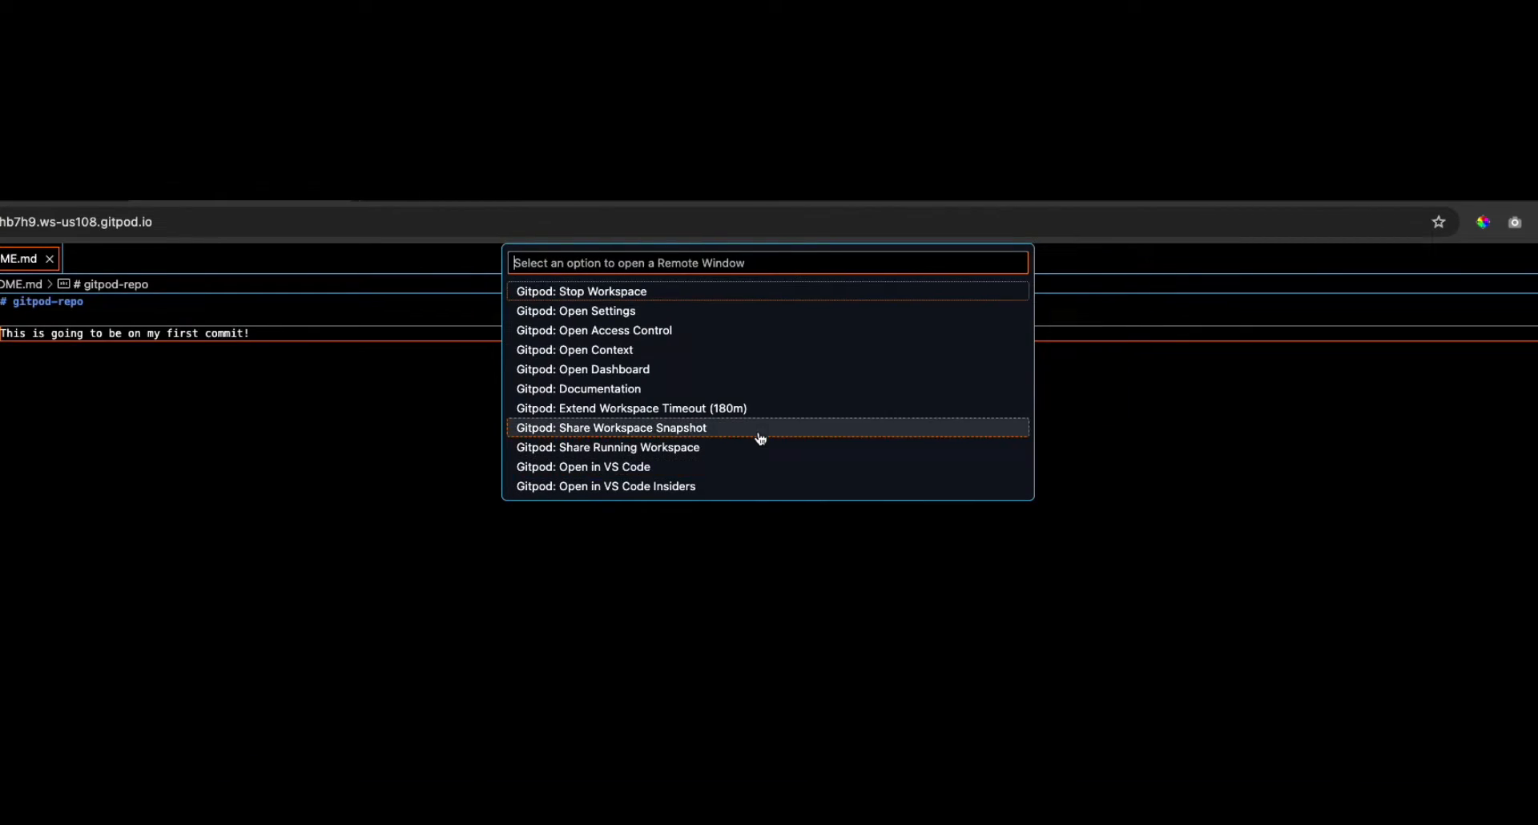
Step: Stop the workspace and open the GitHub provider's menu under User Settings > Git Providers
{"action": "left_click", "coordinate": [580, 291]}
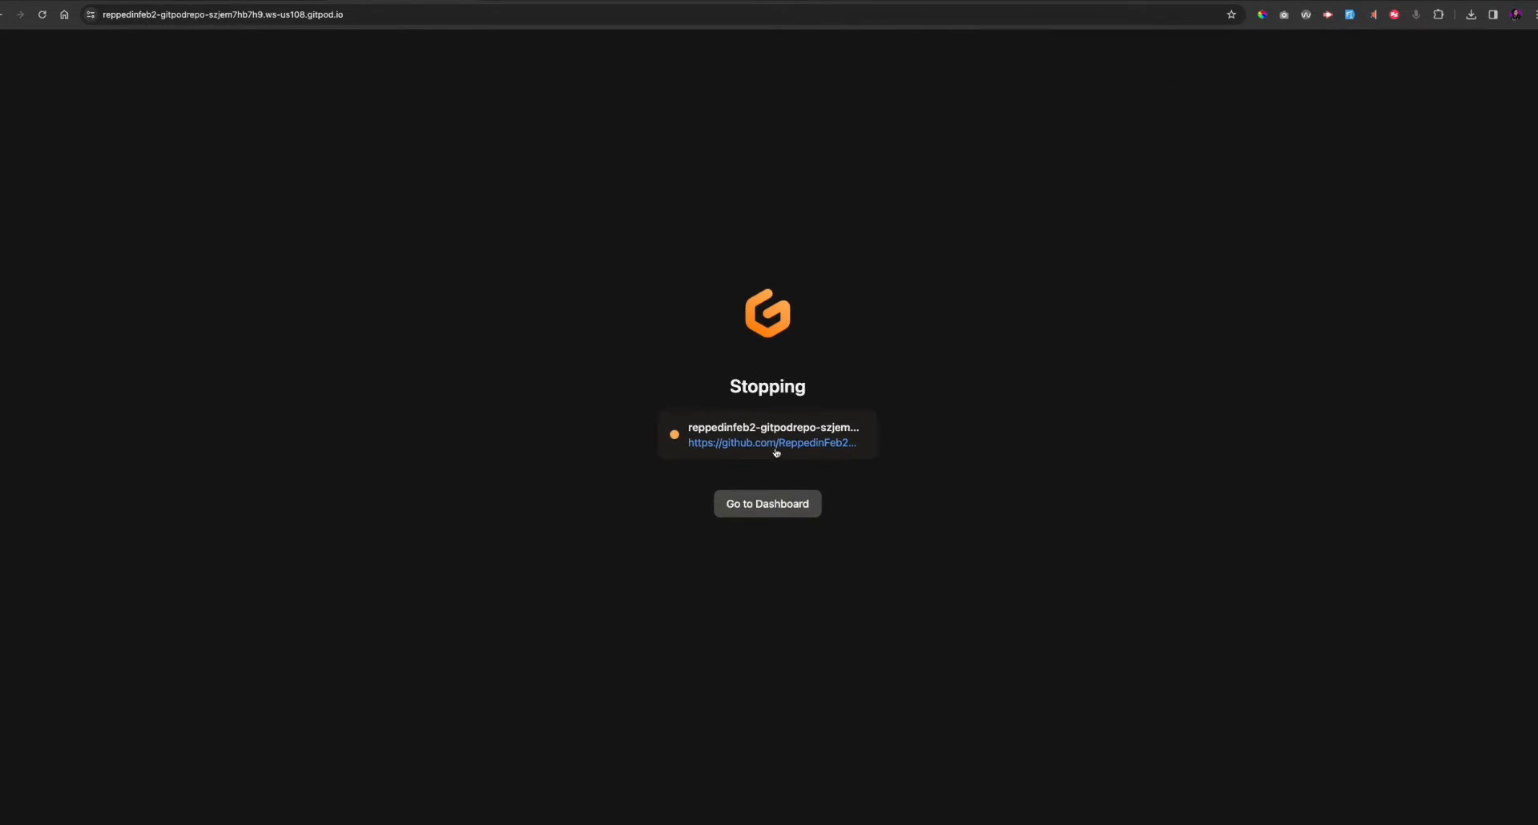
{"action": "left_click", "coordinate": [766, 504]}
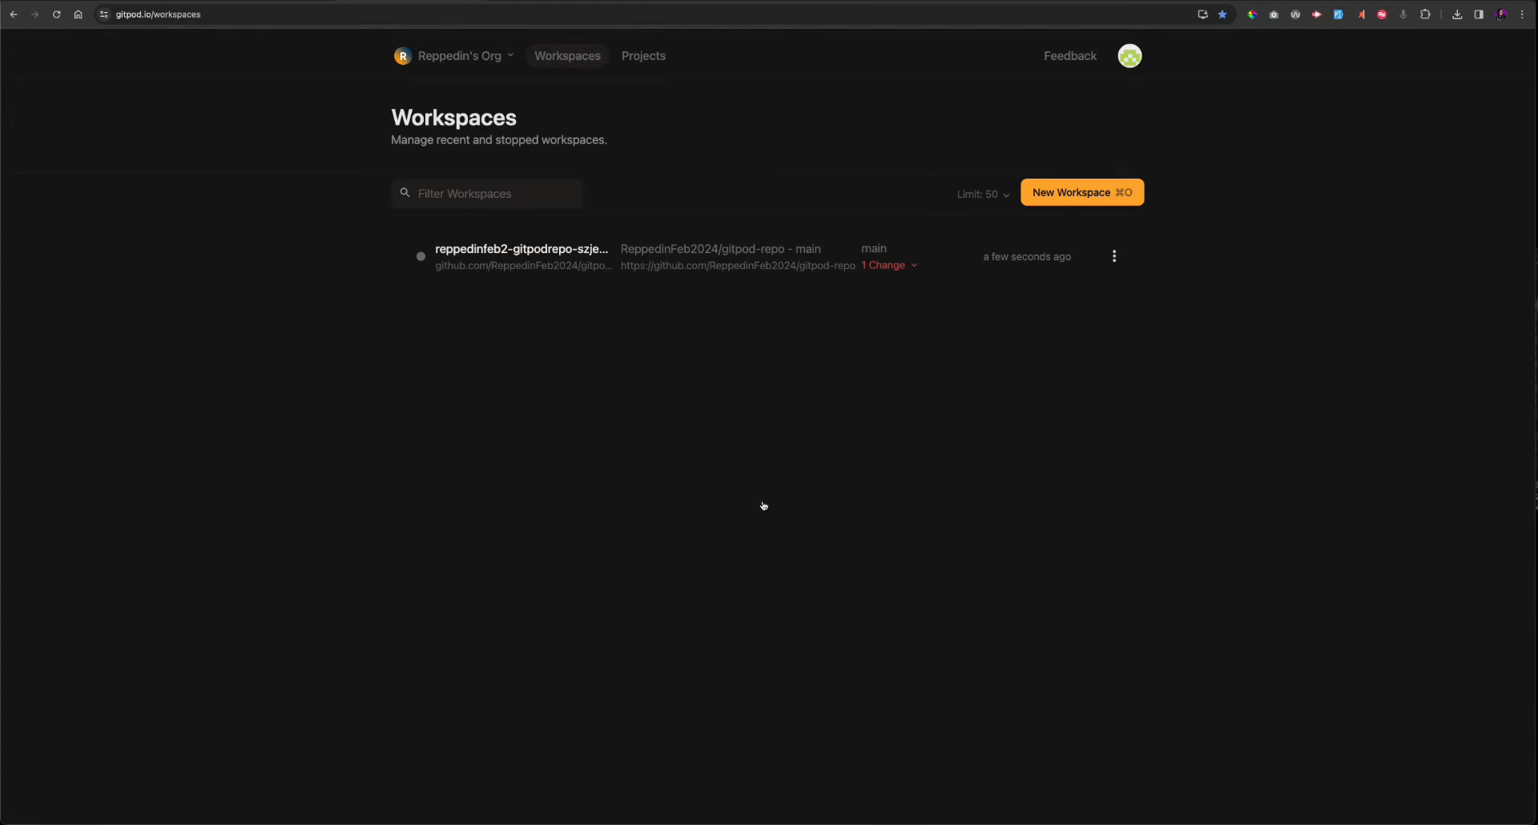
{"action": "left_click", "coordinate": [1128, 56]}
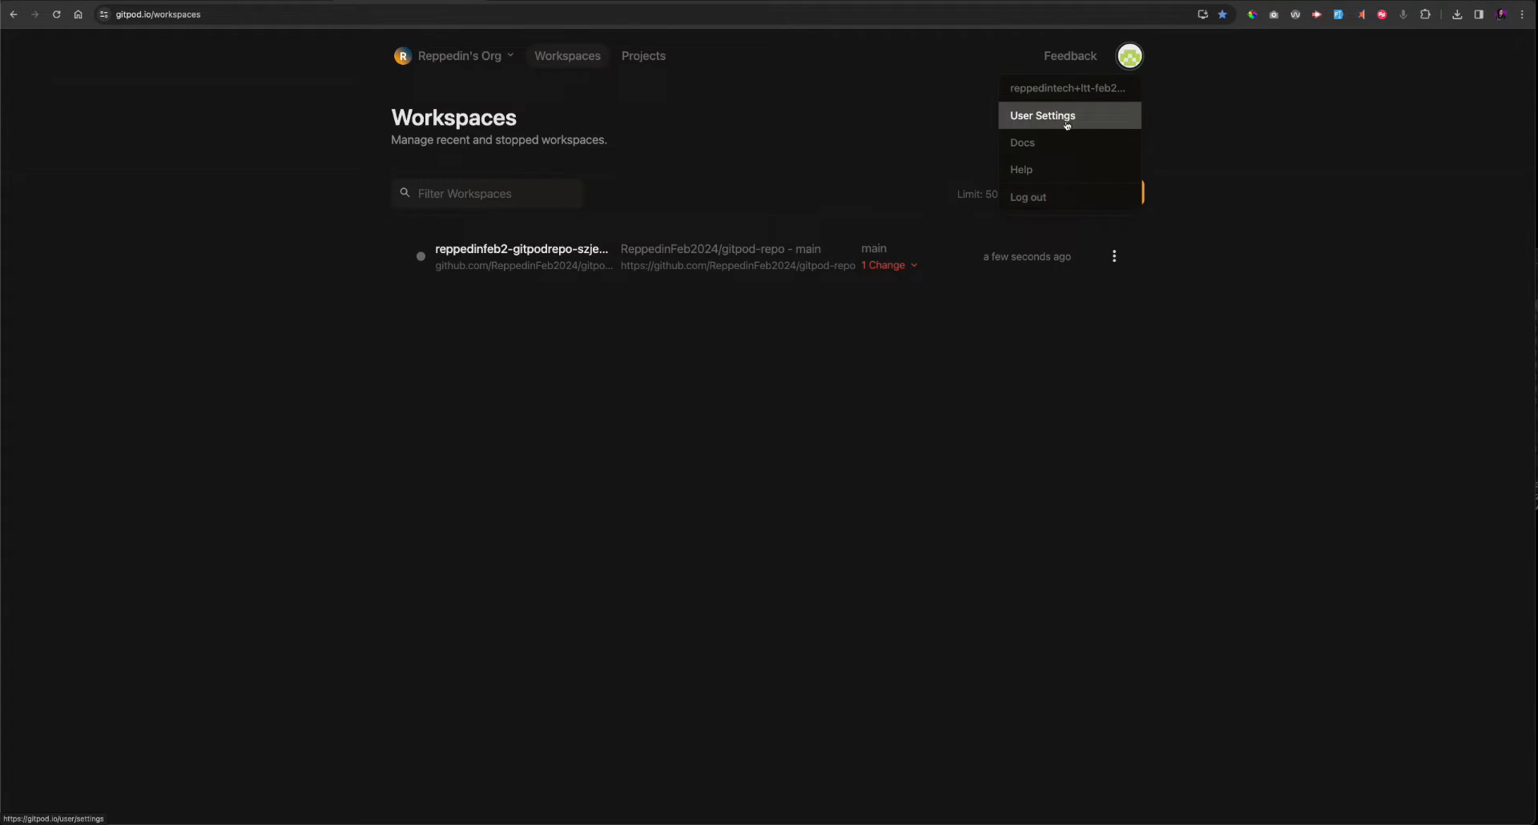
{"action": "left_click", "coordinate": [1042, 114]}
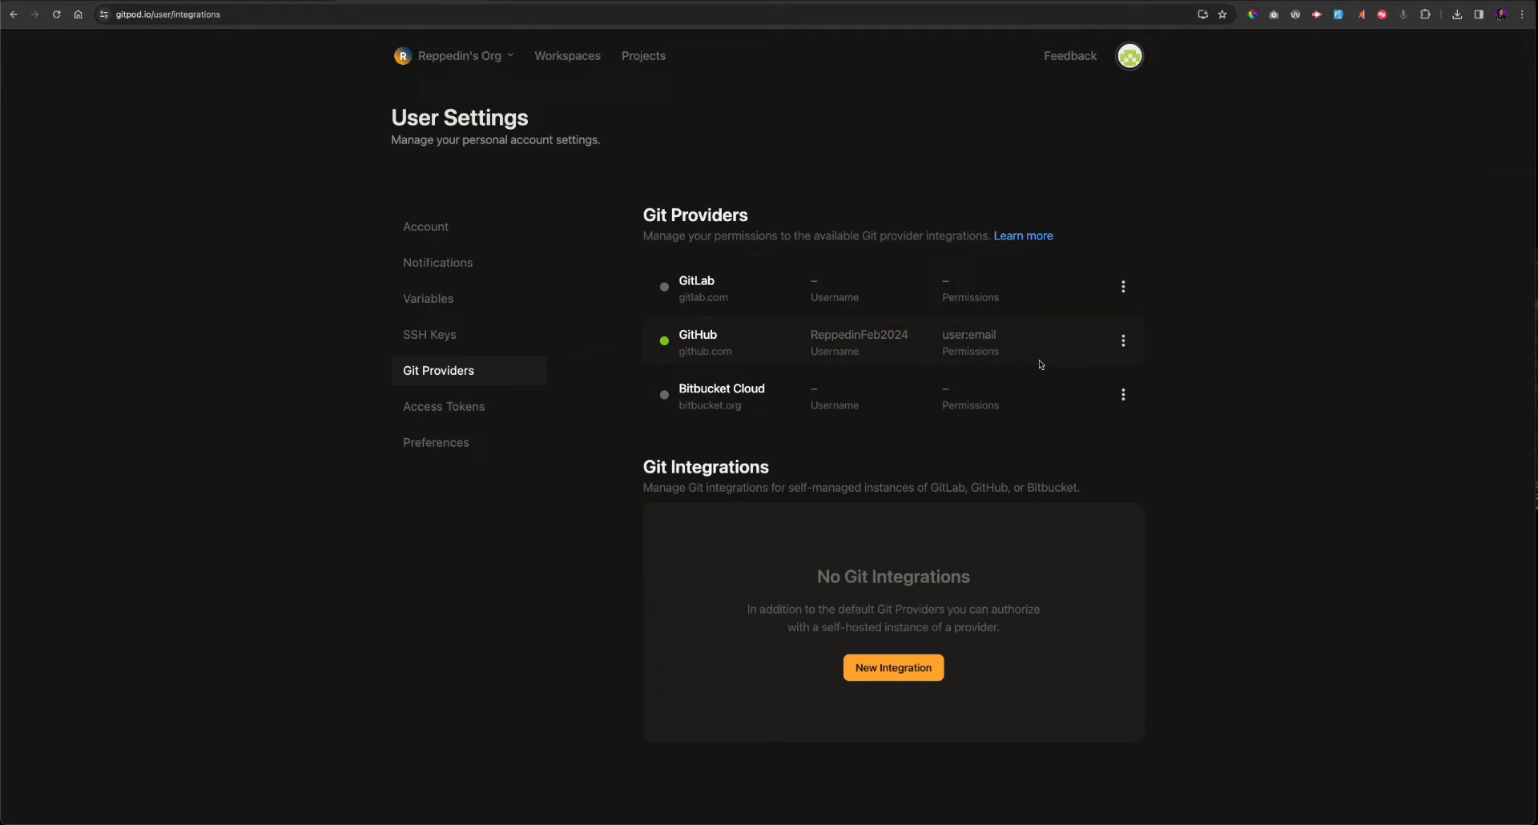
{"action": "left_click", "coordinate": [1123, 340]}
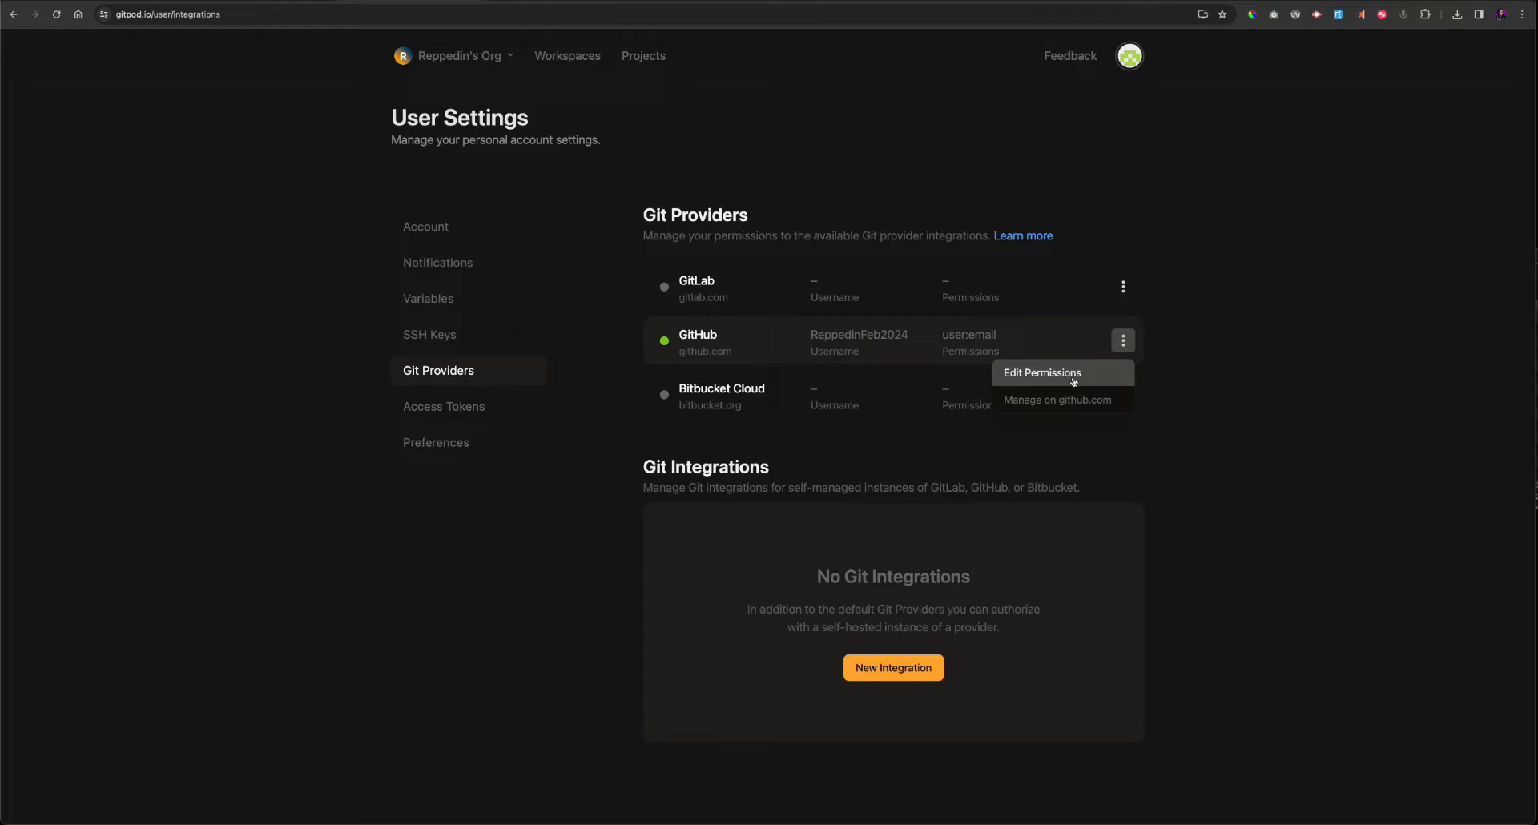
Step: Grant GitHub extra scopes including read:user, authorize gitpod-io, and return to Workspaces
{"action": "left_click", "coordinate": [1041, 373]}
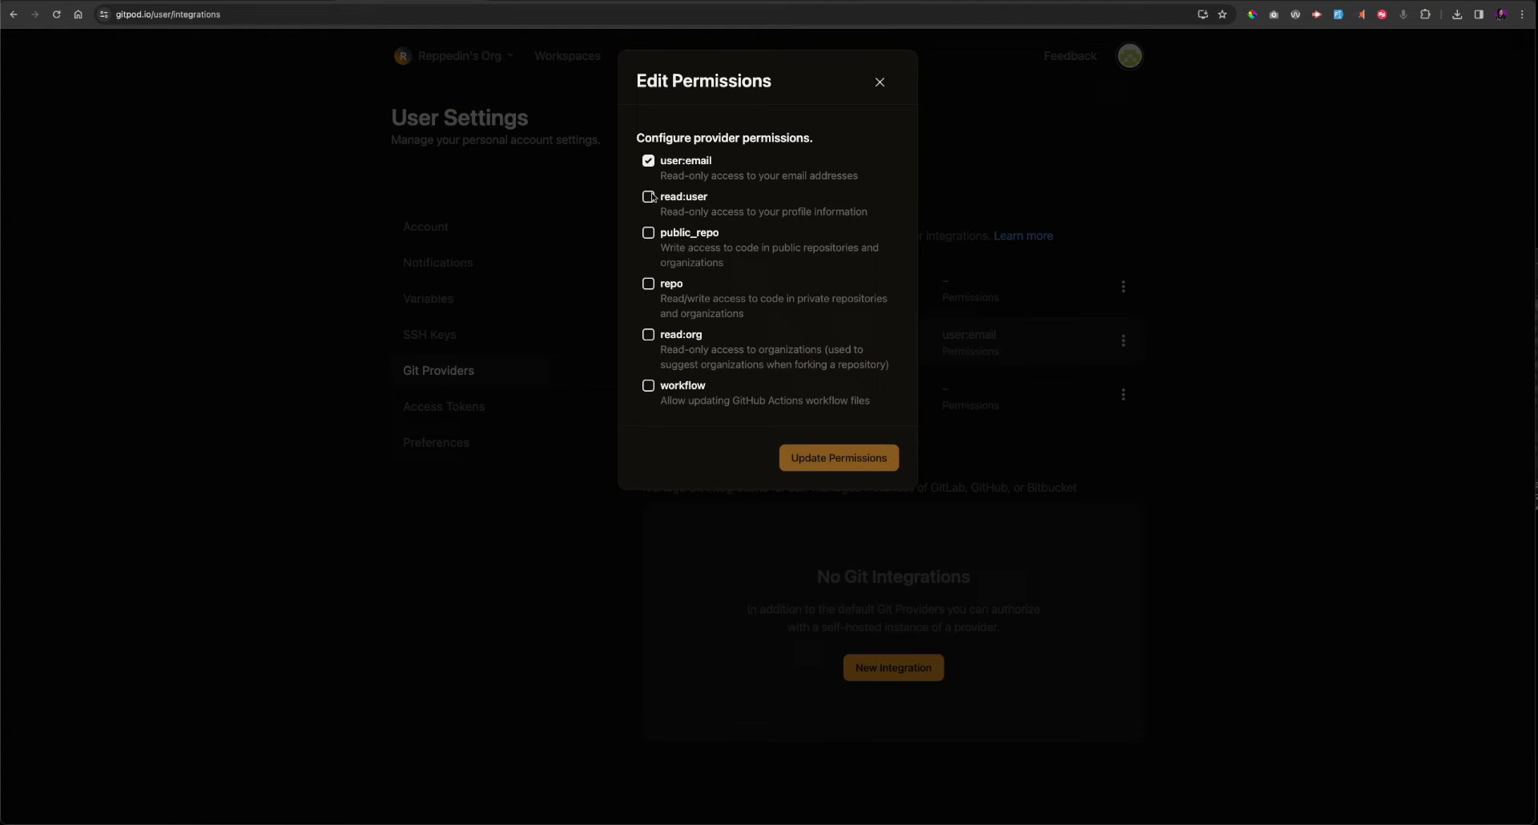
{"action": "left_click", "coordinate": [648, 197]}
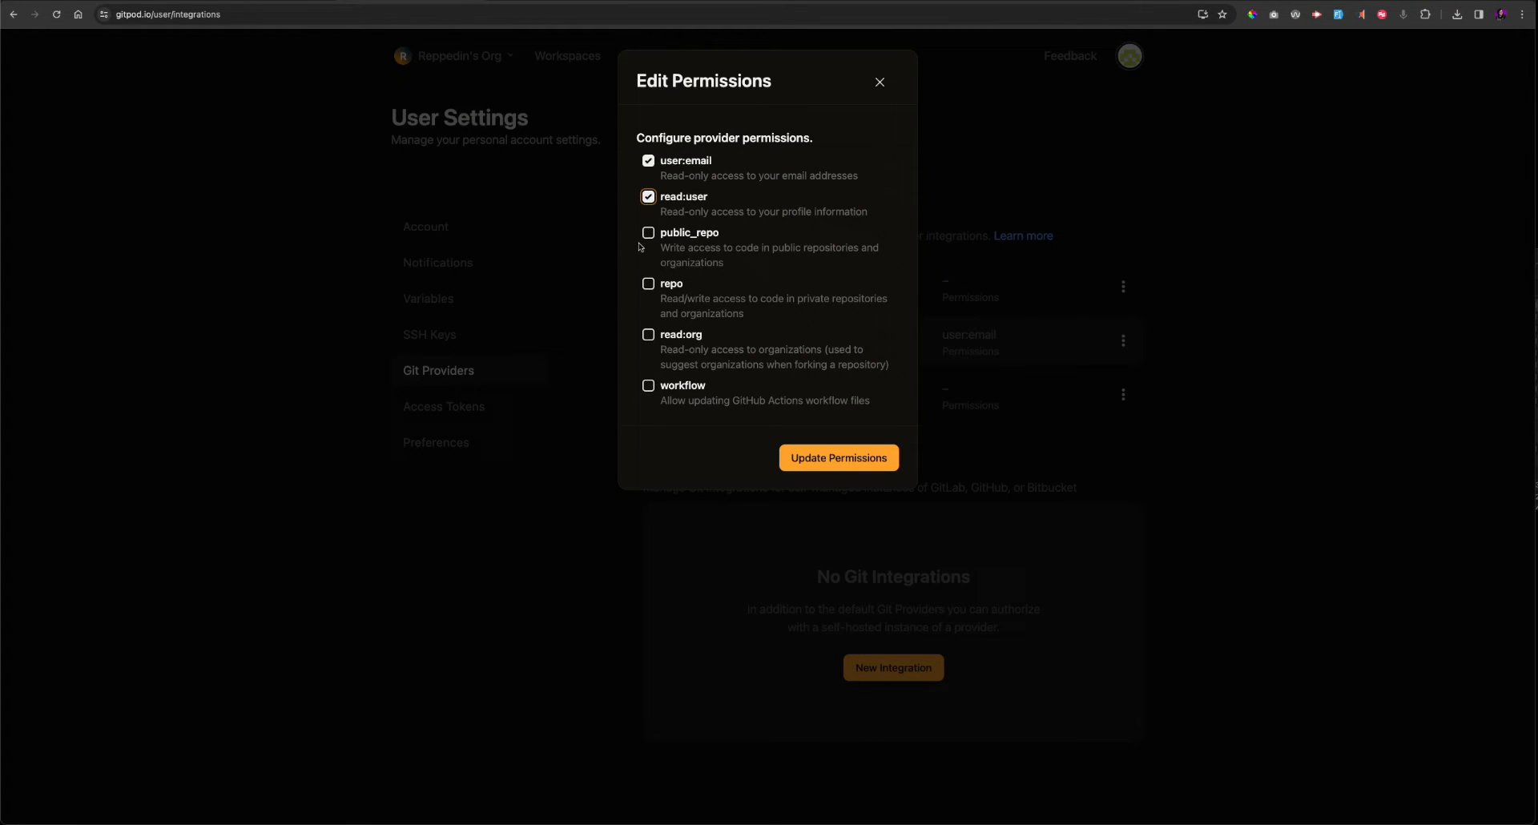
{"action": "left_click", "coordinate": [838, 457]}
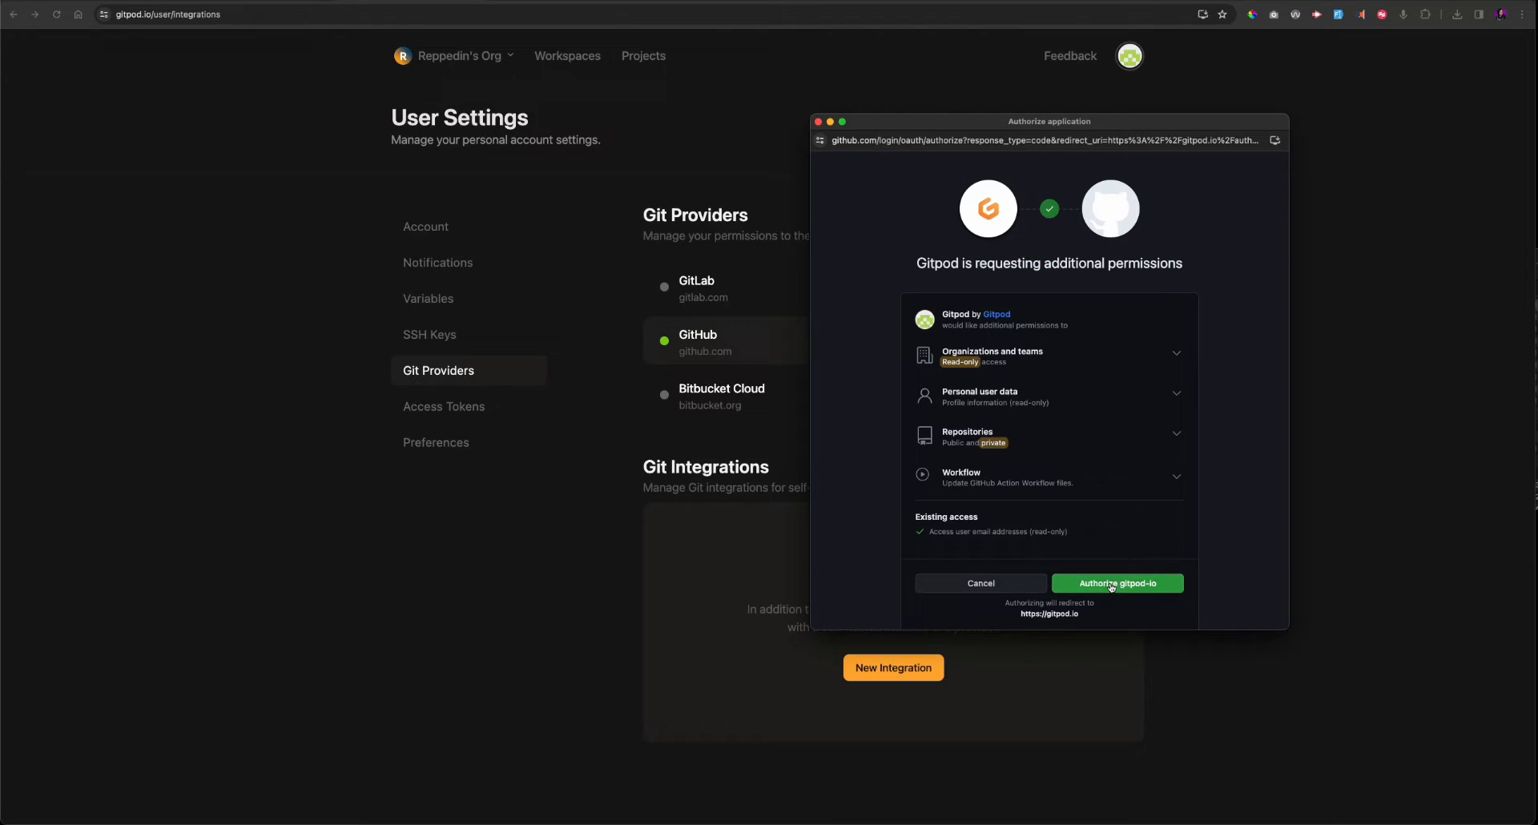
{"action": "left_click", "coordinate": [1116, 583]}
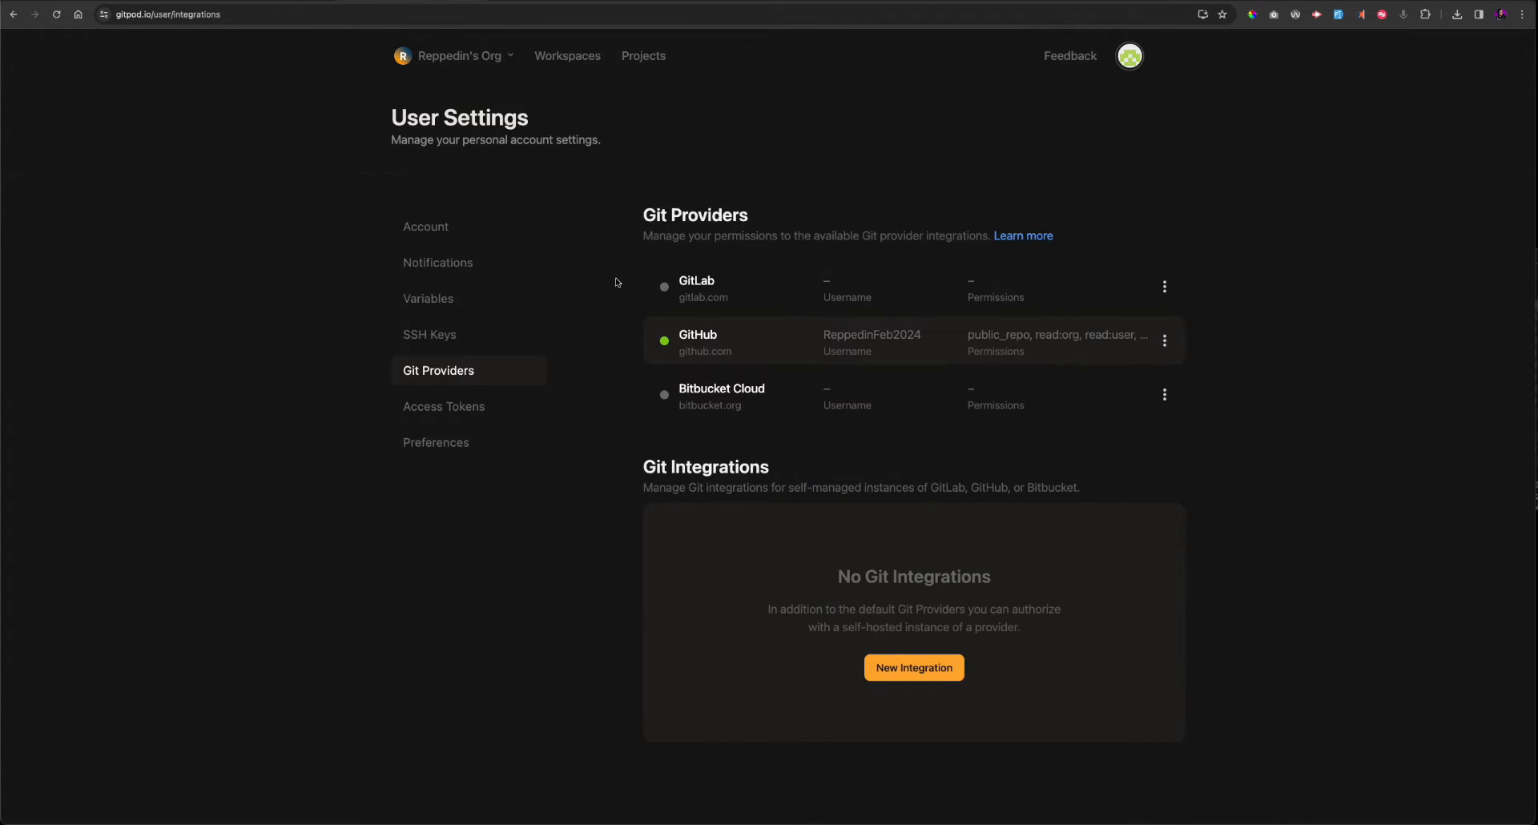
{"action": "left_click", "coordinate": [567, 56]}
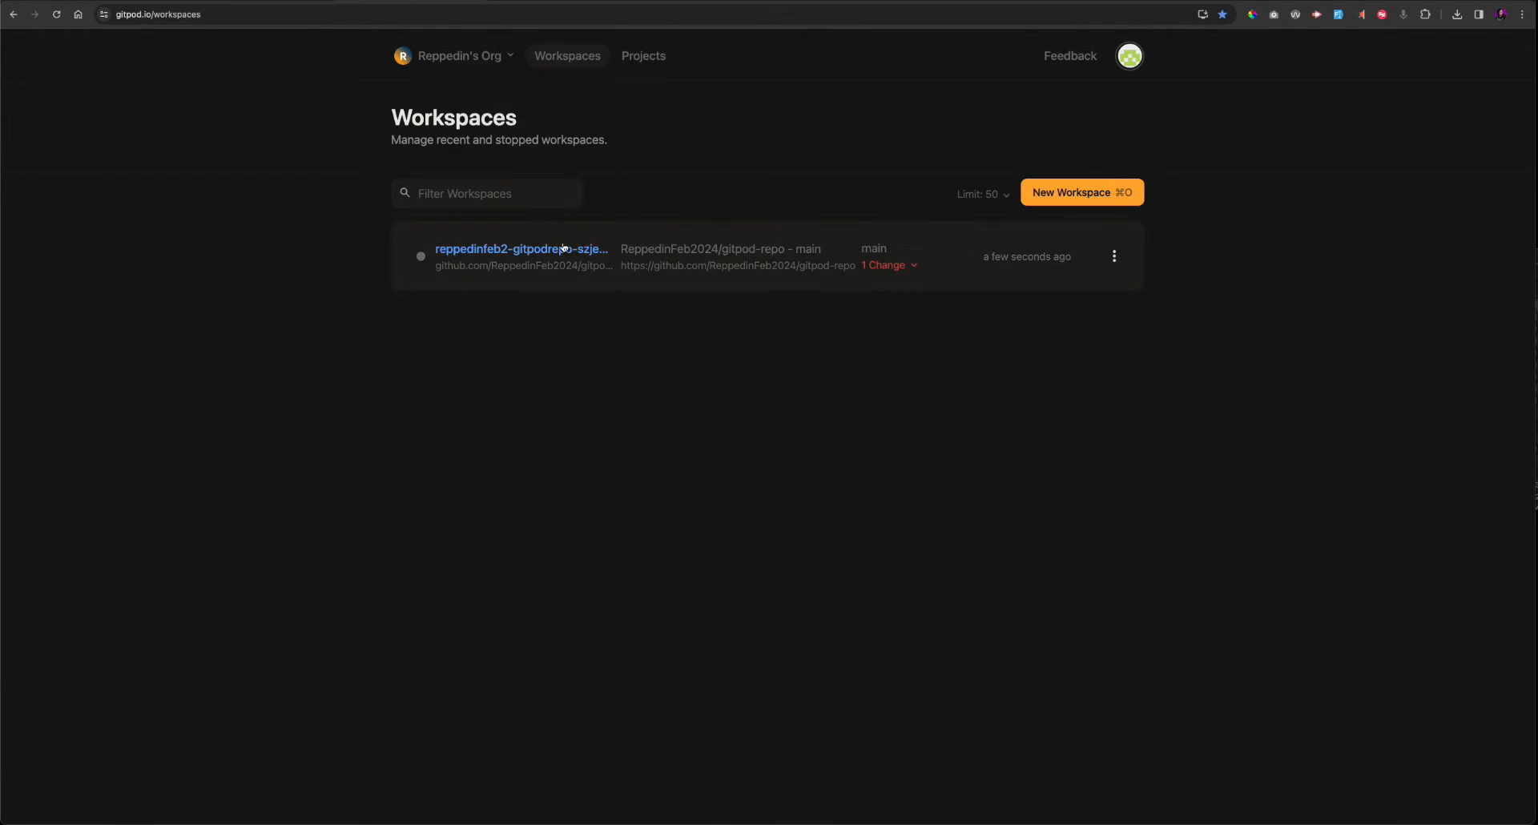
Step: Reopen the workspace, push main to origin, and check out new-branch
{"action": "left_click", "coordinate": [521, 256]}
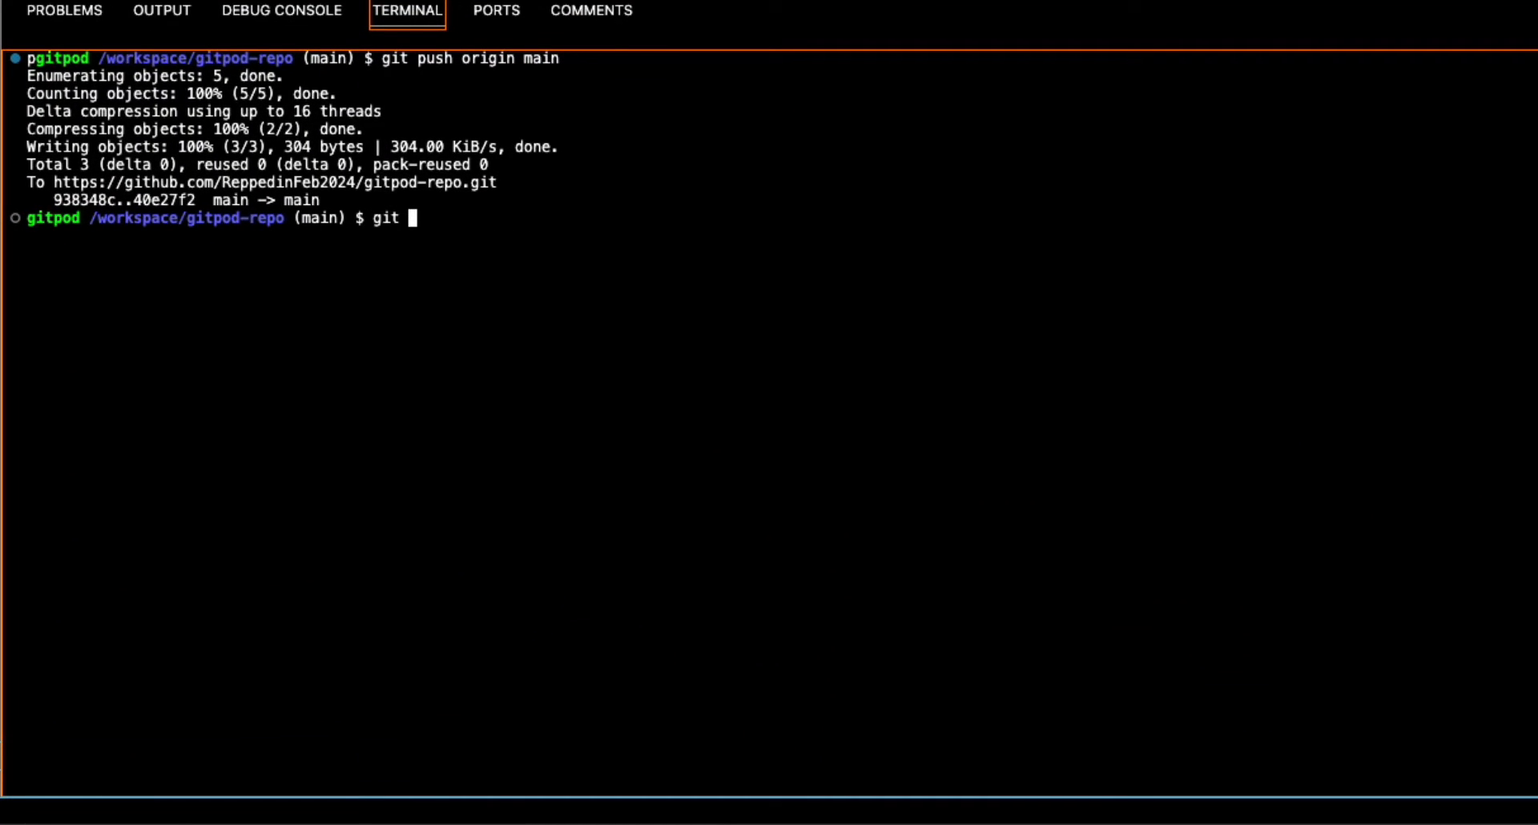
{"action": "type", "text": "checkout -b"}
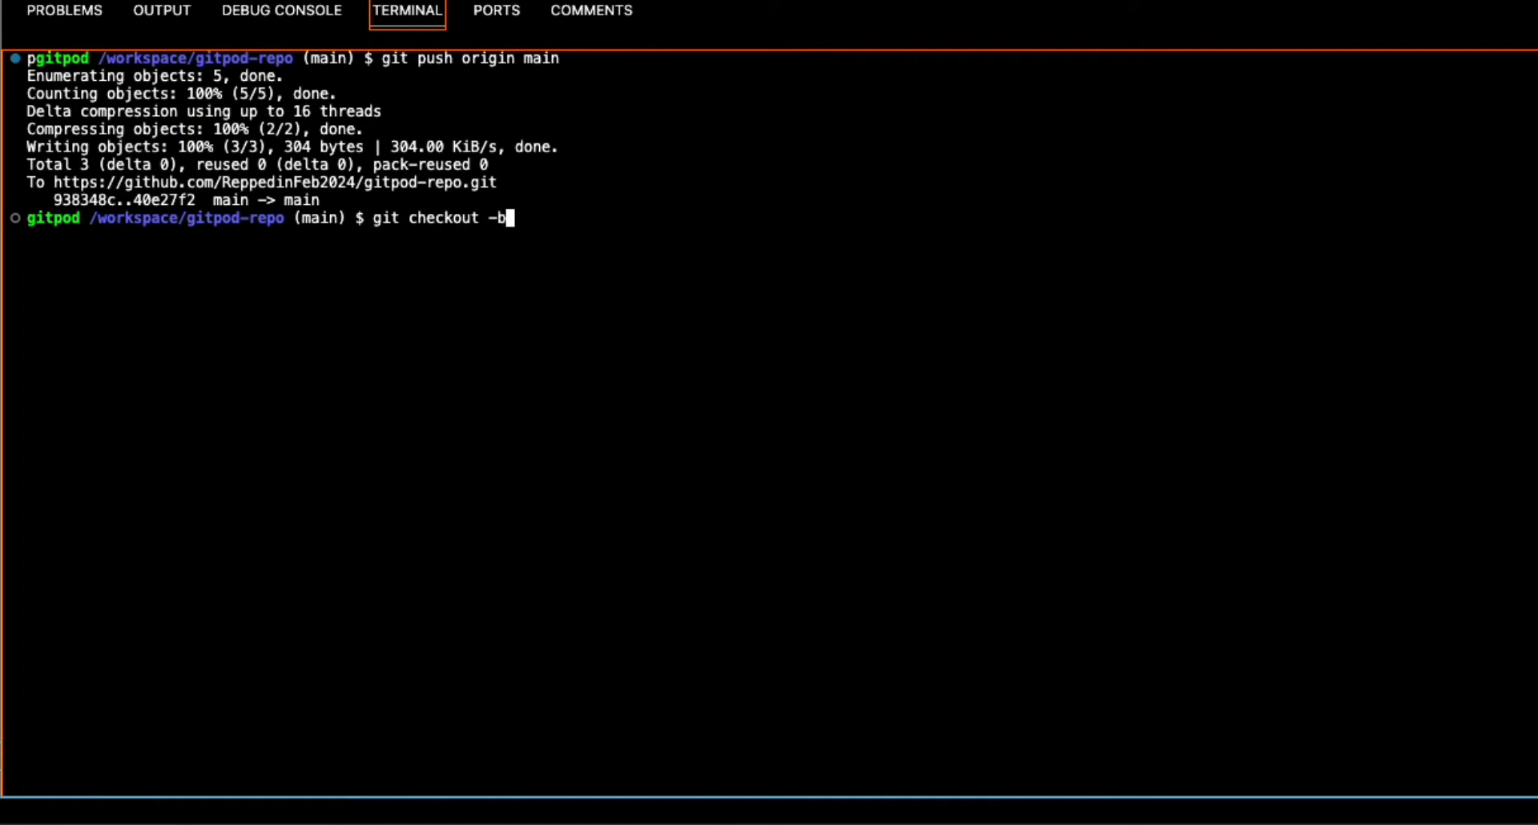
{"action": "type", "text": "new-branch"}
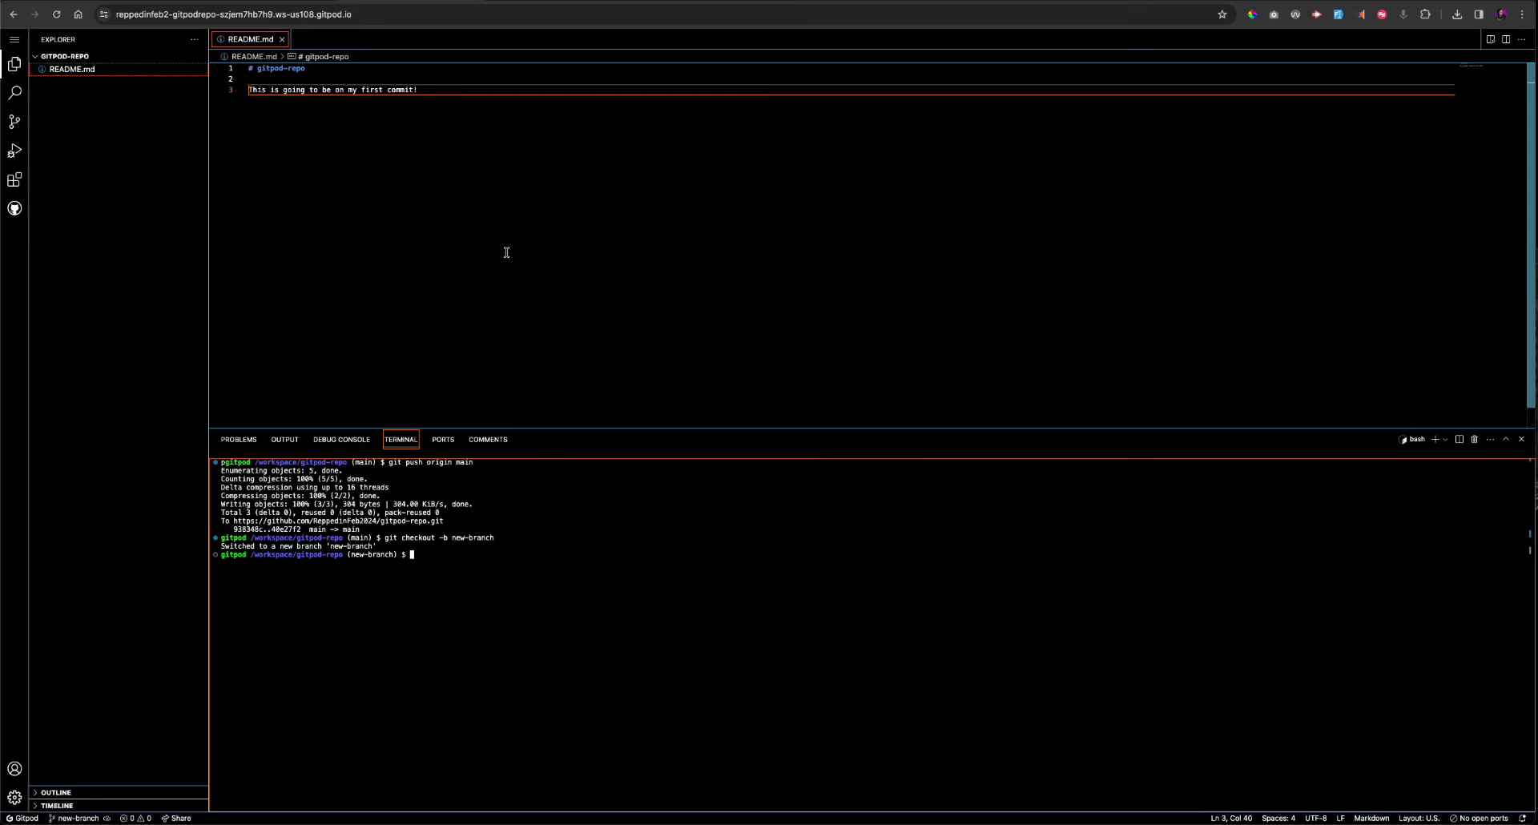
Step: Add a line to README.md about the new branch
{"action": "type", "text": "This is a"}
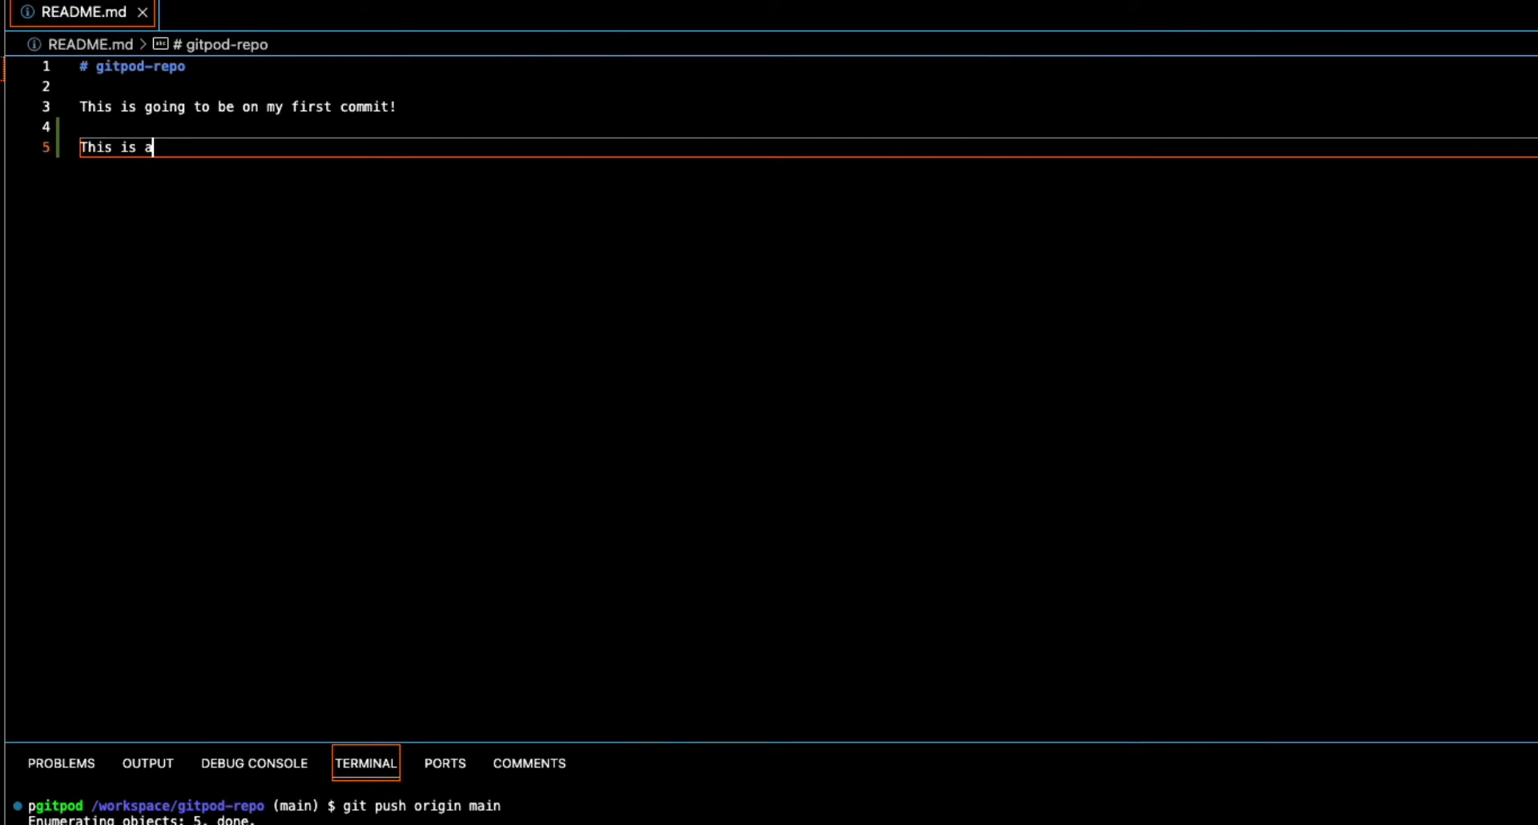
{"action": "type", "text": "on a n"}
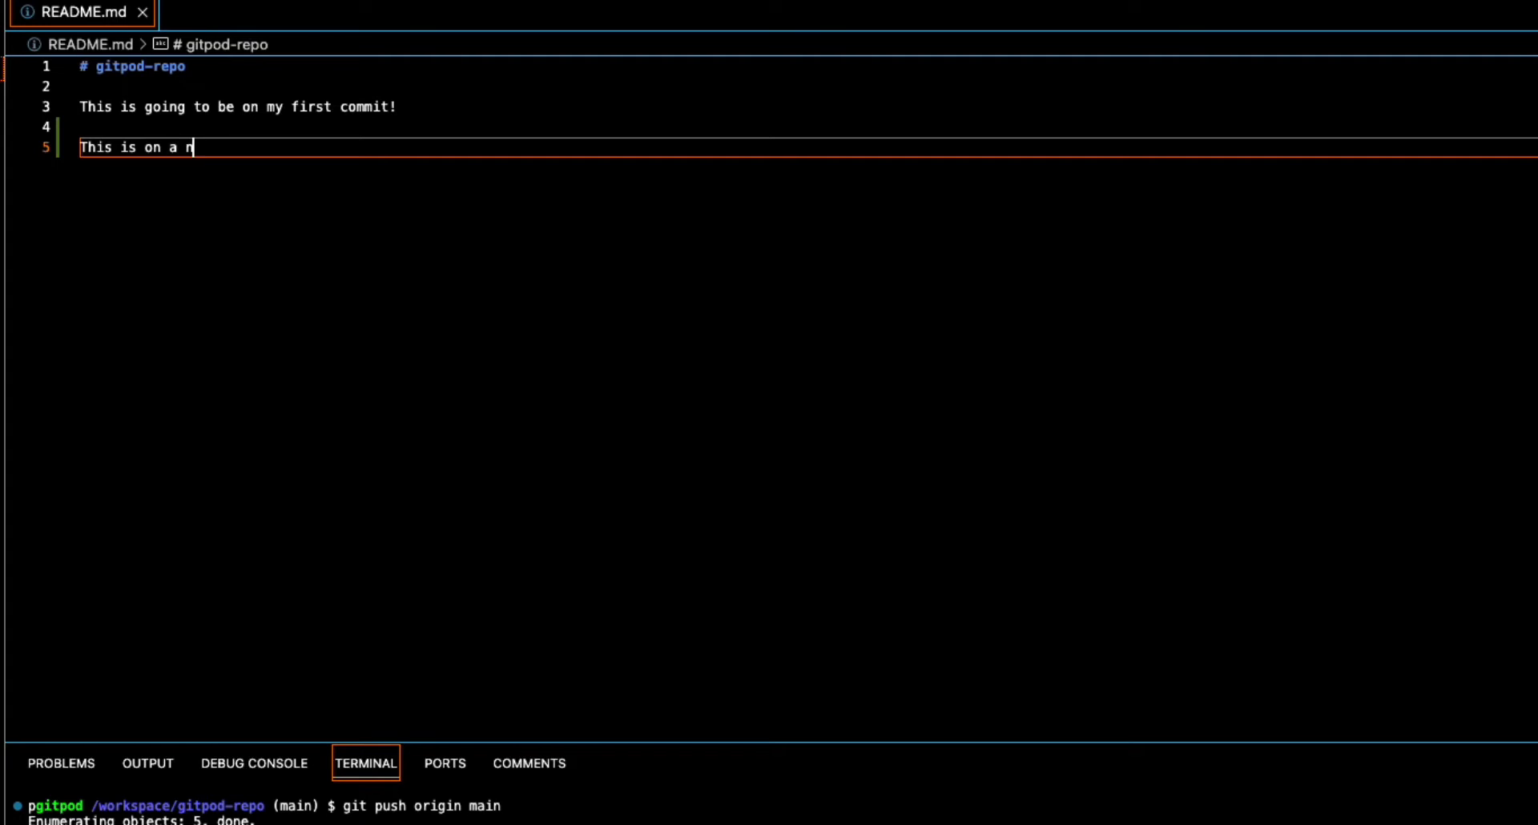
{"action": "type", "text": "ew branch"}
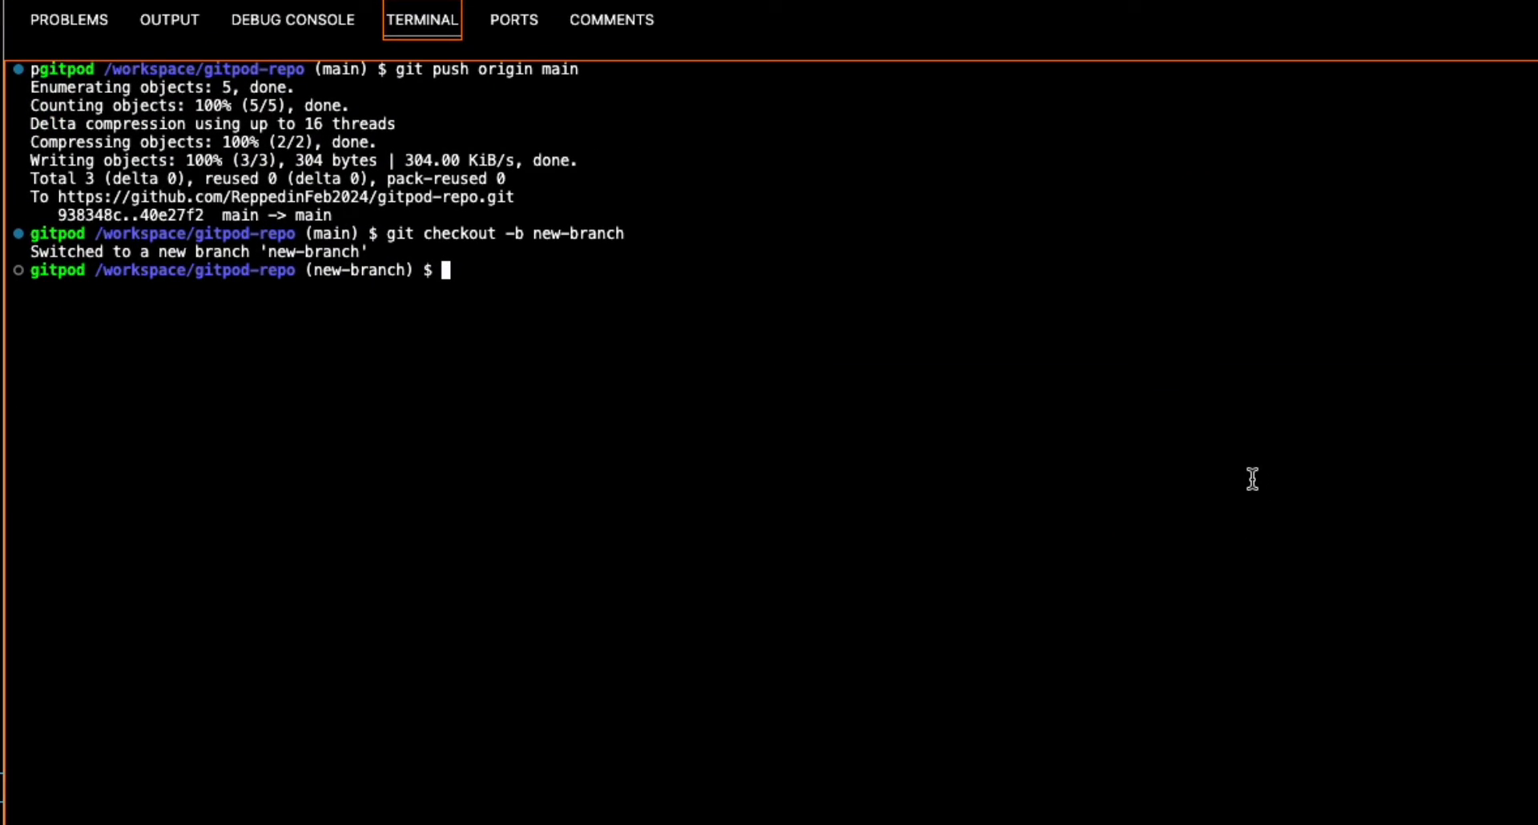
Step: Check status, stage all changes, and commit with message 'NEVER commit on main'
{"action": "type", "text": "git status"}
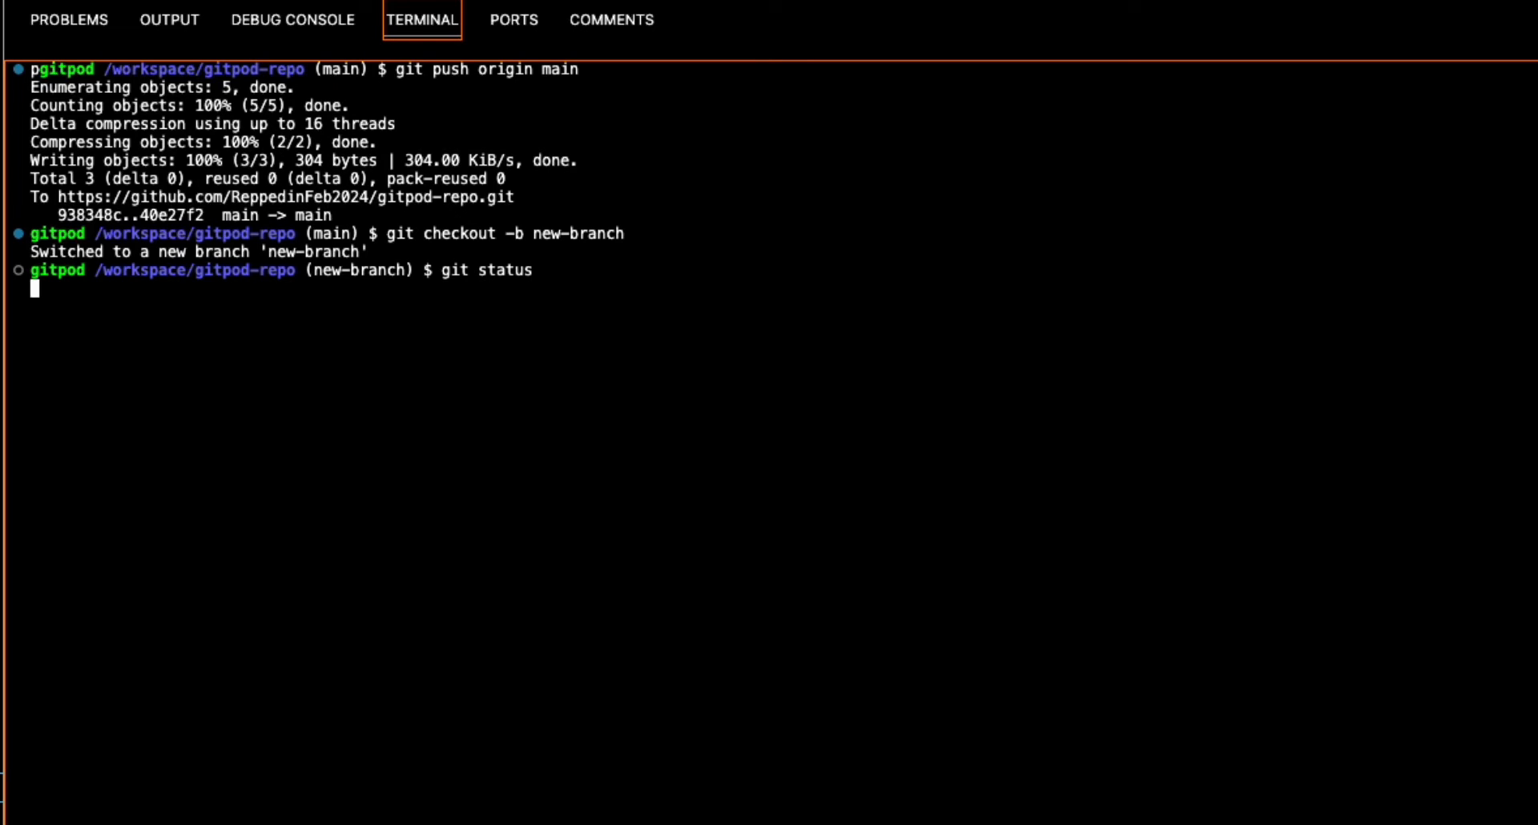
{"action": "type", "text": "git add -A"}
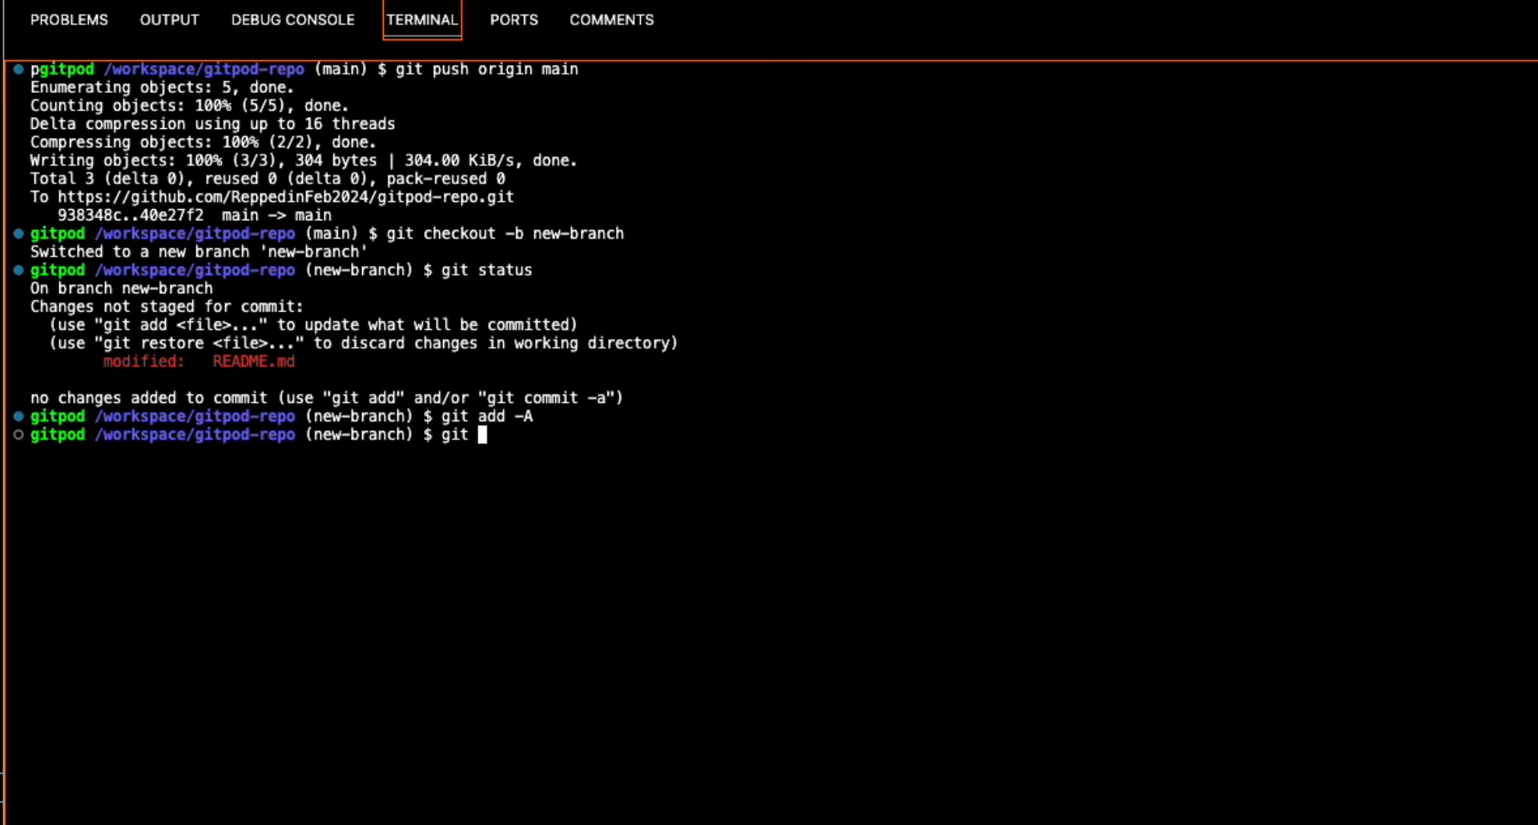
{"action": "type", "text": "comm"}
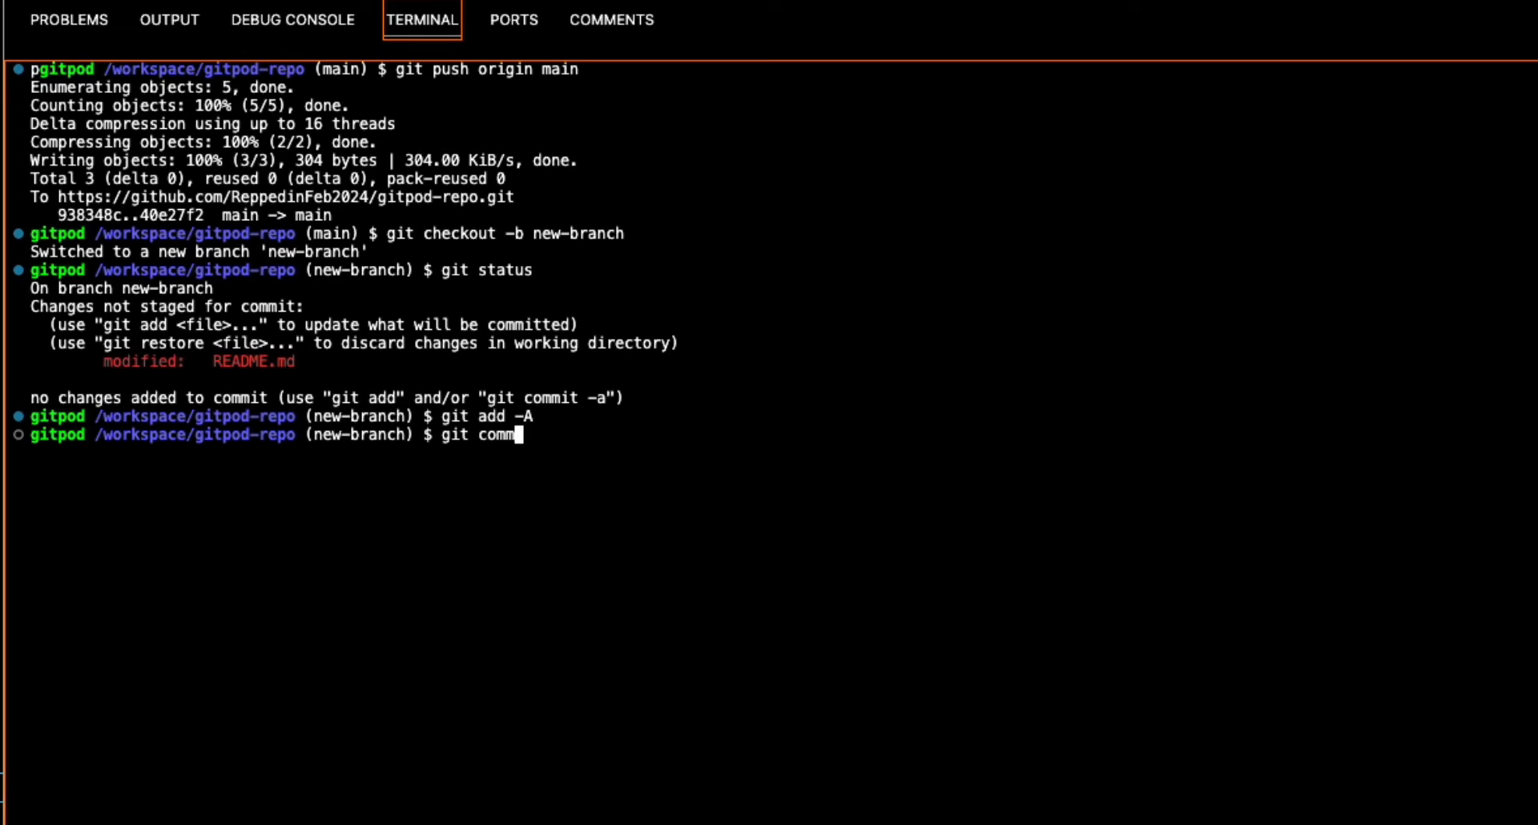
{"action": "type", "text": "it -"}
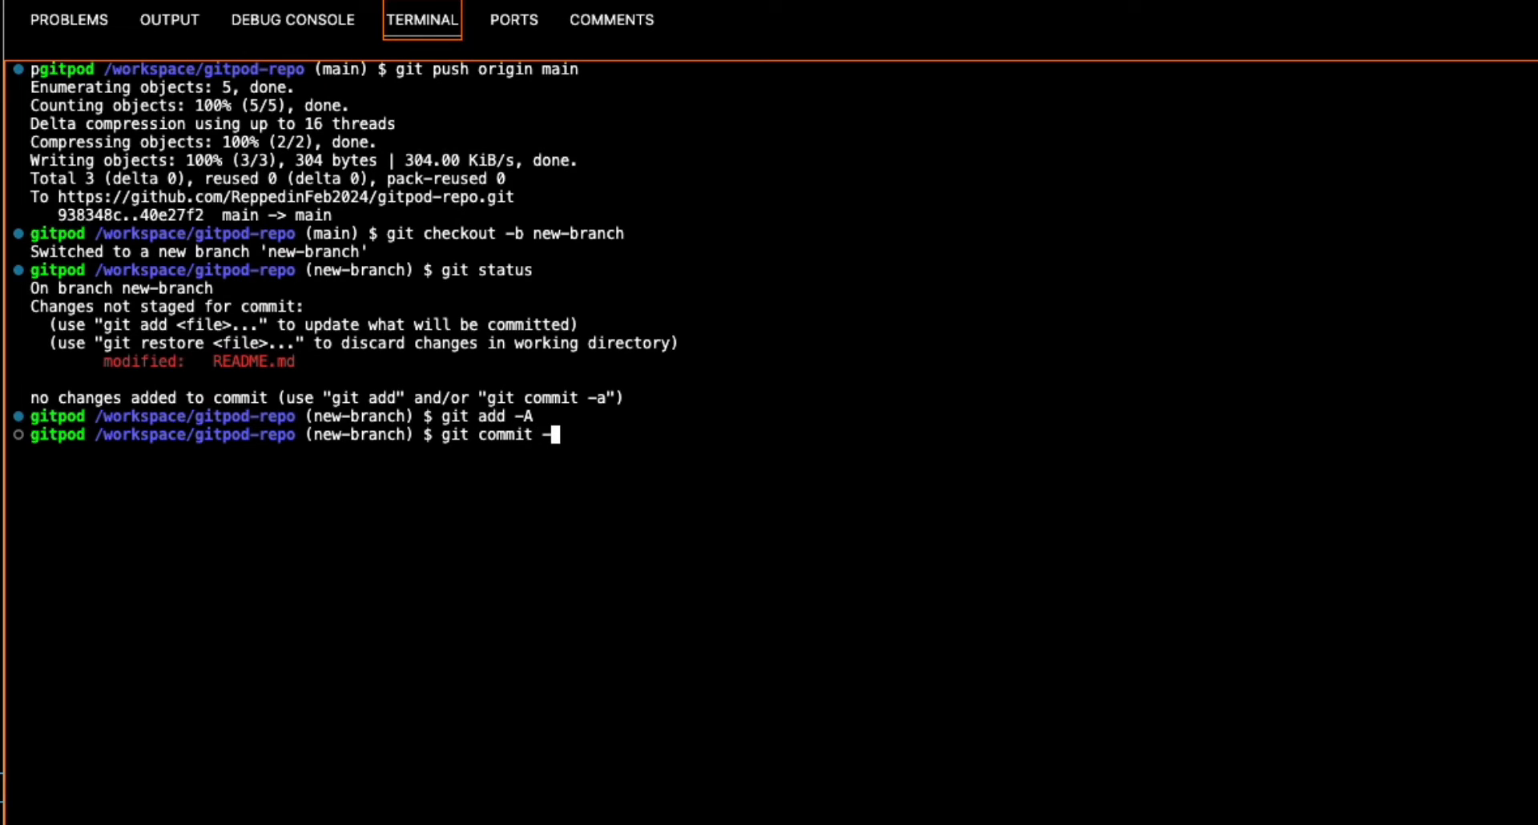
{"action": "type", "text": "m"}
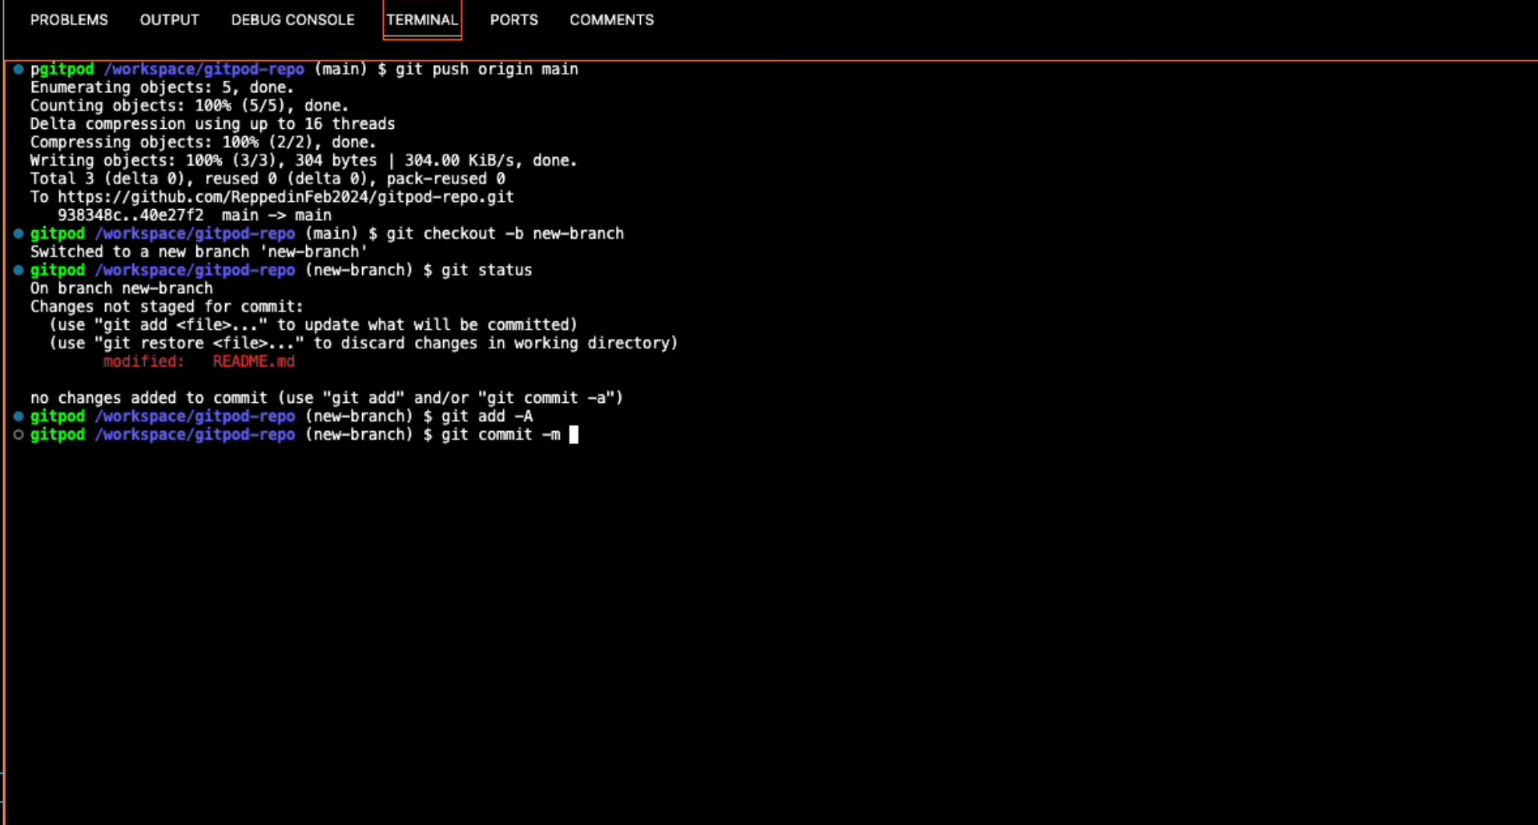
{"action": "type", "text": "\"NEVER"}
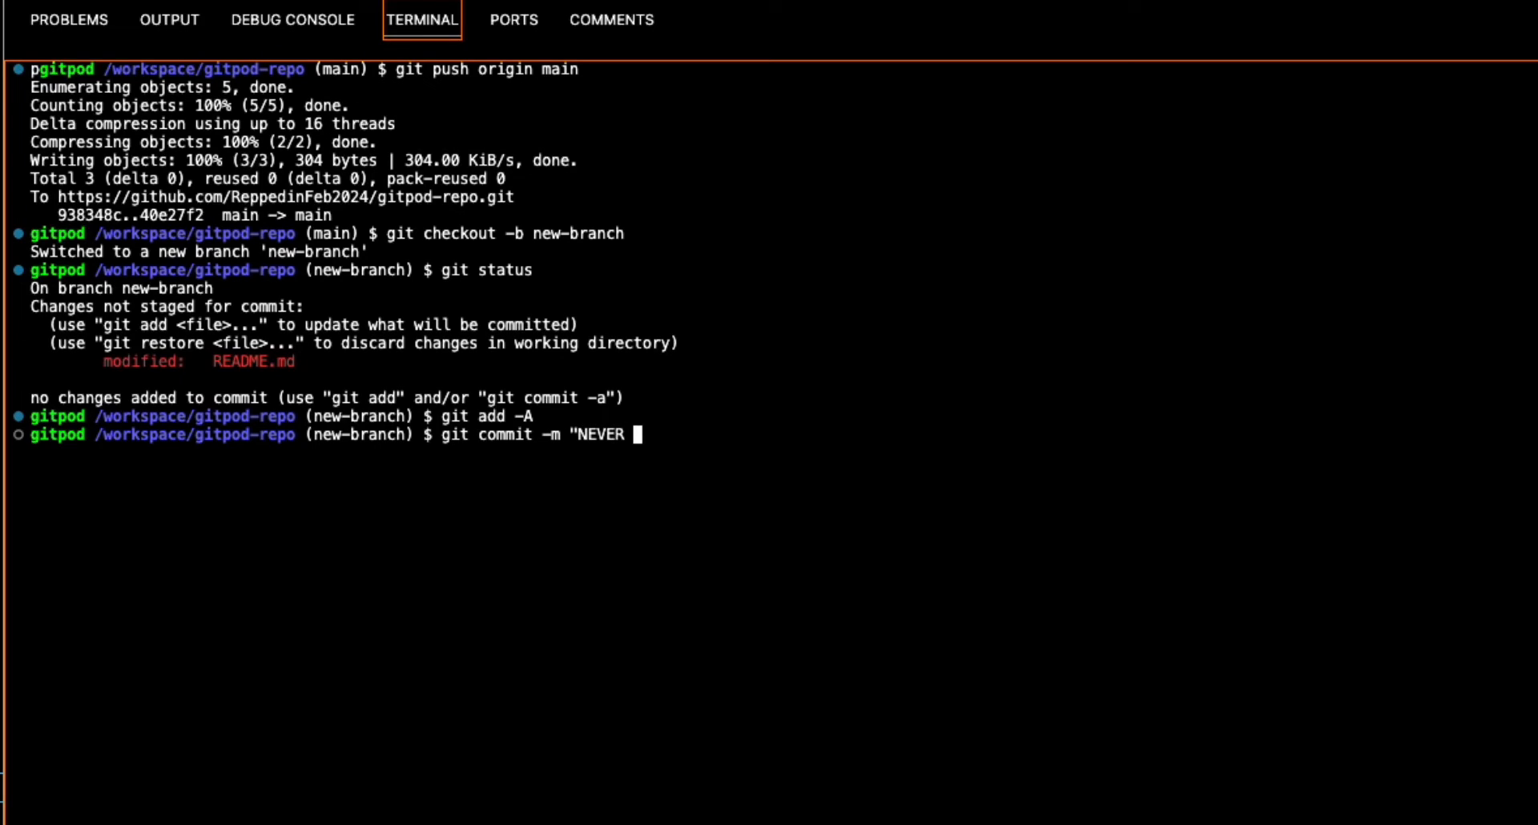
{"action": "type", "text": "commit on ma"}
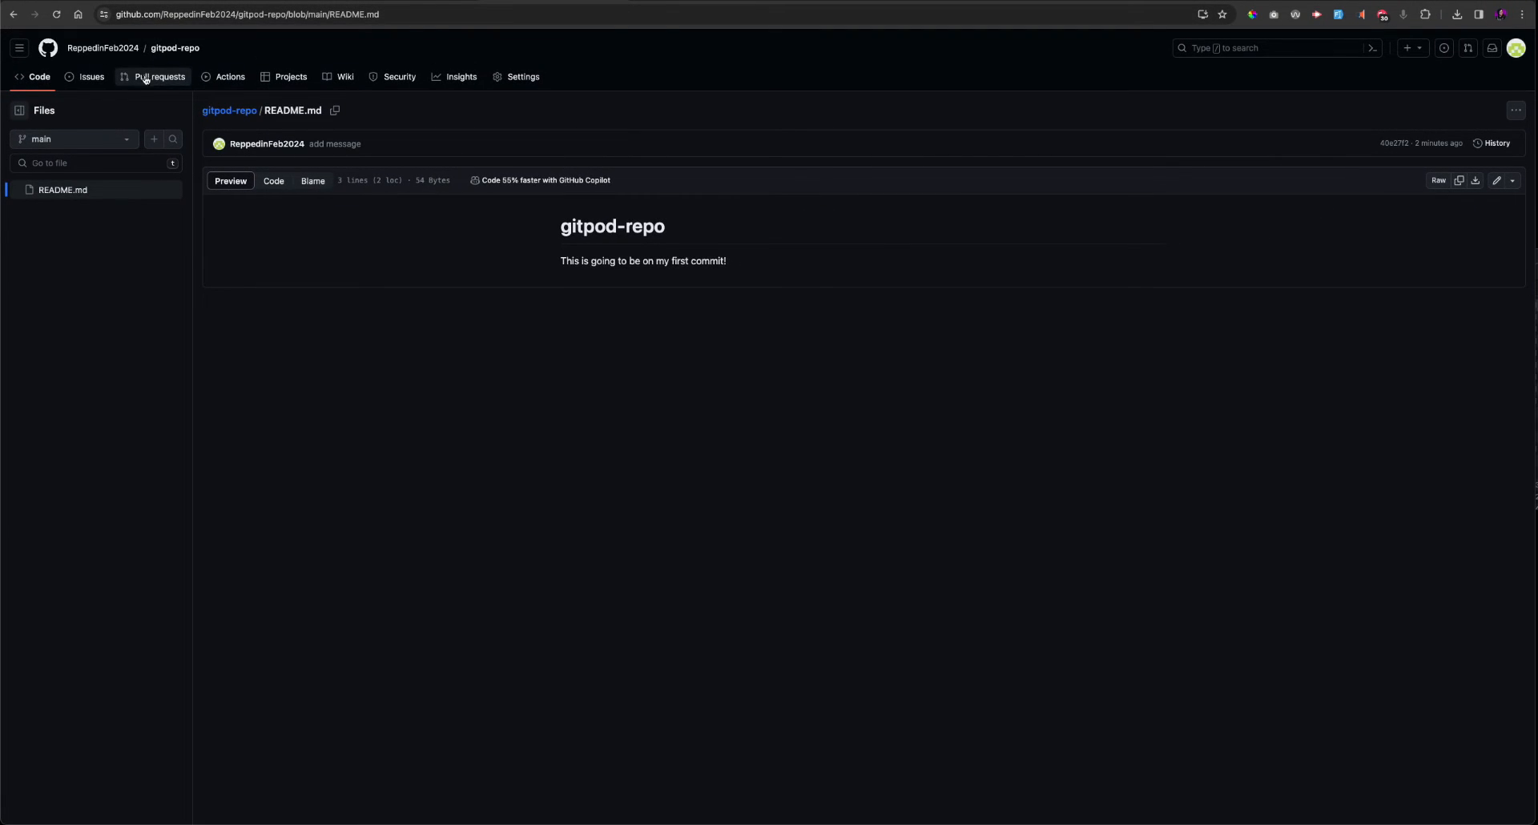
Step: Create a pull request merging new-branch into main from the repository page
{"action": "left_click", "coordinate": [174, 47]}
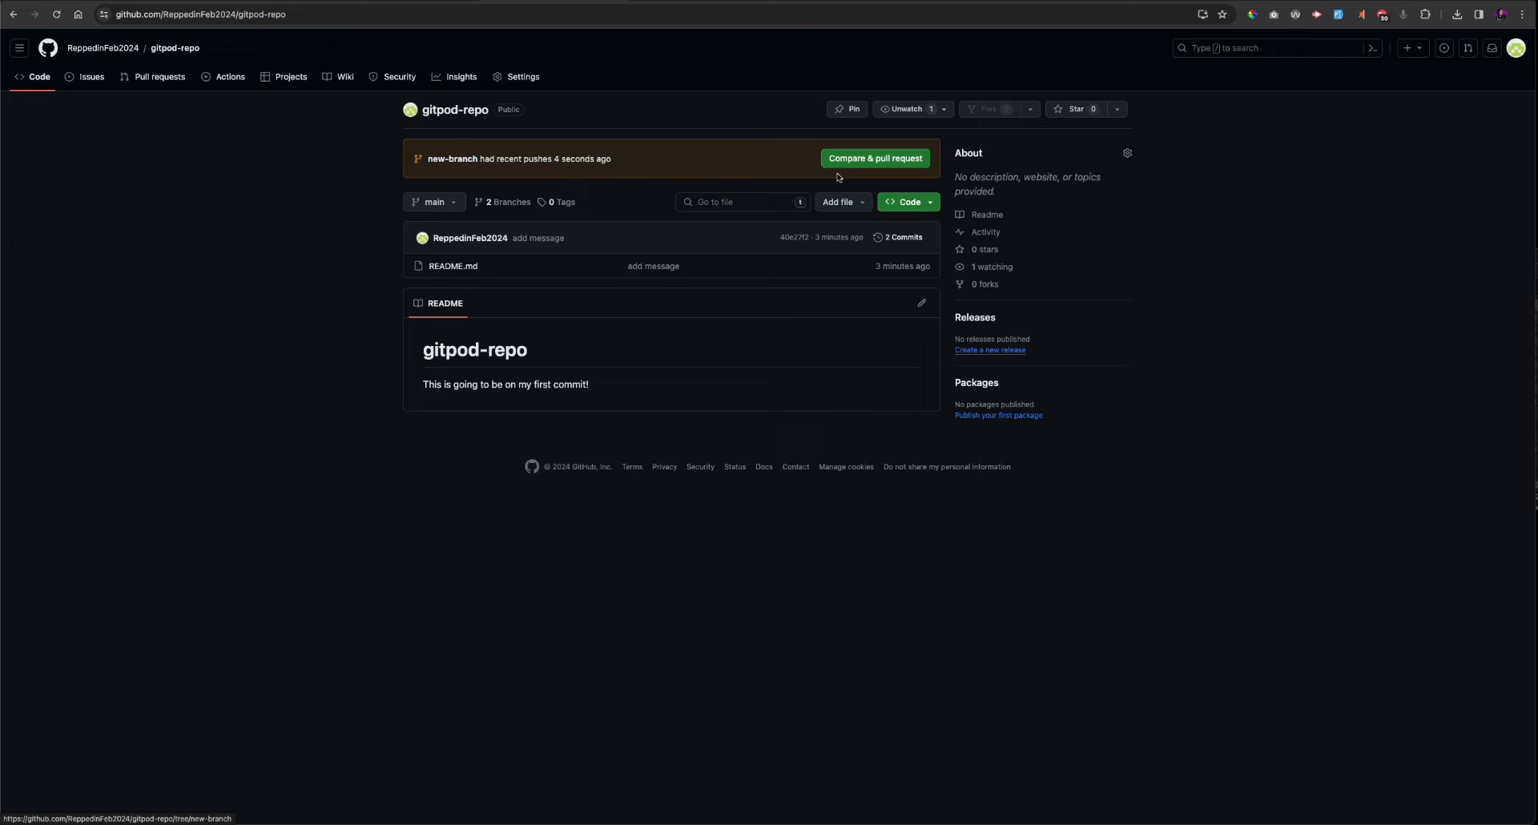
{"action": "left_click", "coordinate": [873, 157]}
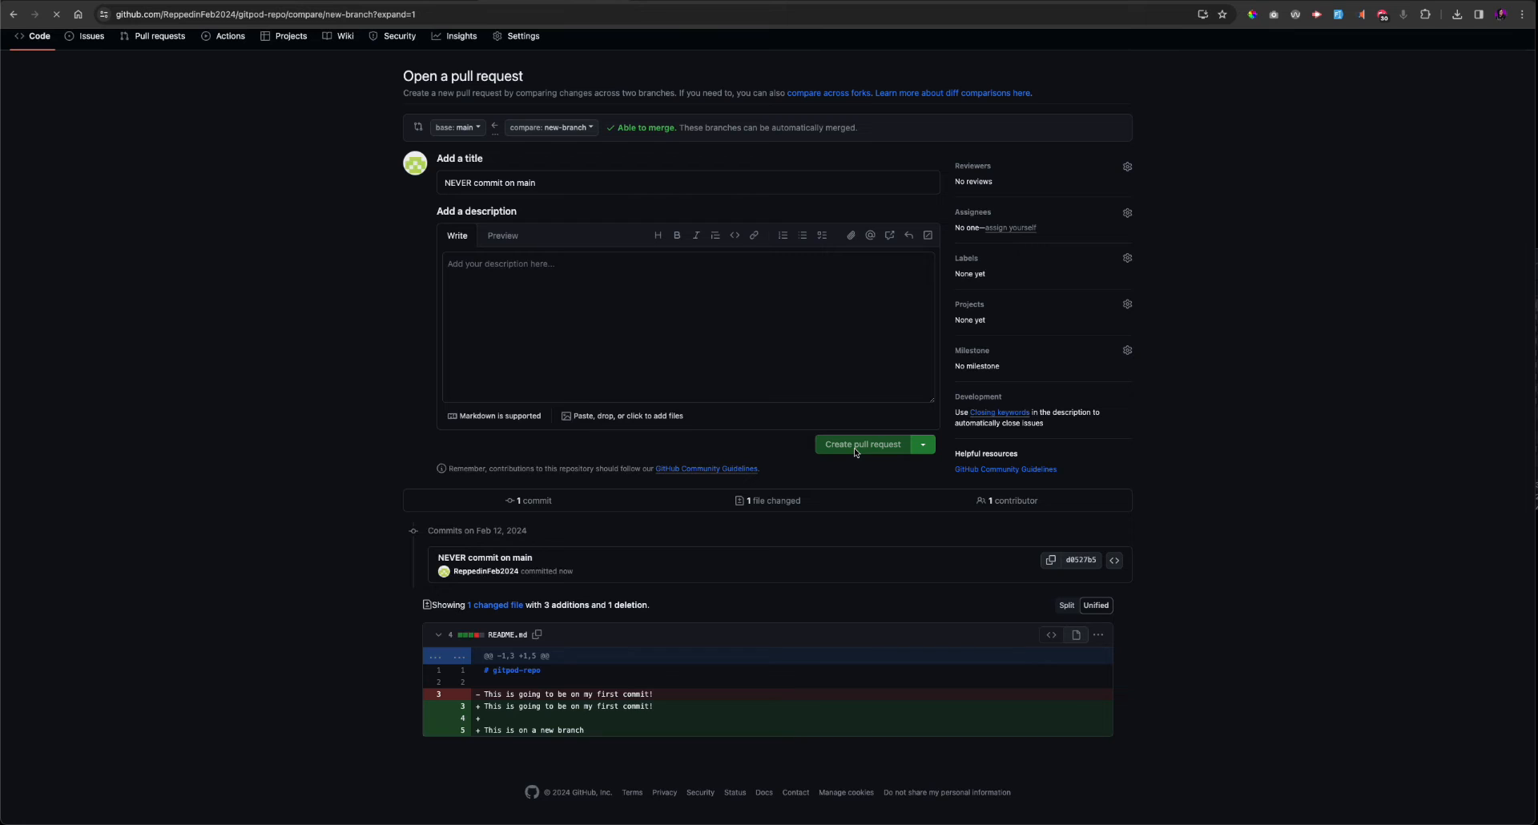
{"action": "left_click", "coordinate": [861, 444]}
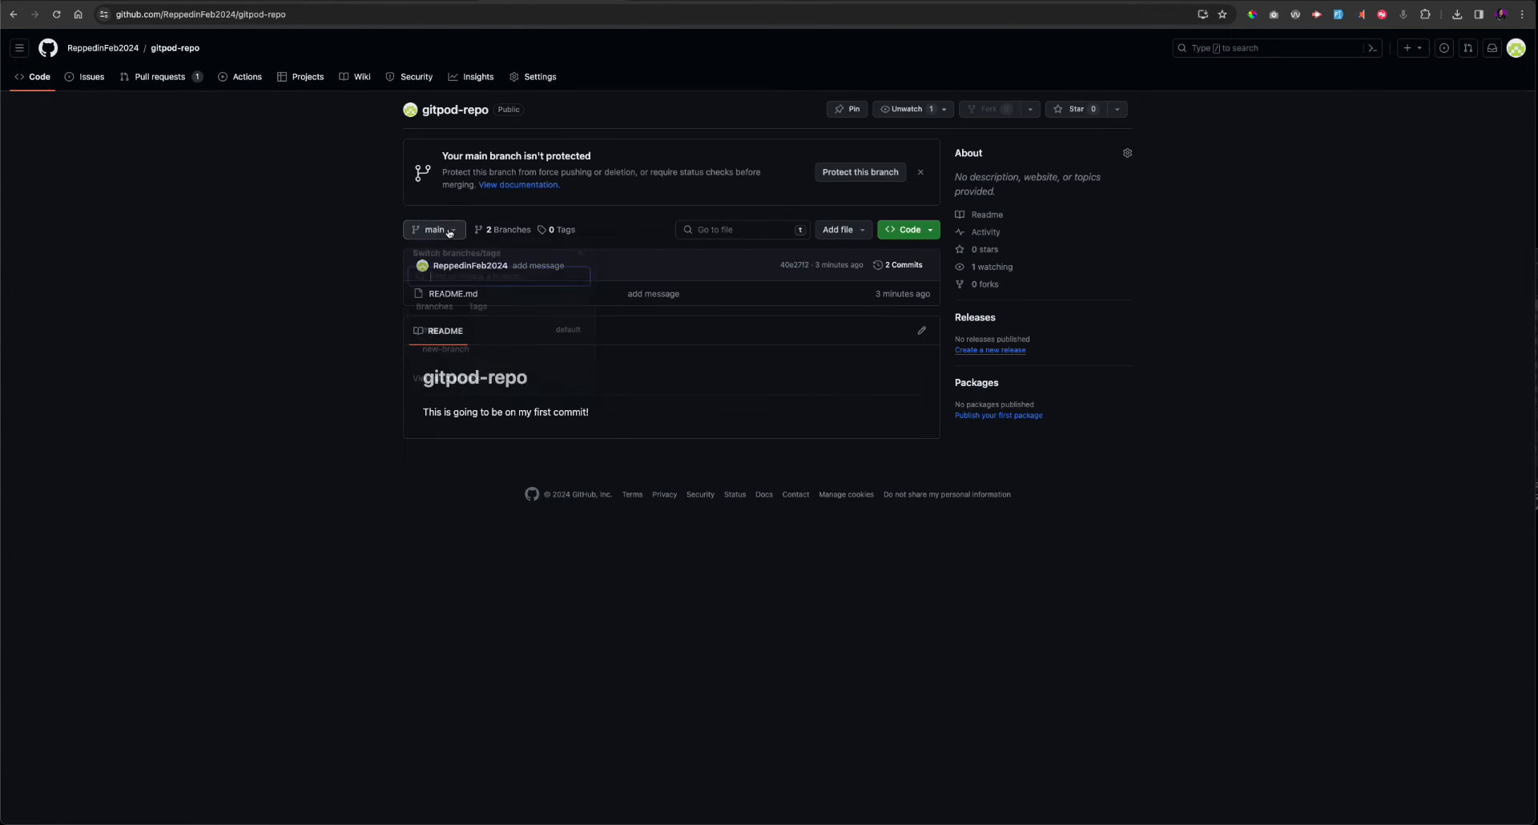
Step: Browse the repository on new-branch, then view the open pull requests list
{"action": "left_click", "coordinate": [434, 230]}
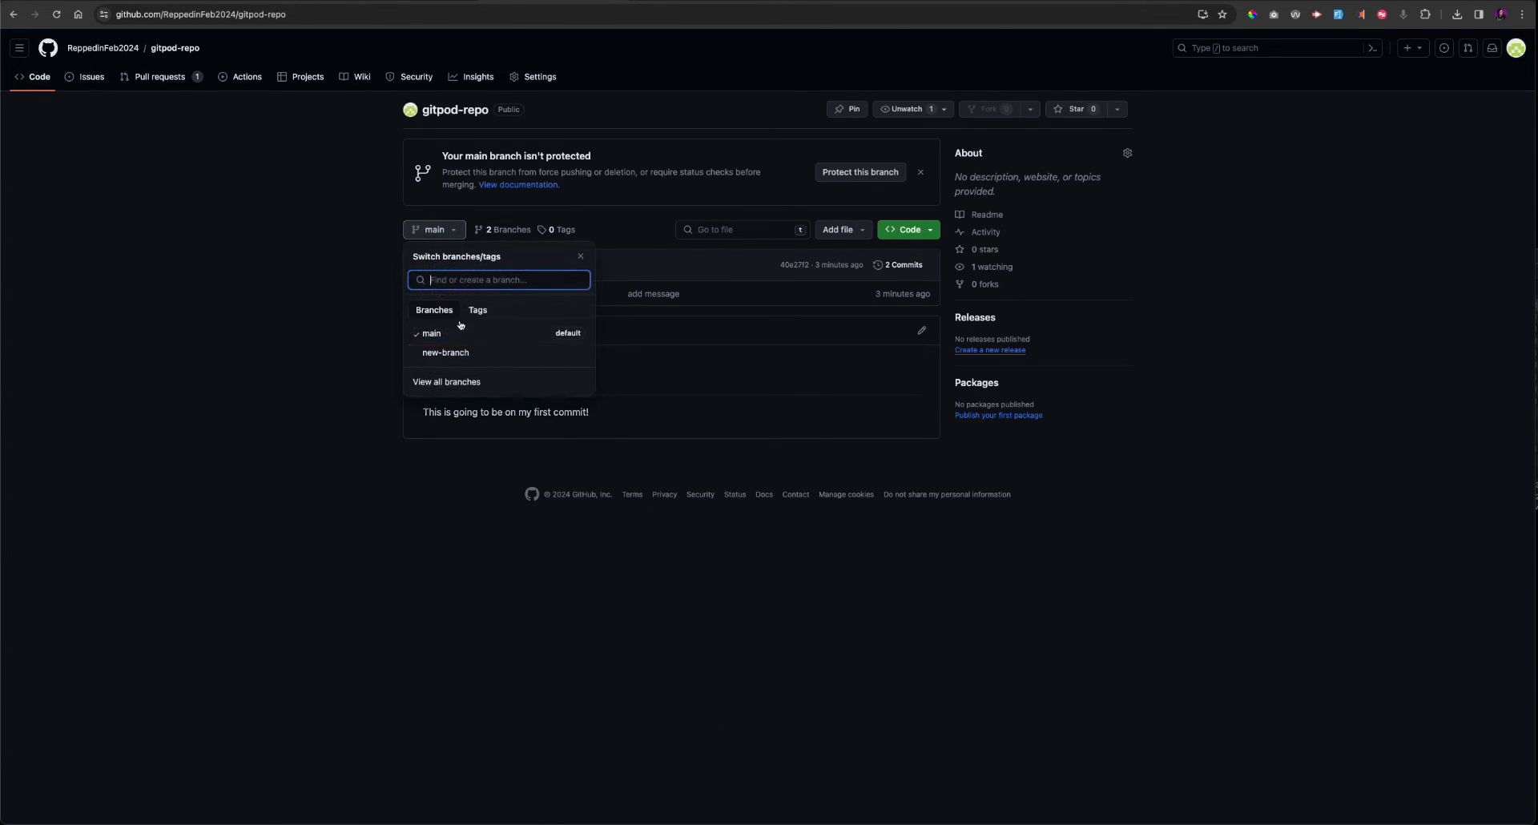
{"action": "left_click", "coordinate": [445, 353]}
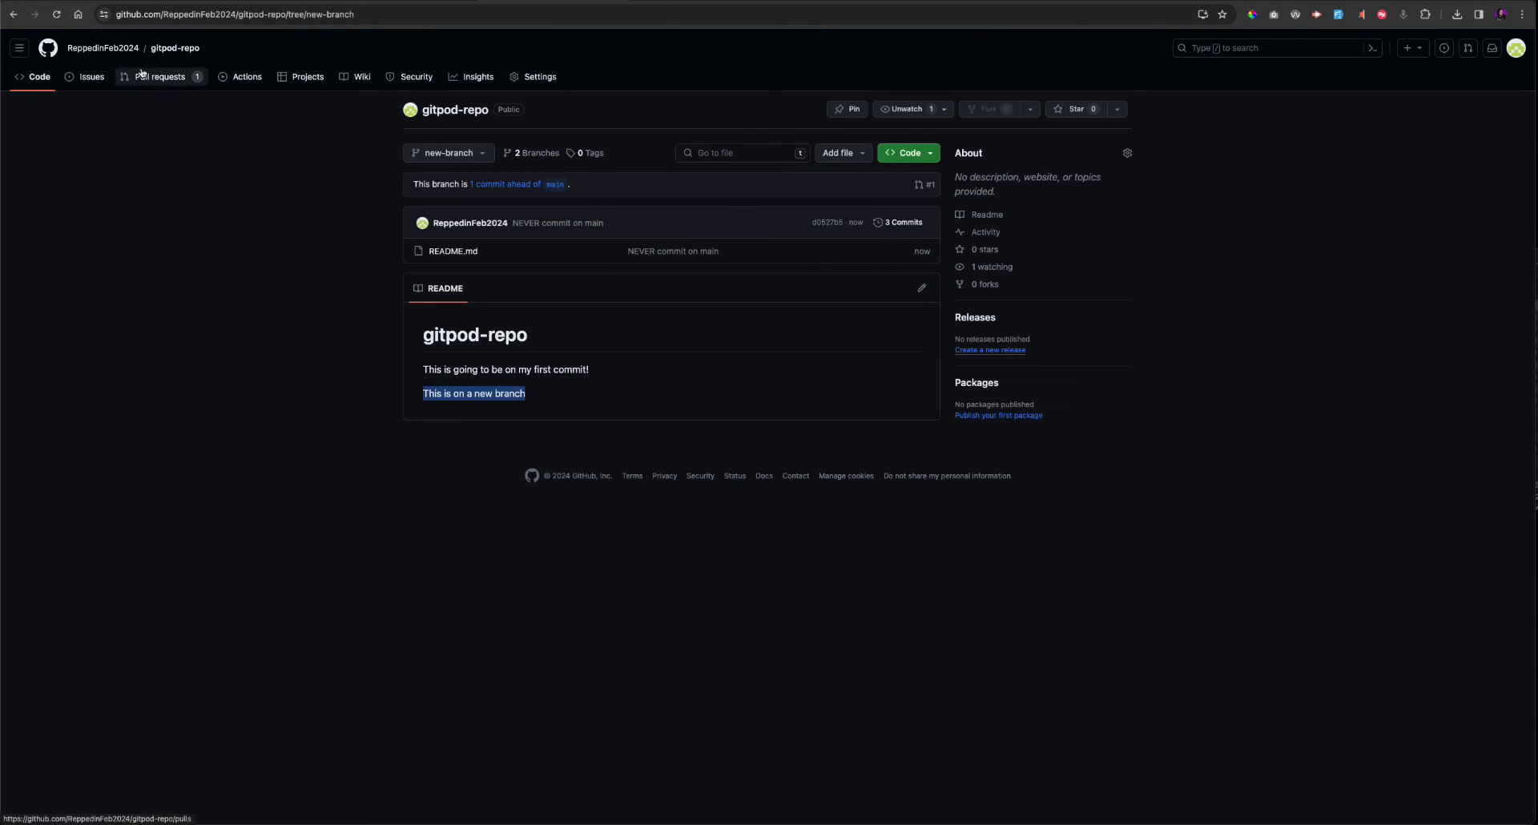
{"action": "left_click", "coordinate": [158, 77]}
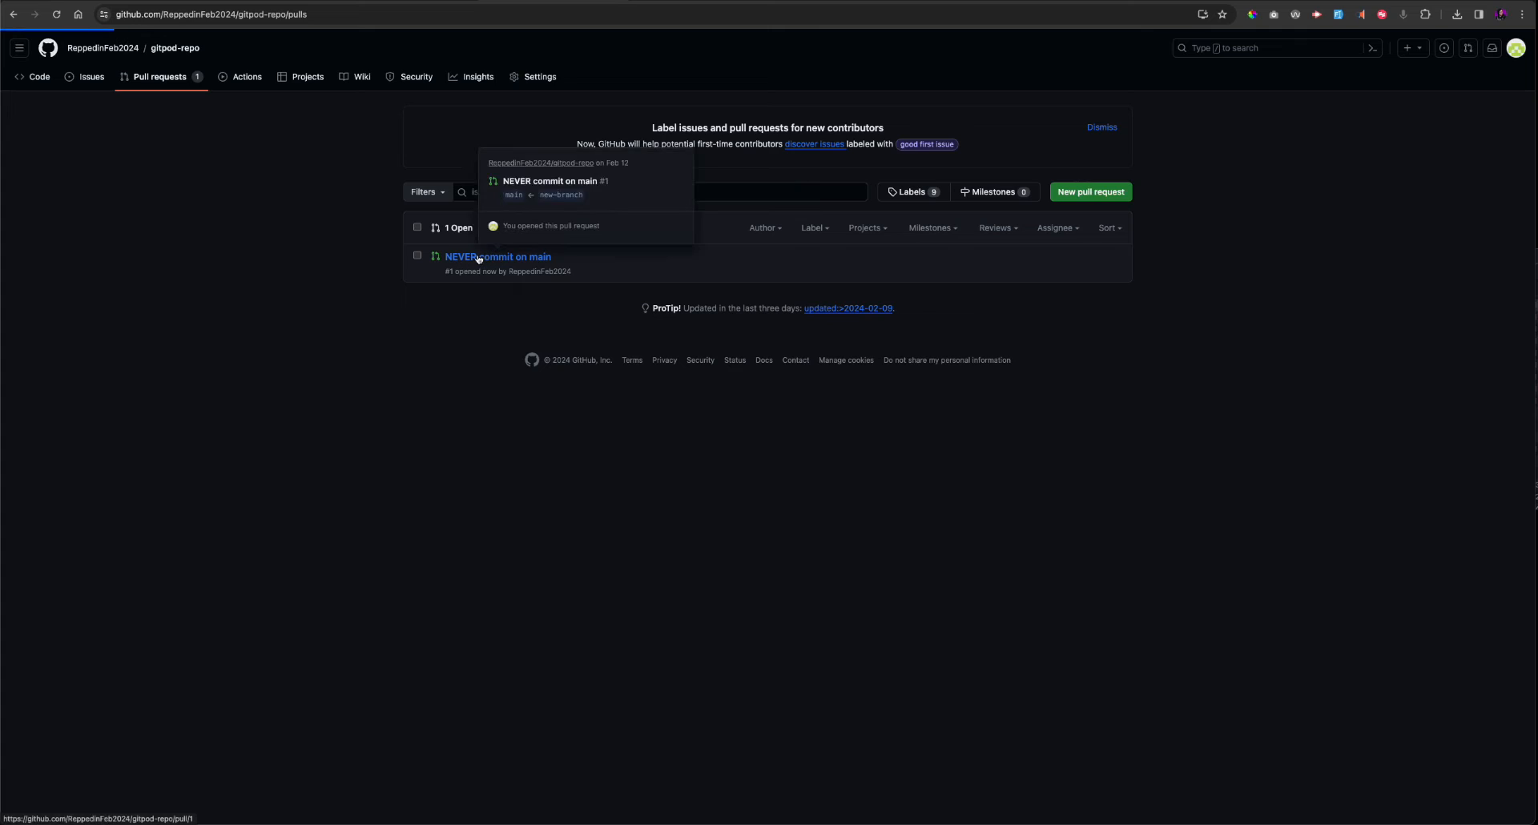
Step: Merge the 'NEVER commit on main' pull request and switch the repository view to main
{"action": "left_click", "coordinate": [498, 257]}
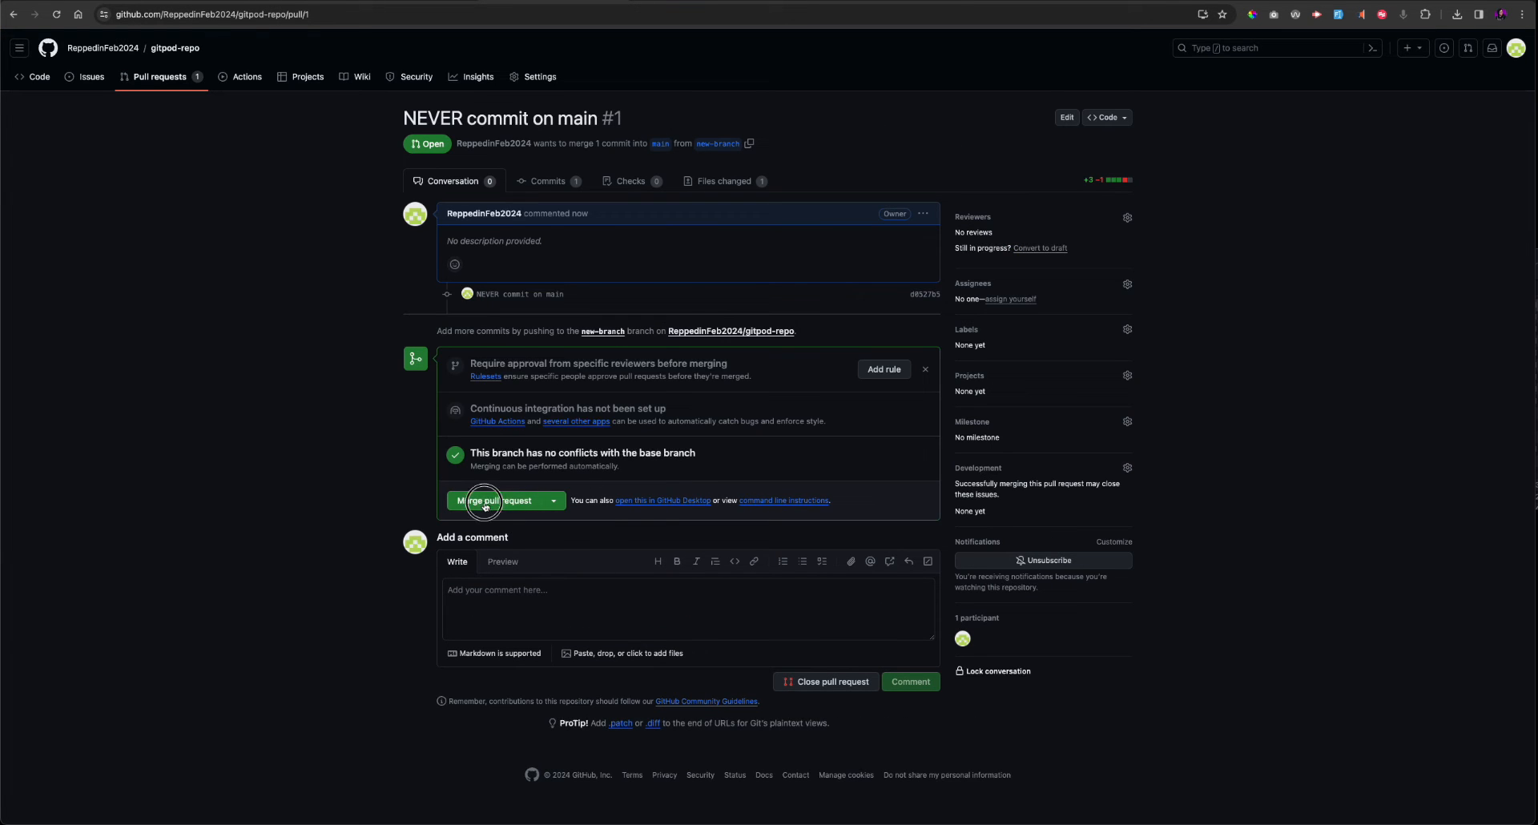
{"action": "left_click", "coordinate": [488, 501]}
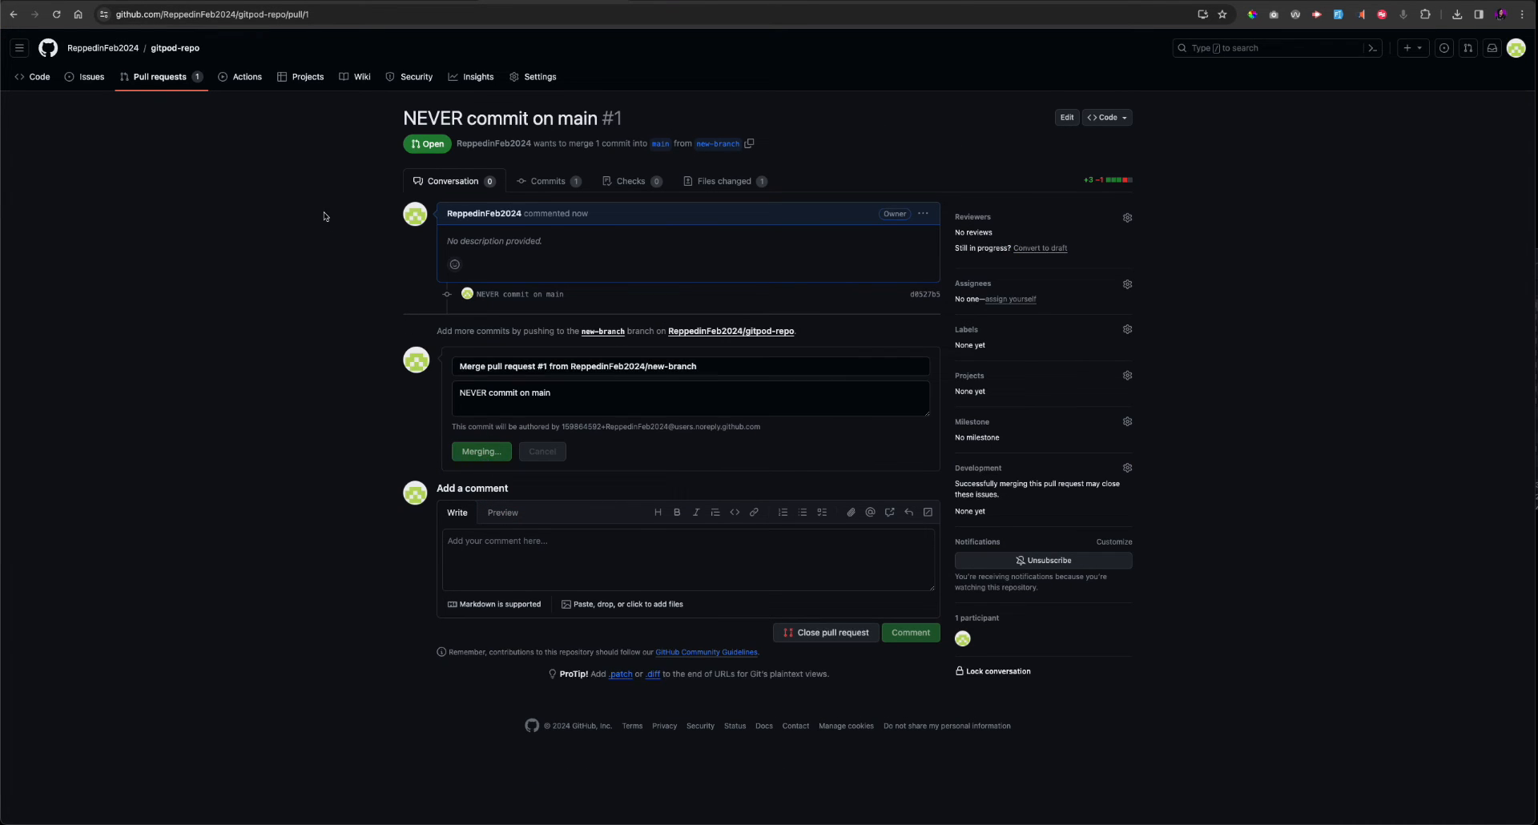
{"action": "left_click", "coordinate": [39, 77]}
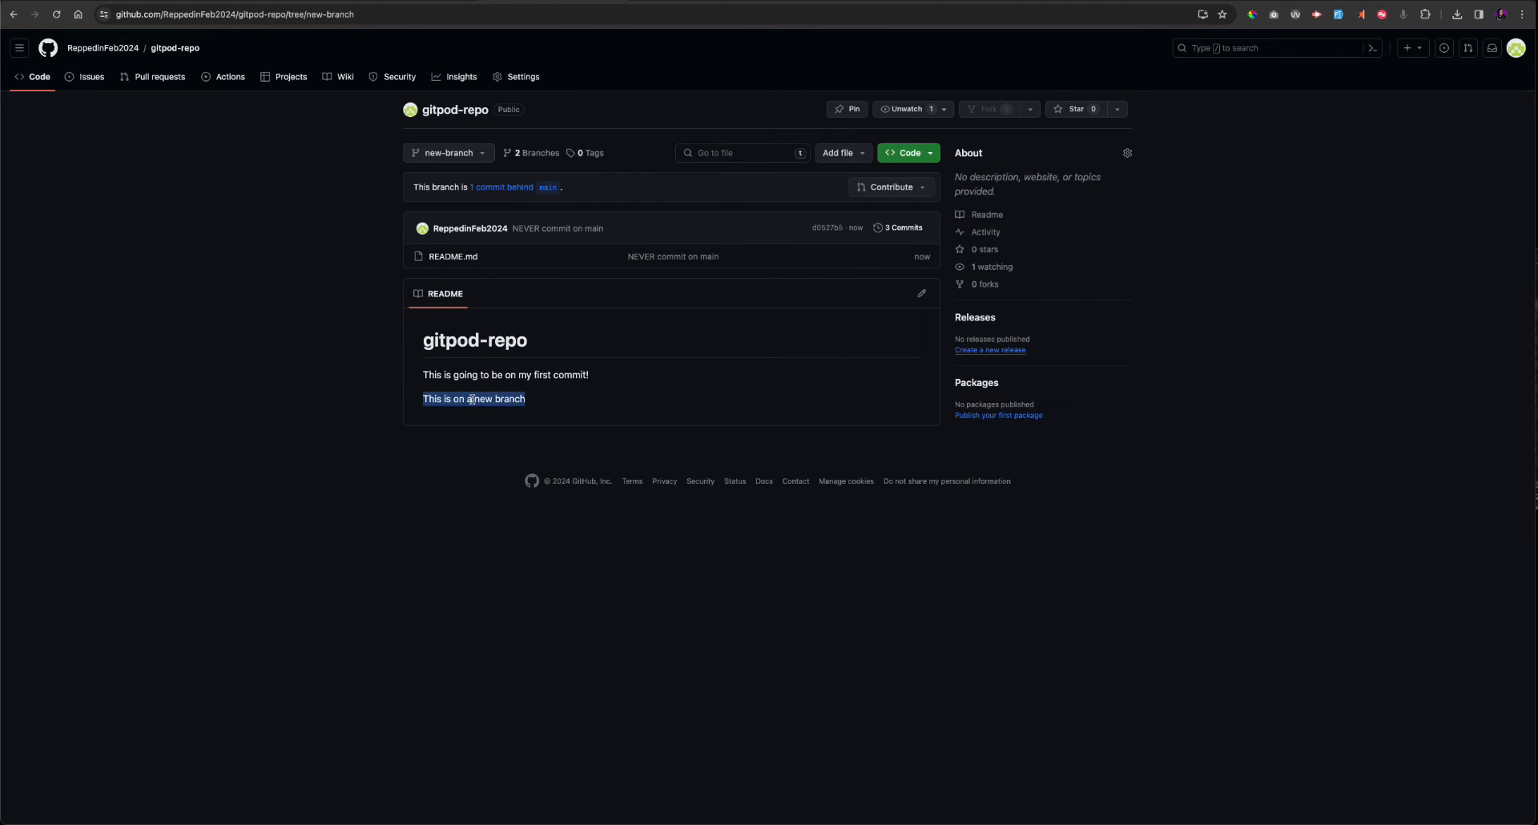
{"action": "left_click", "coordinate": [449, 153]}
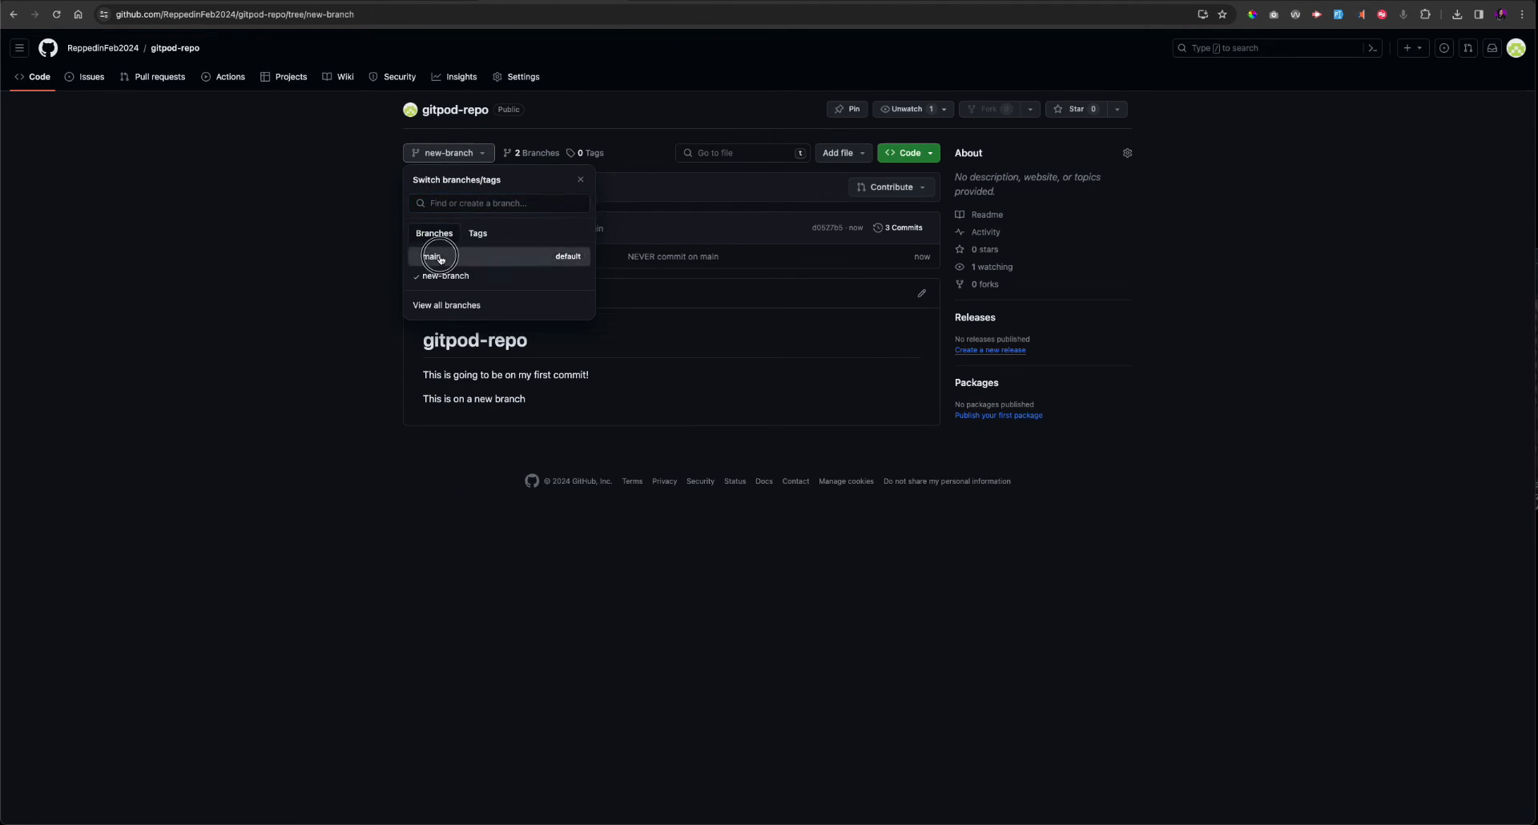
{"action": "left_click", "coordinate": [434, 257]}
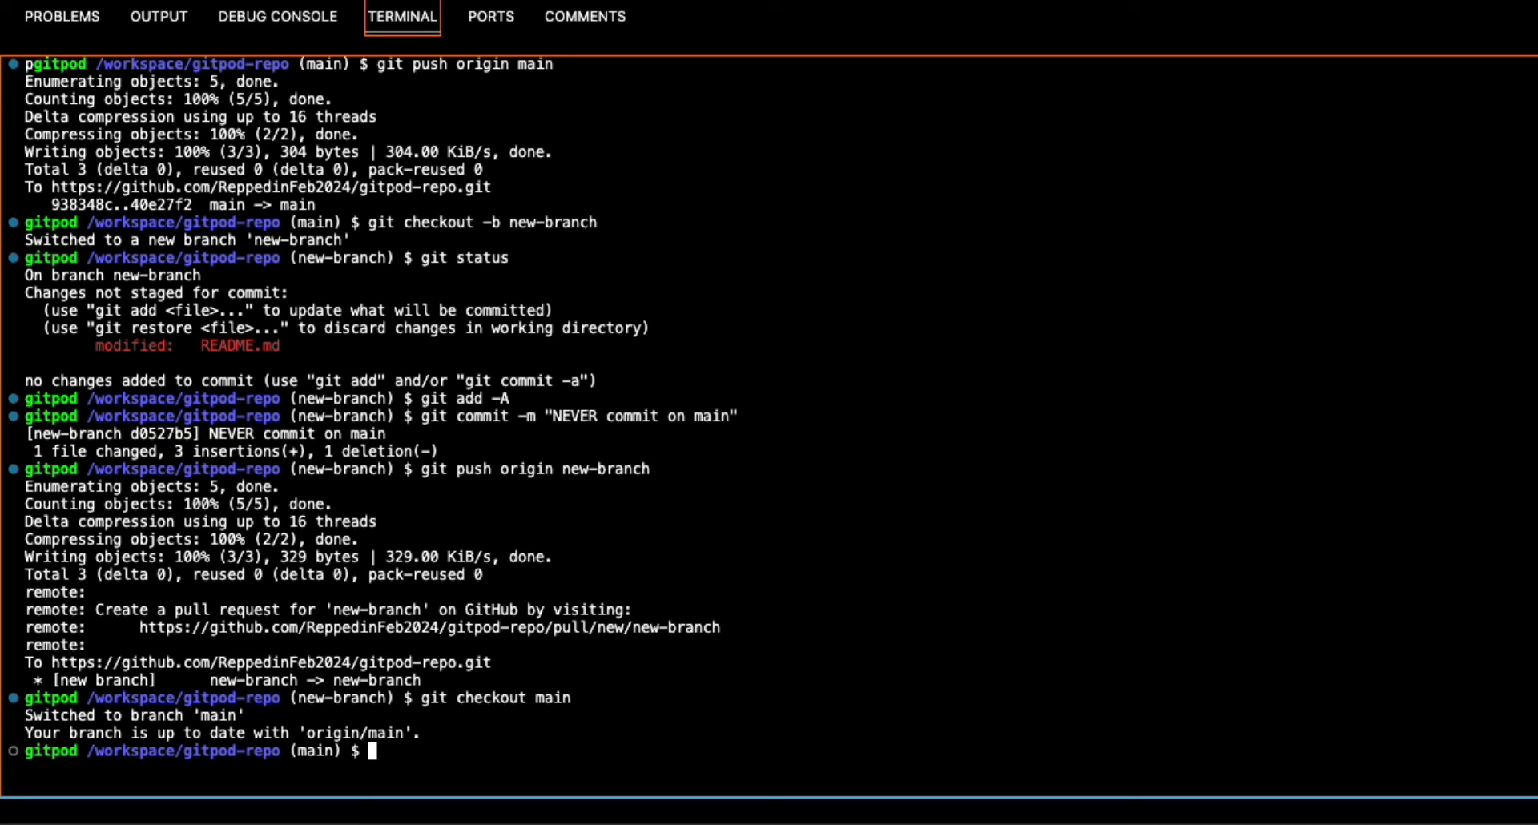
Step: Run git pull origin main in the terminal to fast-forward the workspace's main
{"action": "type", "text": "git pull origin"}
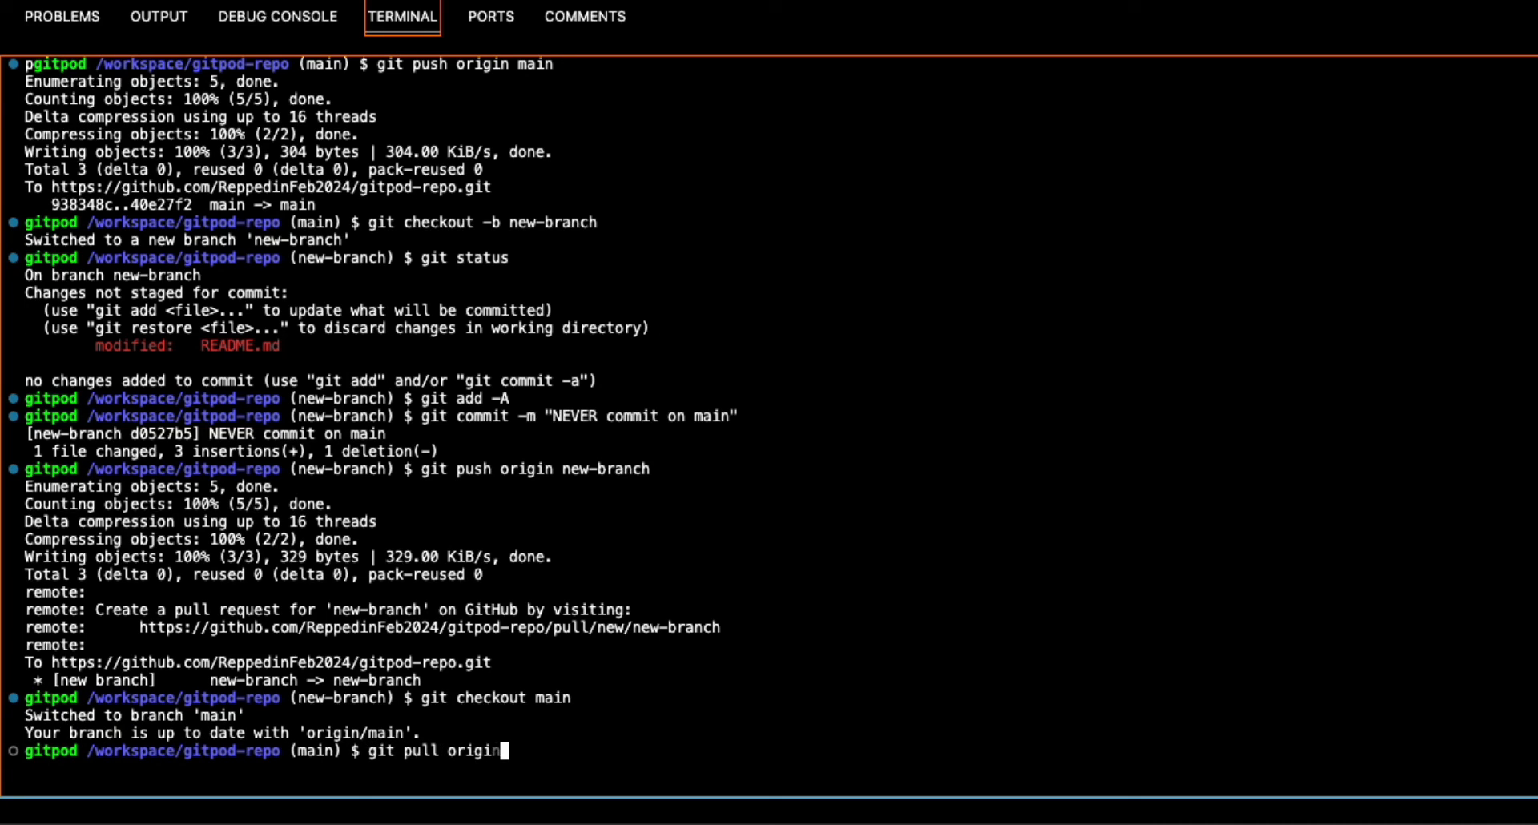
{"action": "key", "text": "Return"}
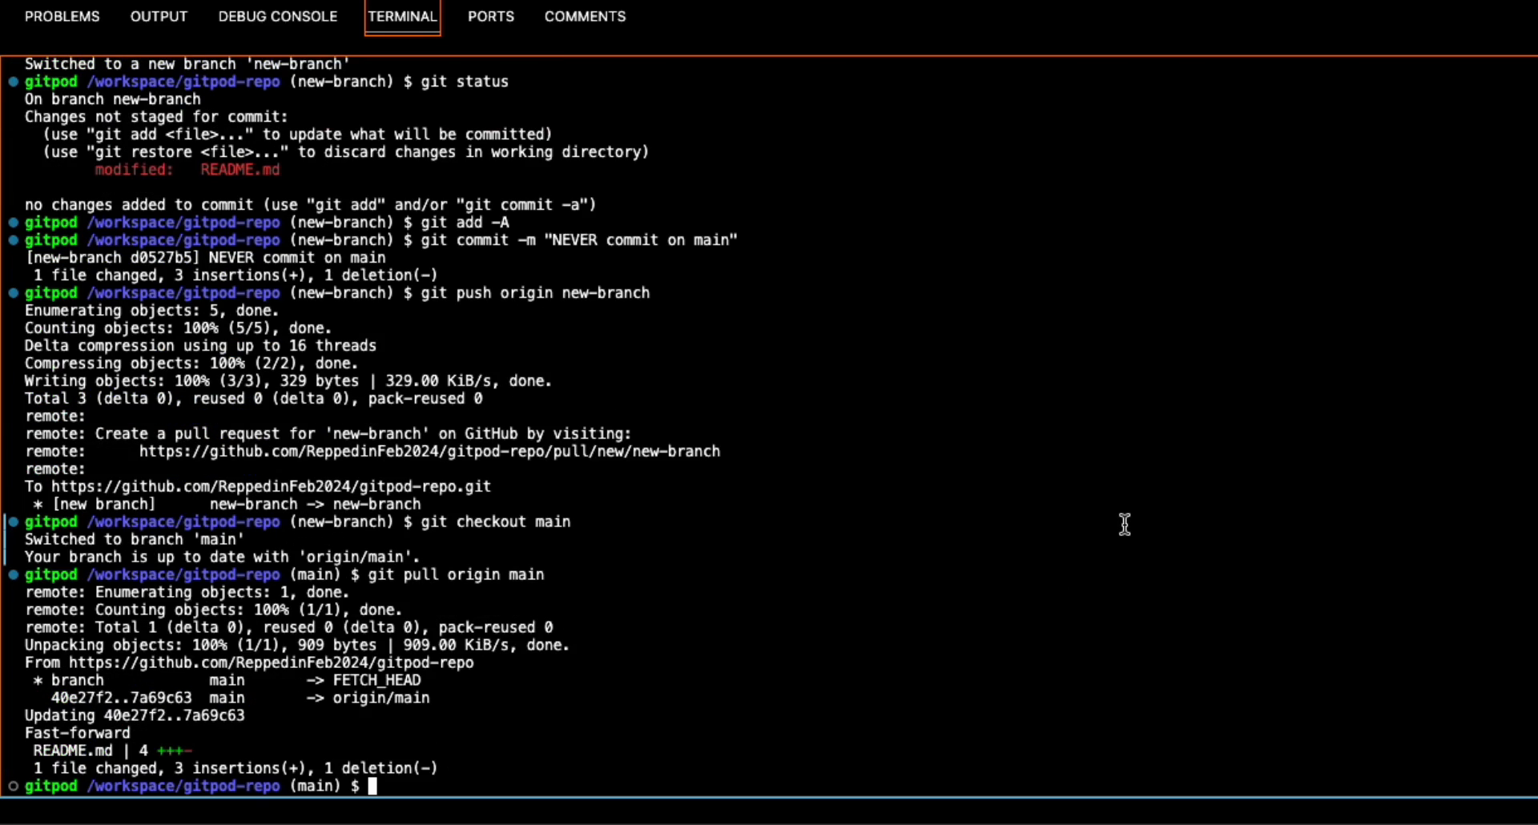